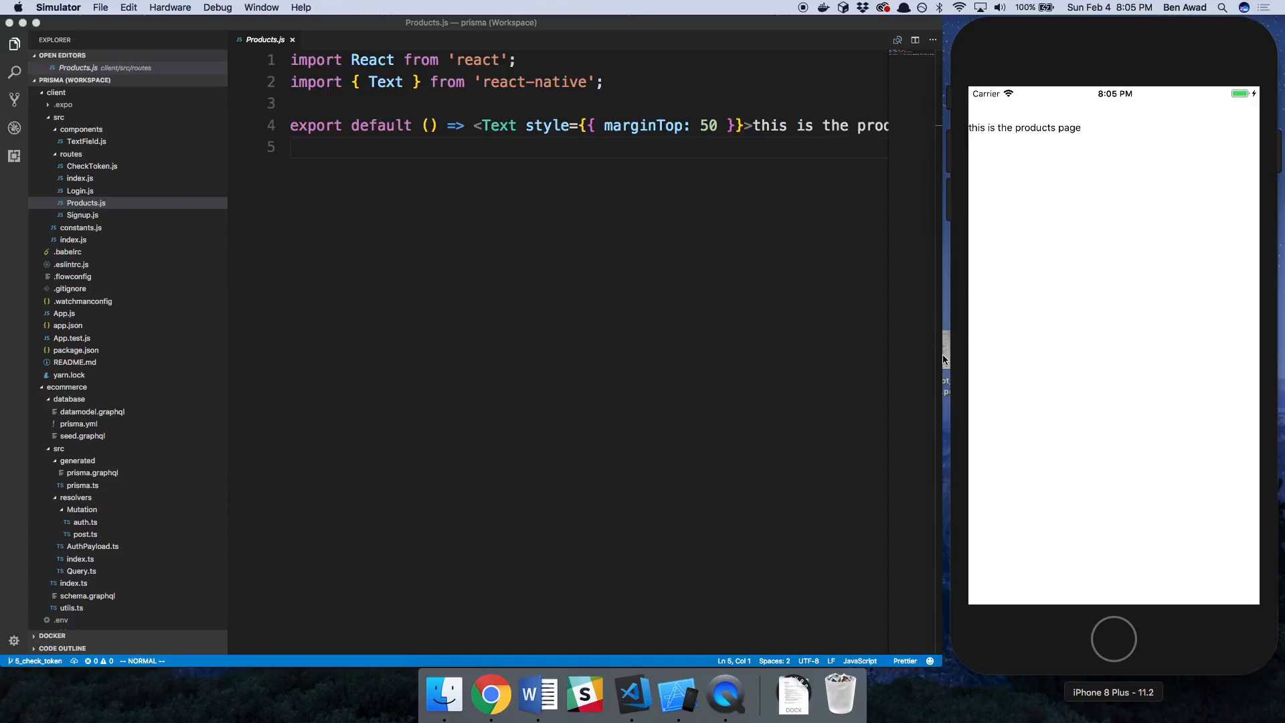
pyautogui.moveTo(786, 267)
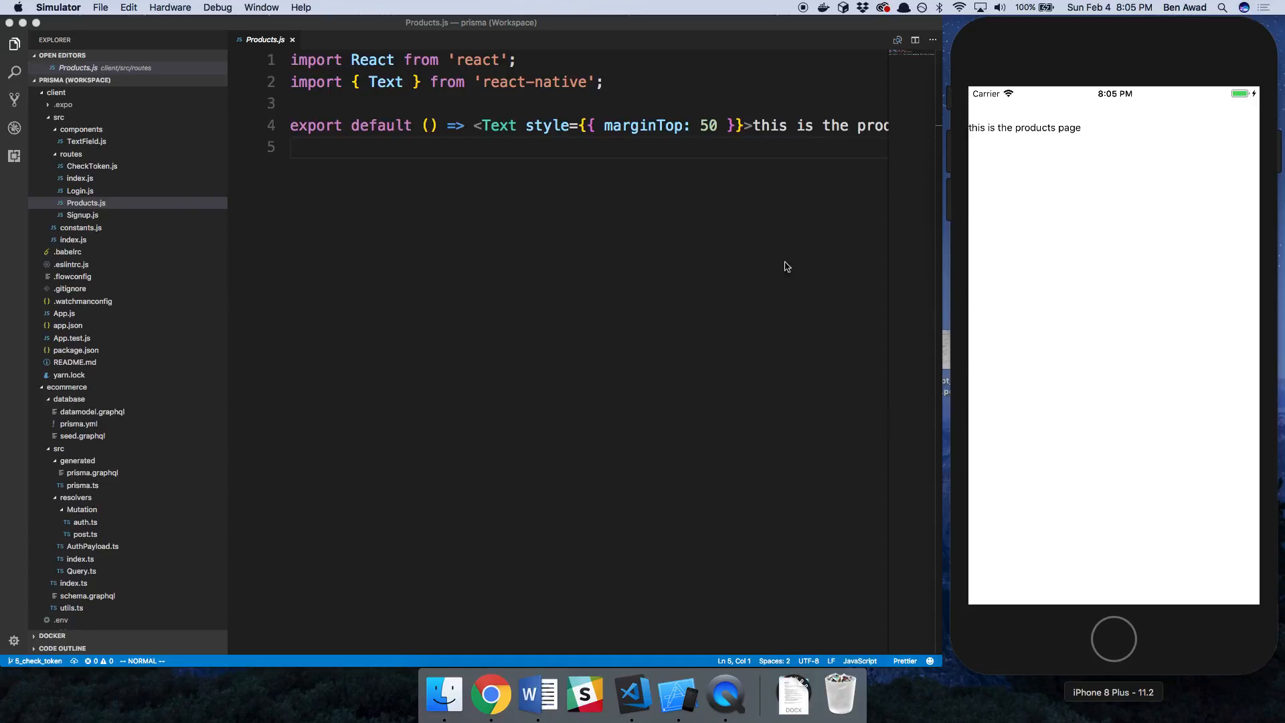
pyautogui.moveTo(1089, 224)
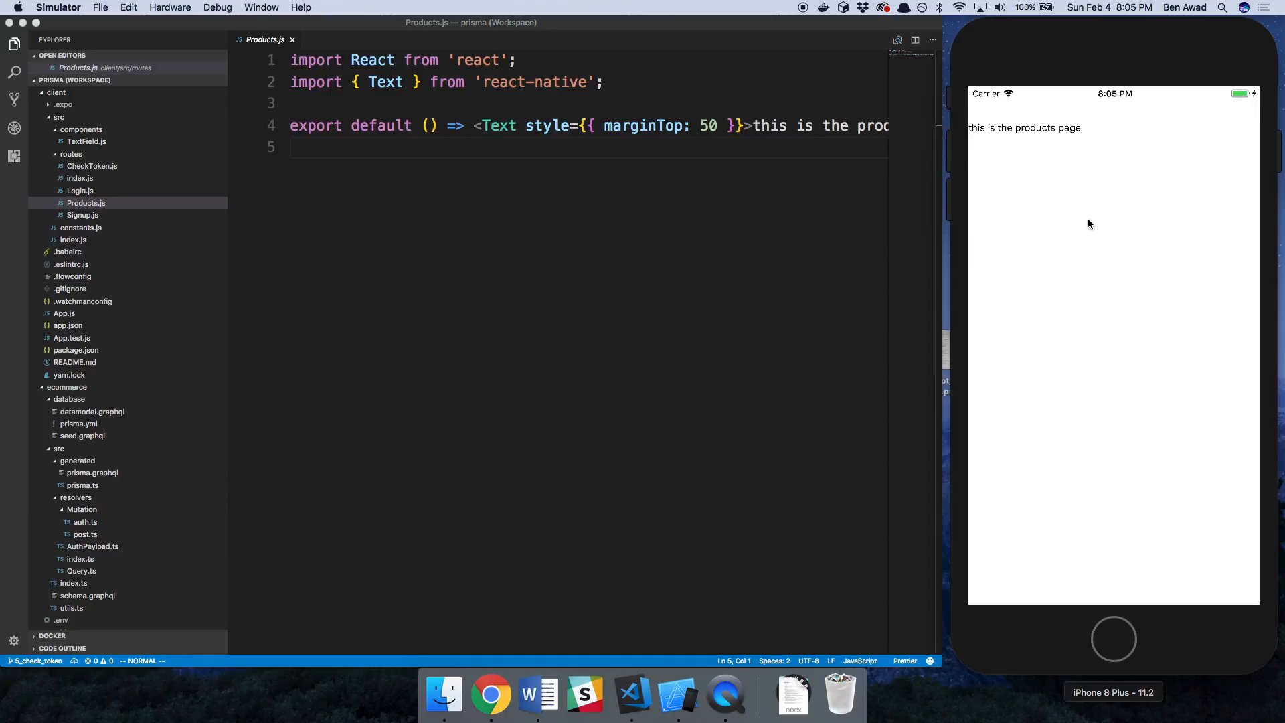
pyautogui.moveTo(1126, 130)
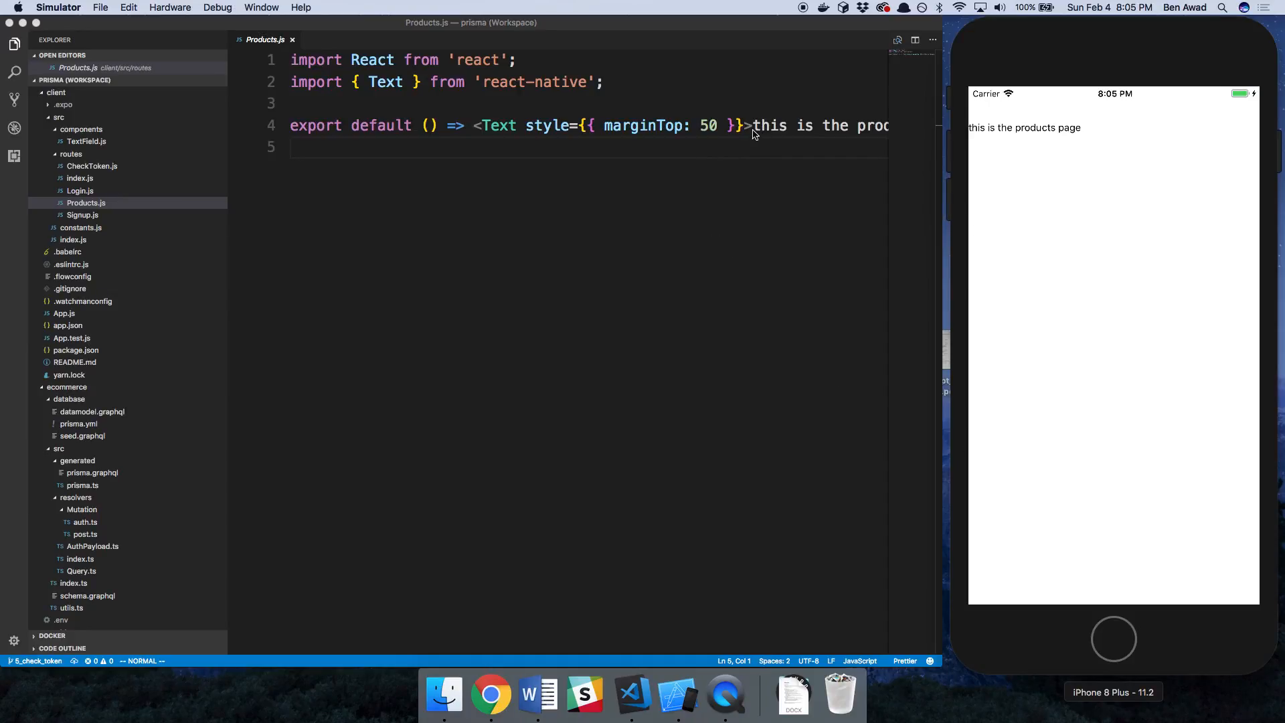
pyautogui.moveTo(1060, 203)
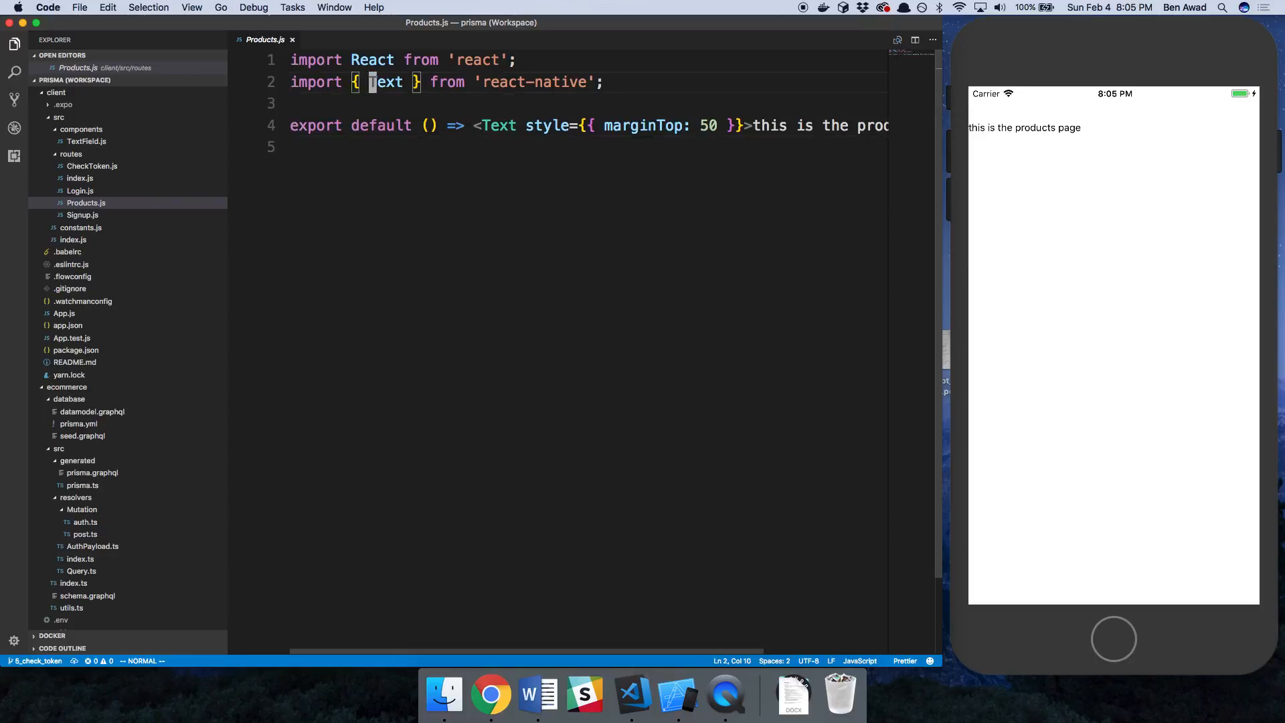
# Import View and Button from react-native and wrap the products Text in a View.
pyautogui.write(', View,')
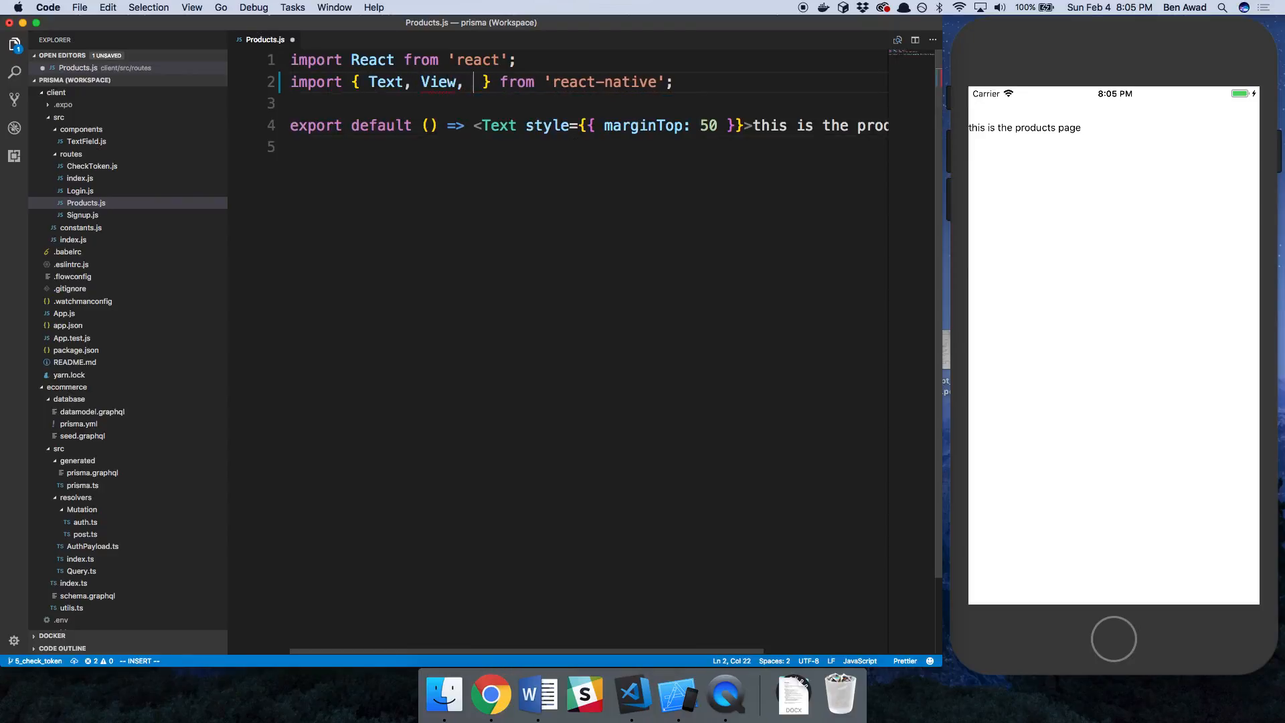
pyautogui.write('Button')
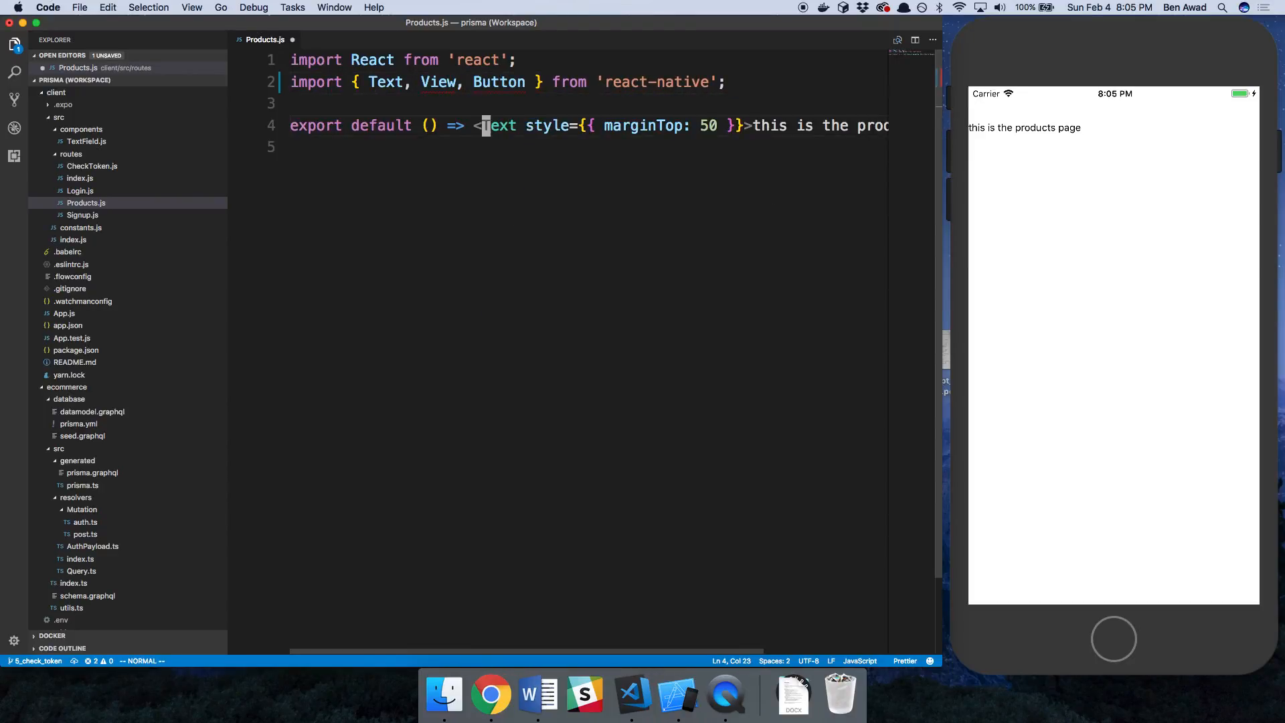
pyautogui.write('<View>')
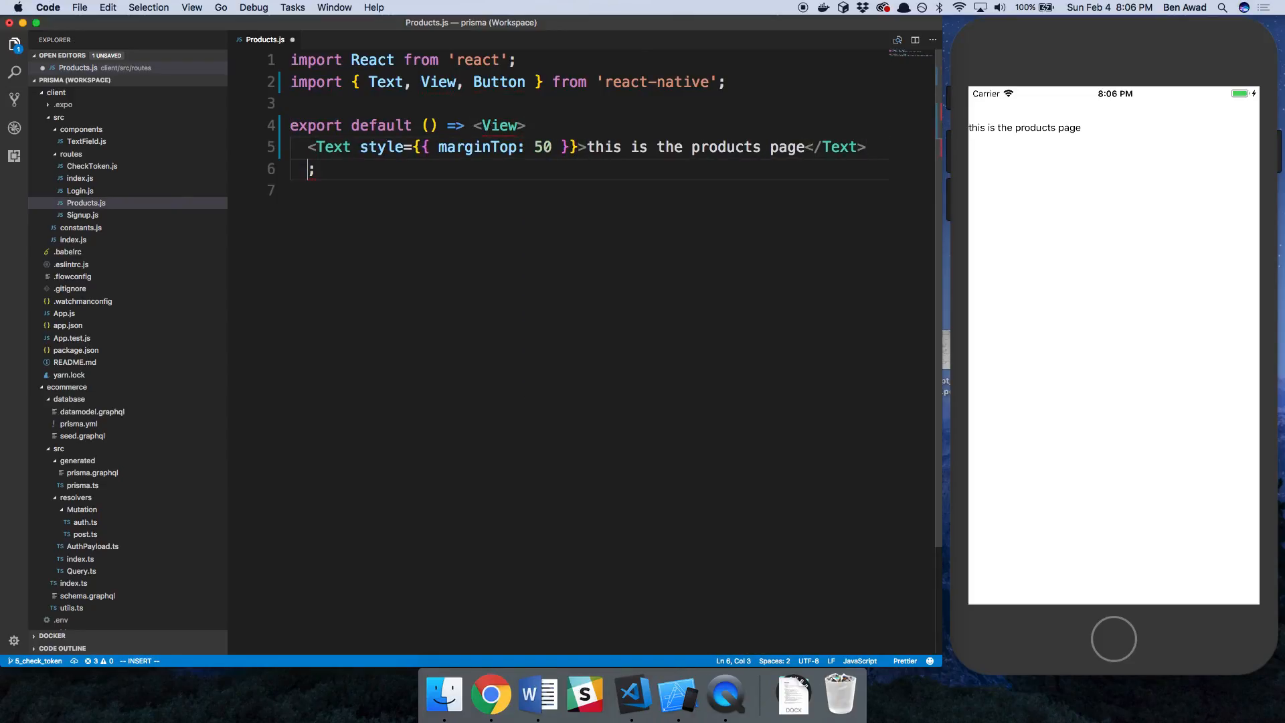
pyautogui.write('</View>')
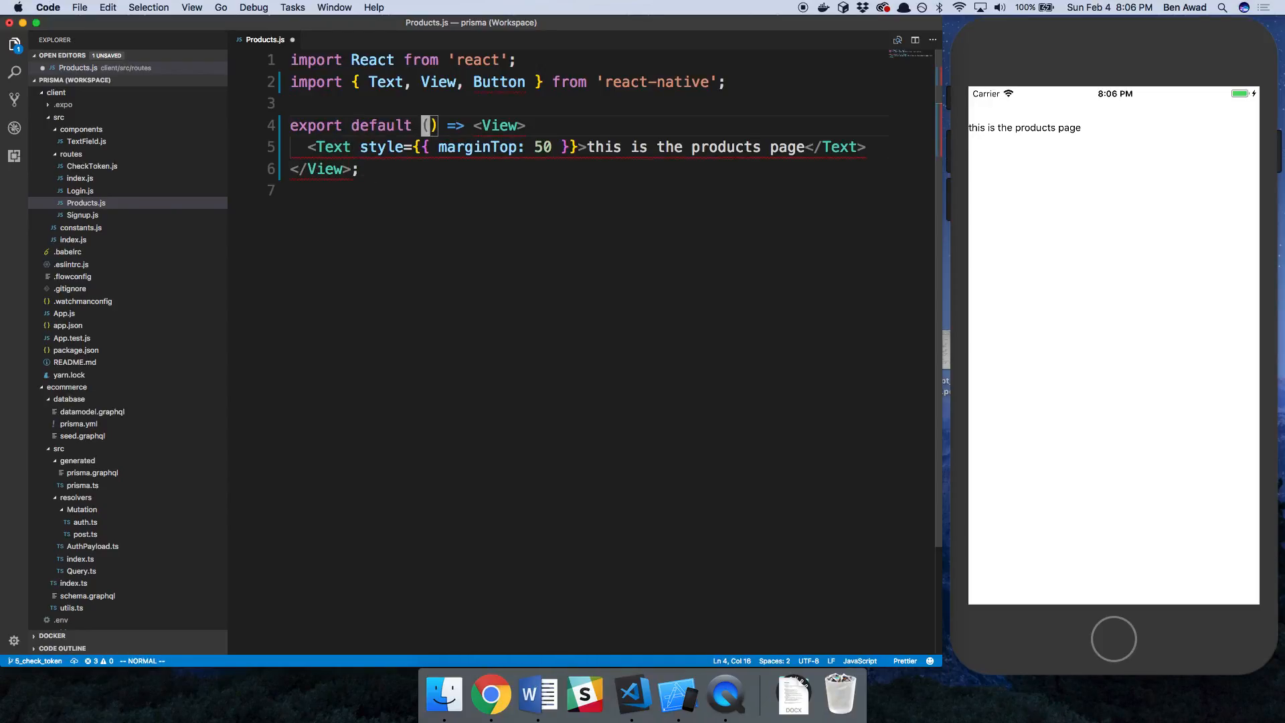
pyautogui.write('(')
pyautogui.click(325, 168)
pyautogui.write(')')
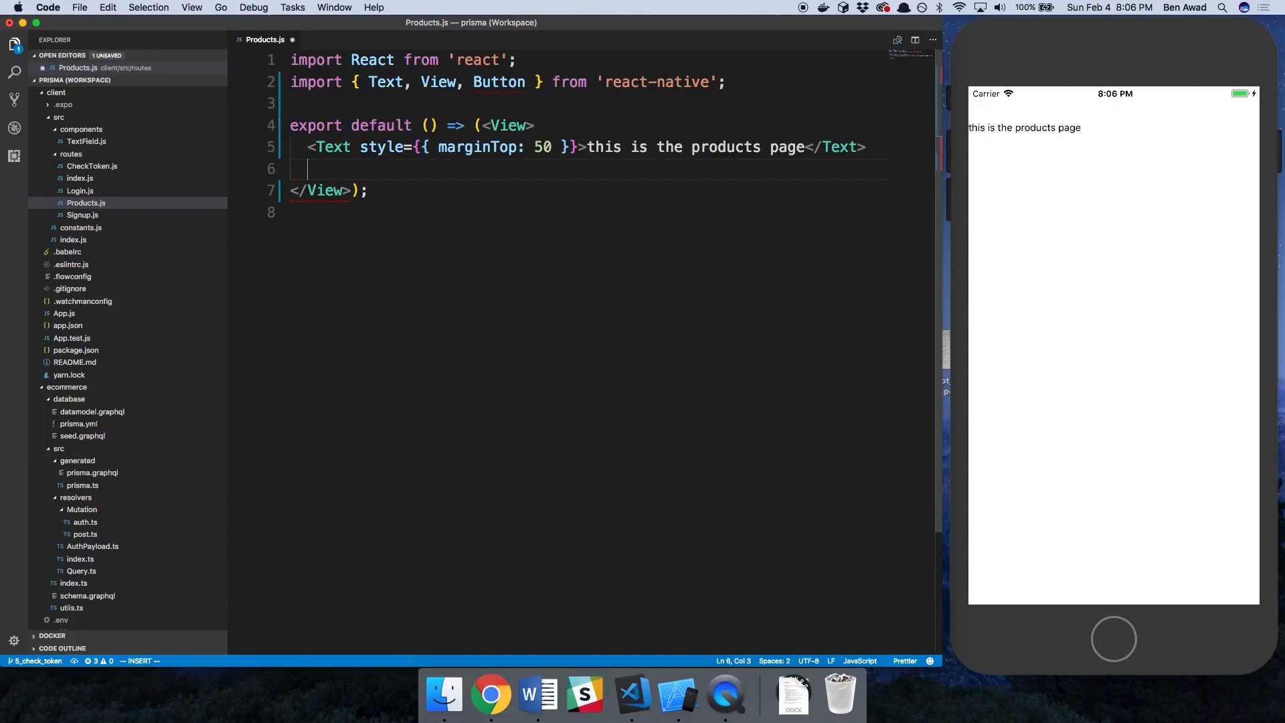
# Add a "Create Product" Button whose onPress calls history.push('/new-product'), destructuring history from props.
pyautogui.write('<Butt')
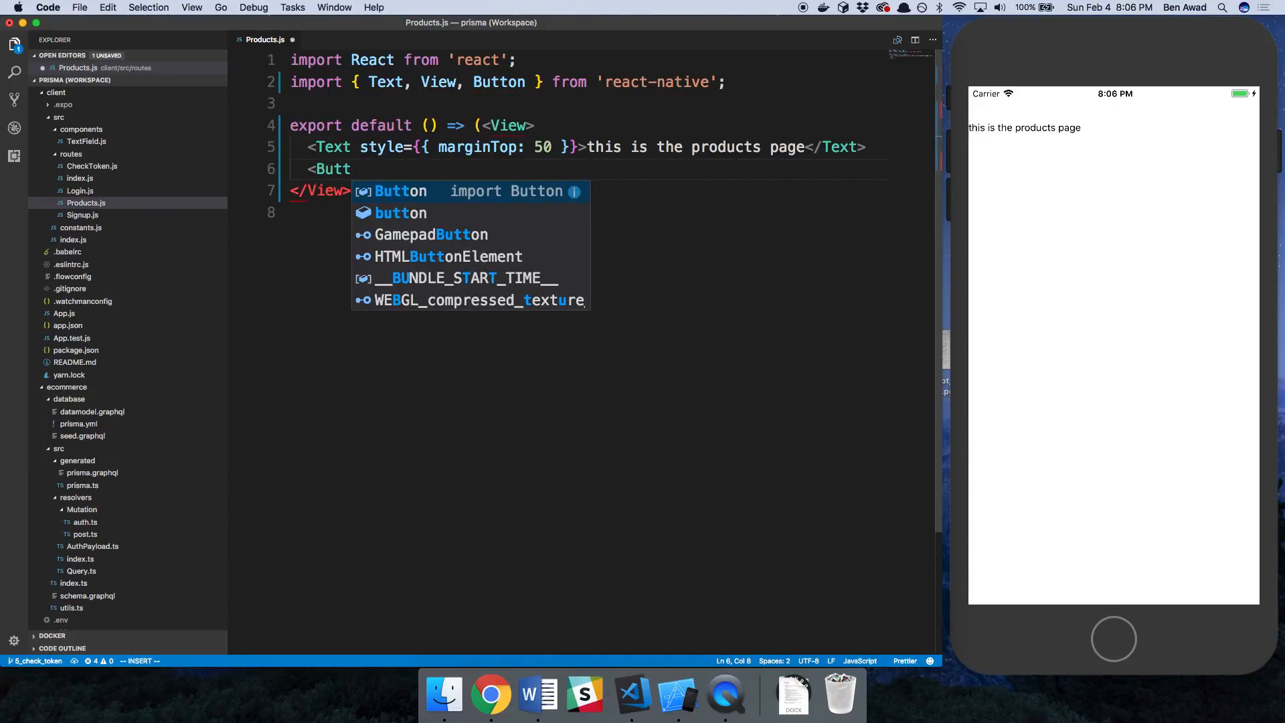
pyautogui.write('/>')
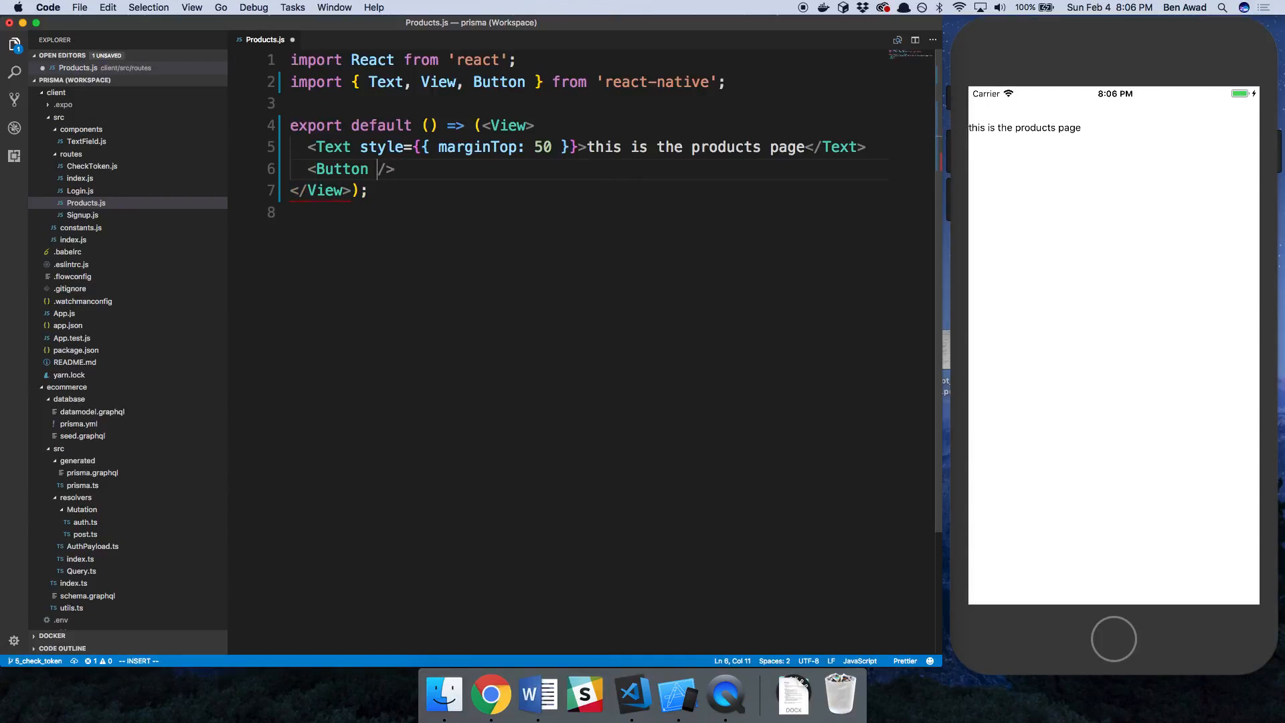
pyautogui.write('title=""')
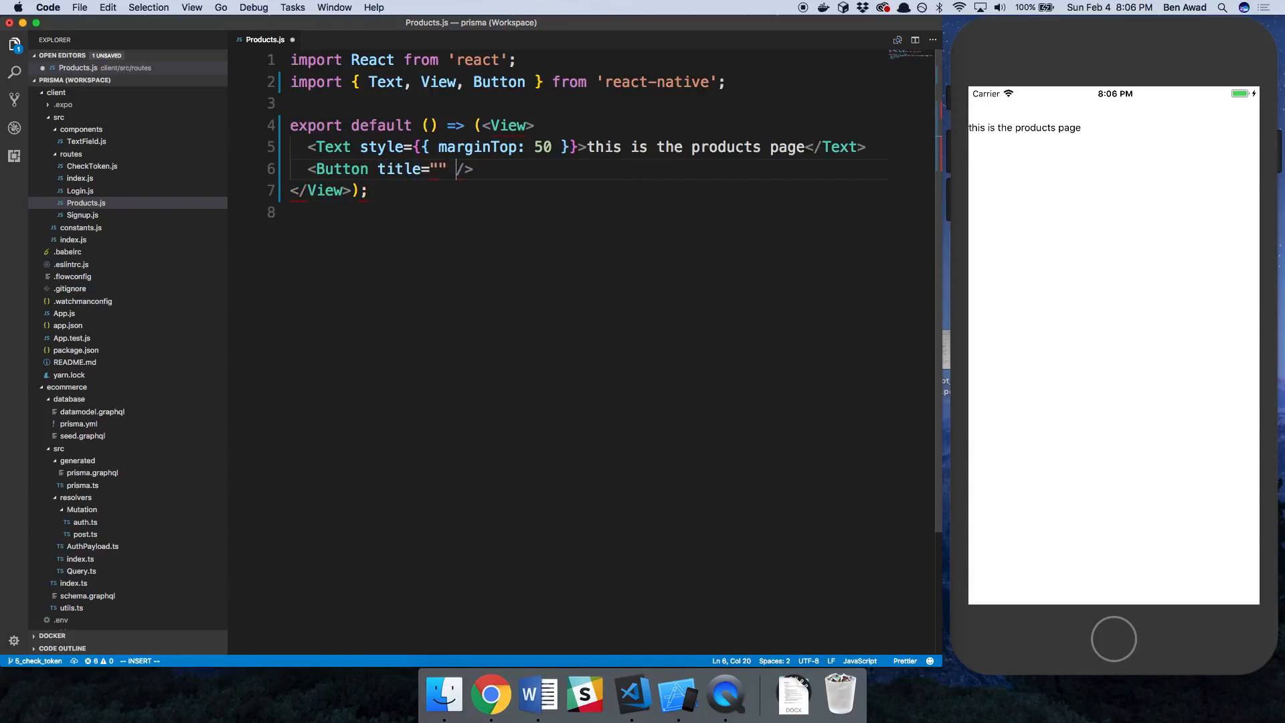
pyautogui.write('Create Product')
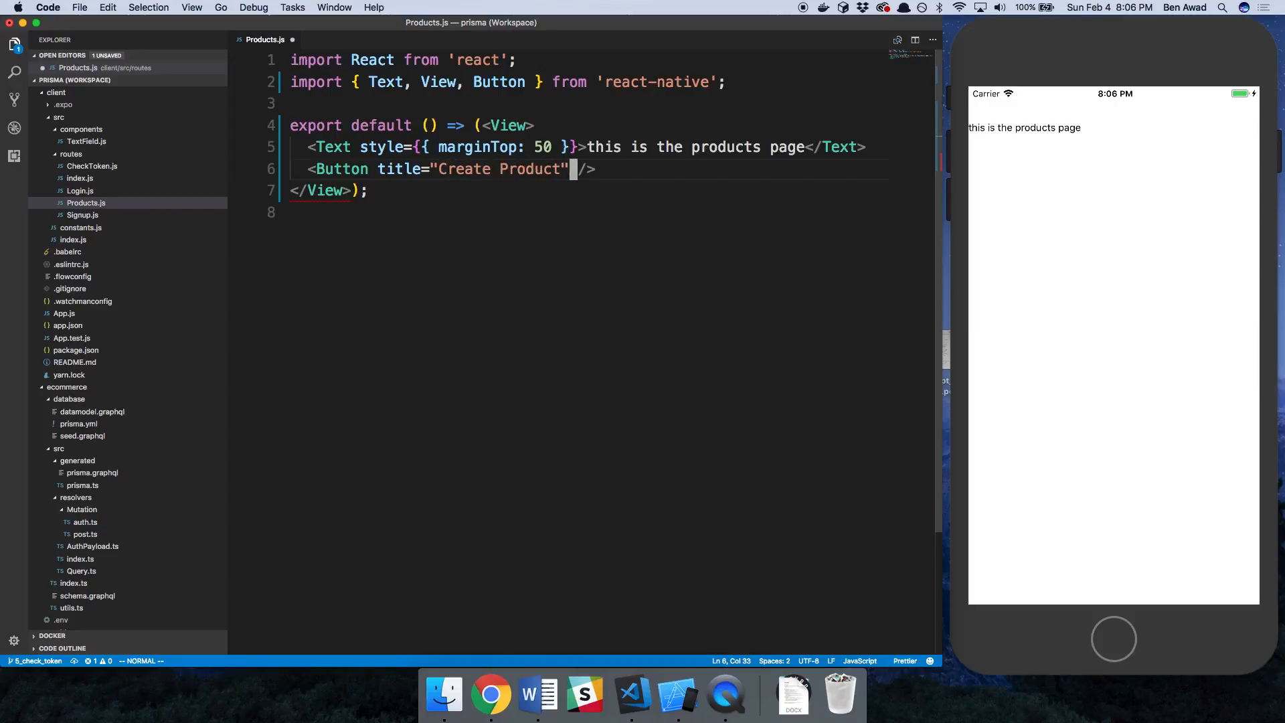
pyautogui.write('onPress={')
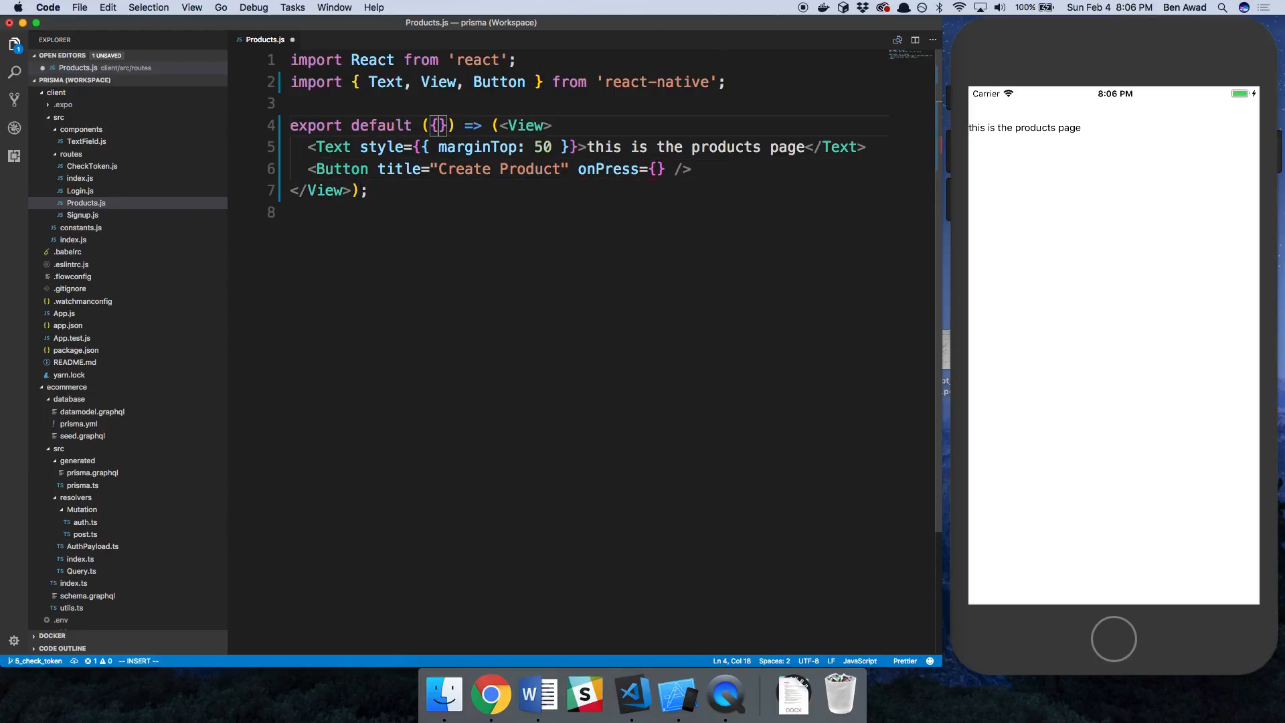
pyautogui.write('h')
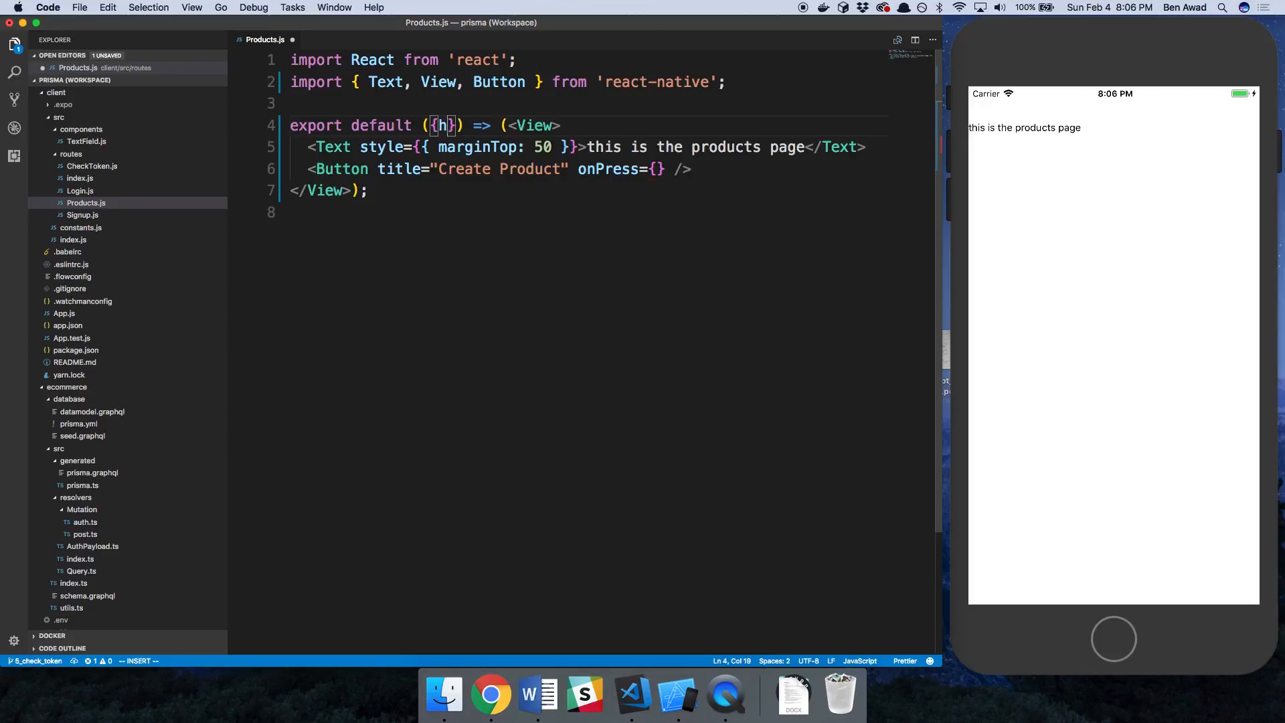
pyautogui.write('istory')
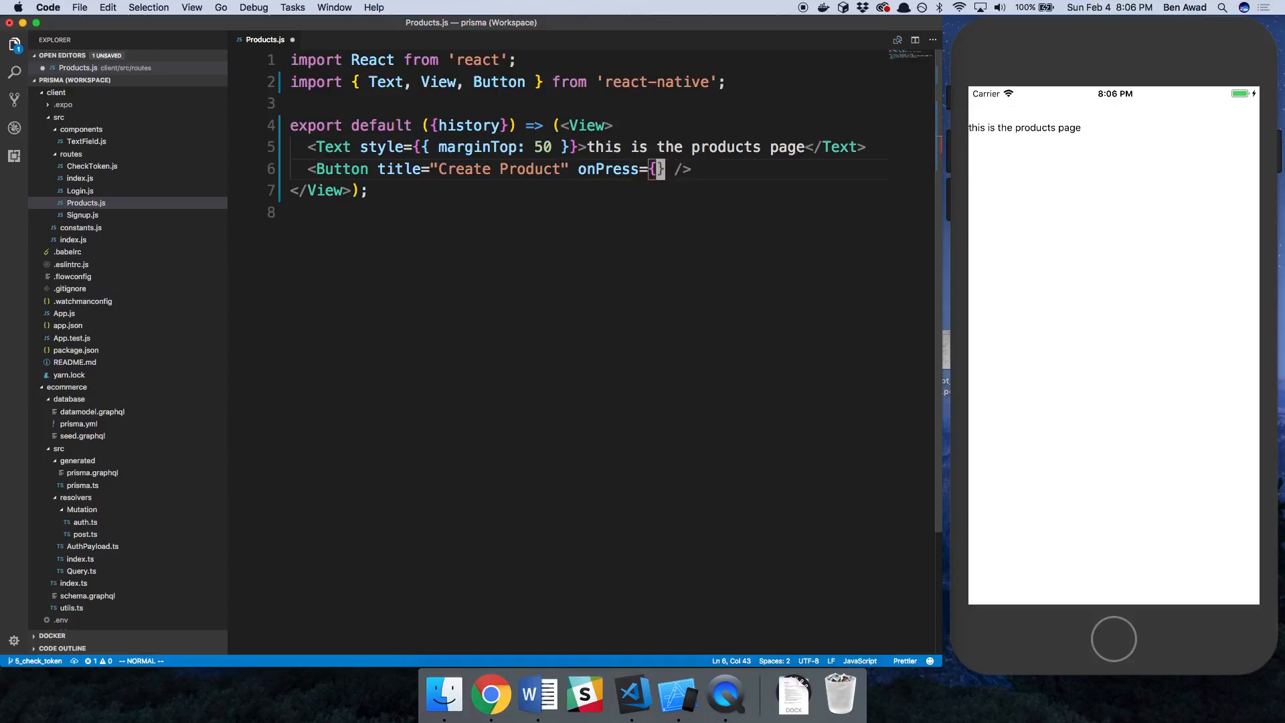
pyautogui.write('() =>')
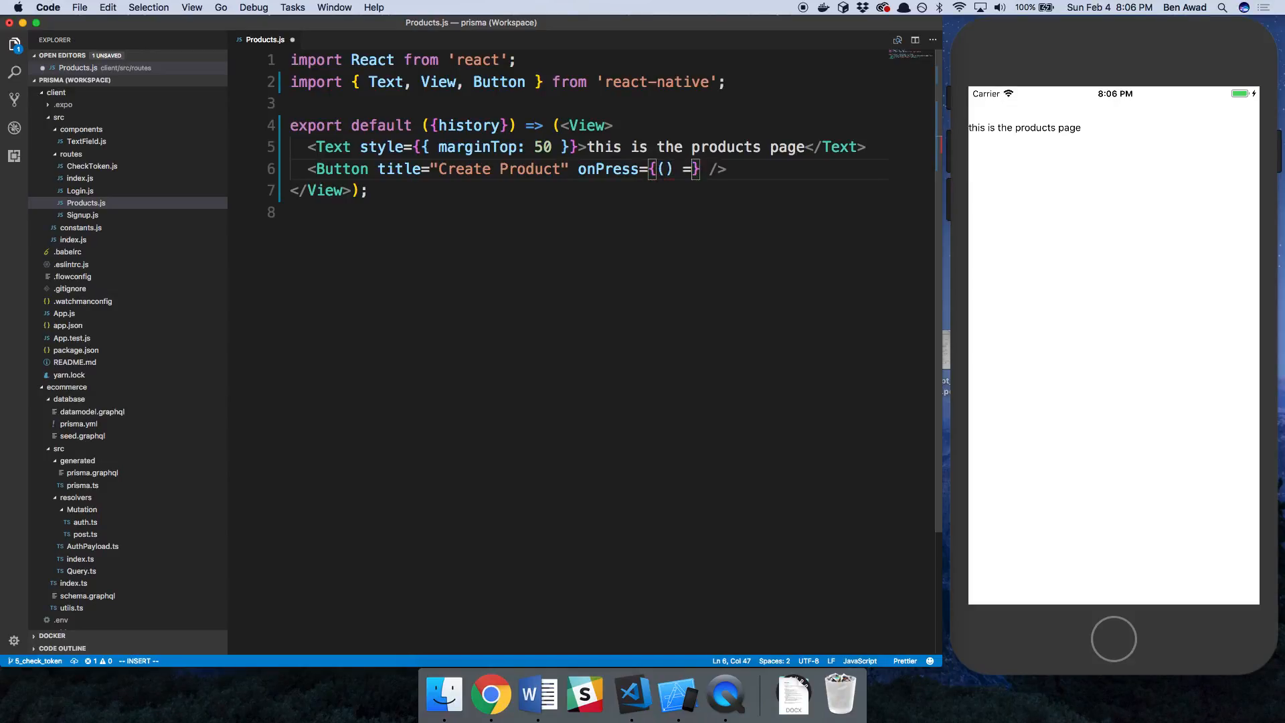
pyautogui.write("history.push('")
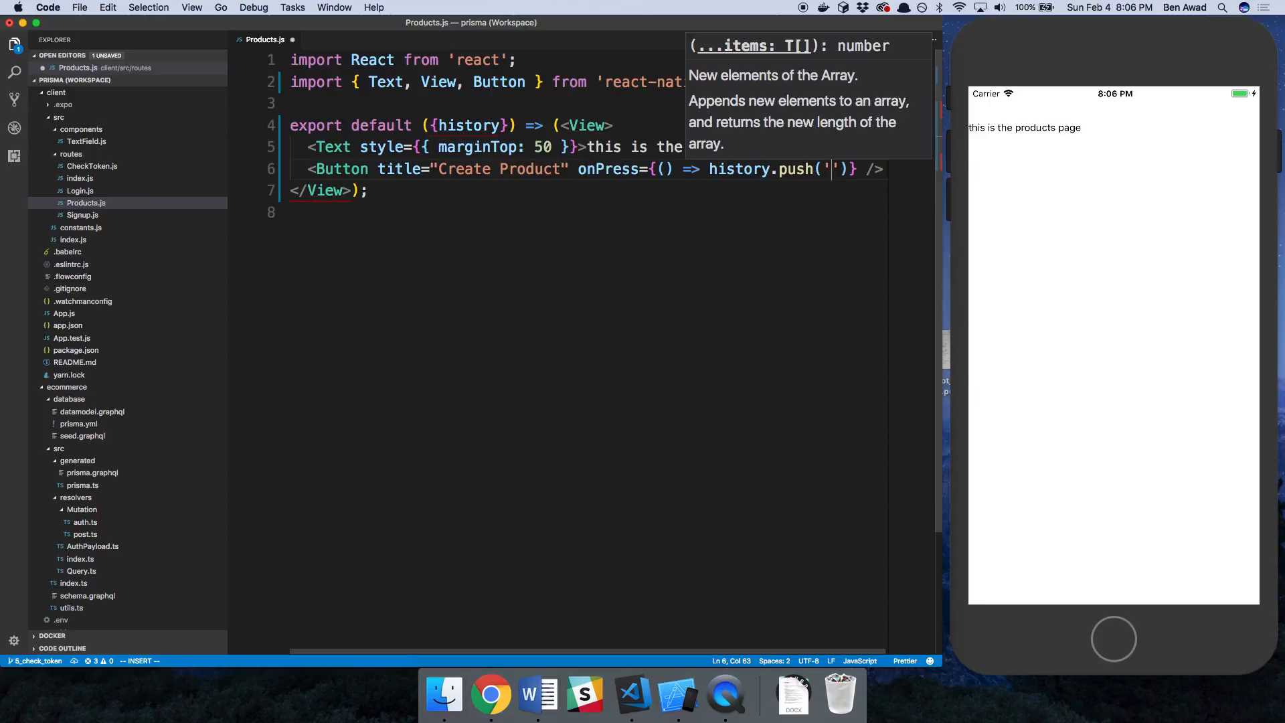
pyautogui.write('/new-prod')
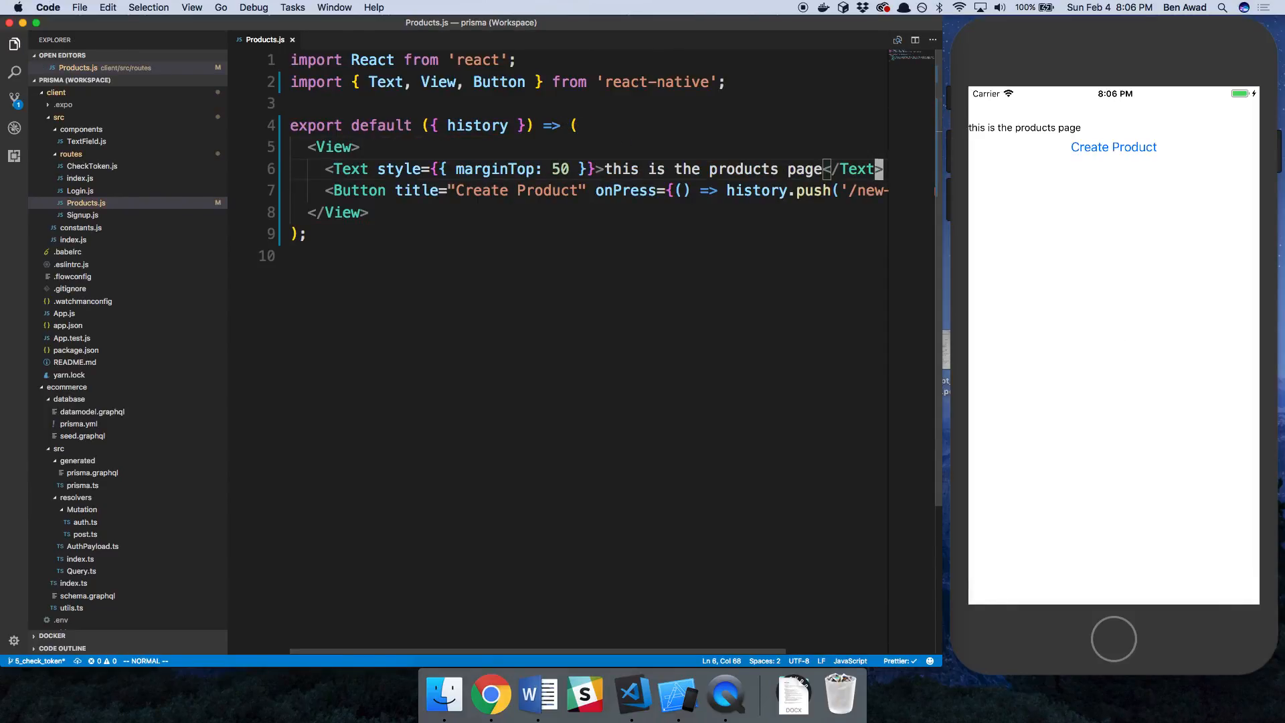
# Create routes/NewProduct.js and register a /new-product Route to NewProduct in the routes index.js.
pyautogui.rightClick(71, 154)
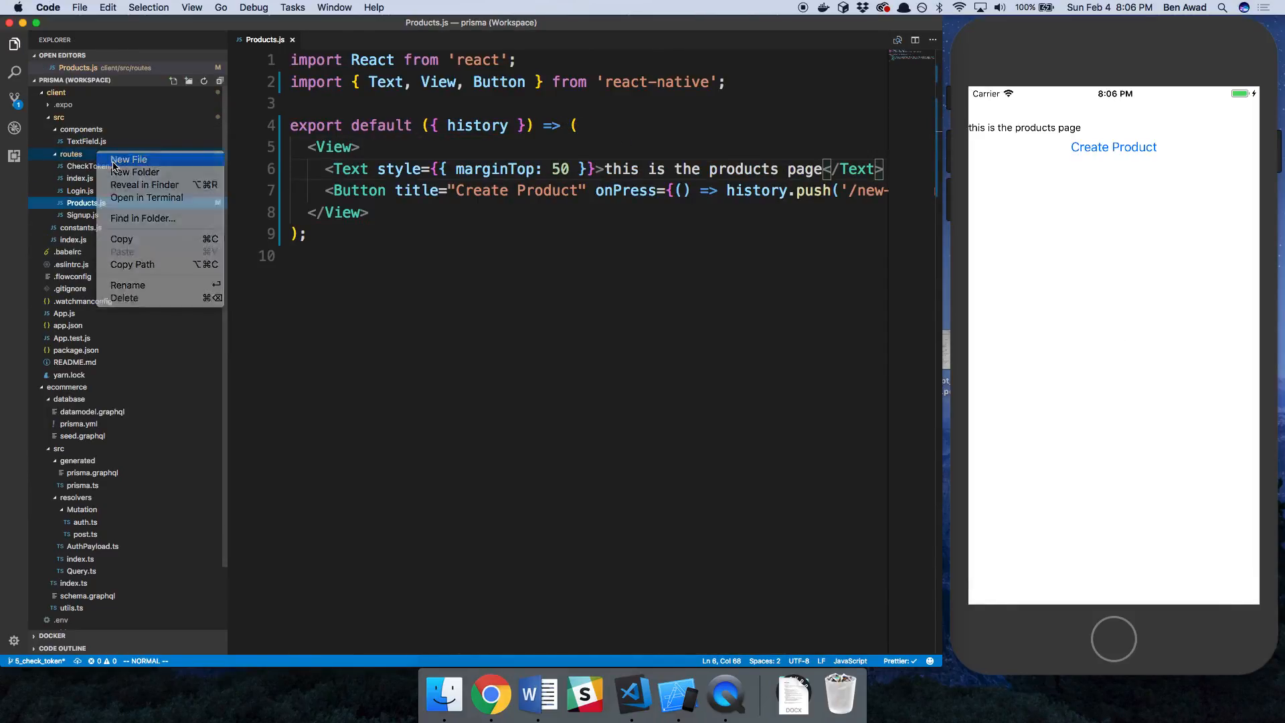
pyautogui.click(129, 159)
pyautogui.write('NewProduct.js')
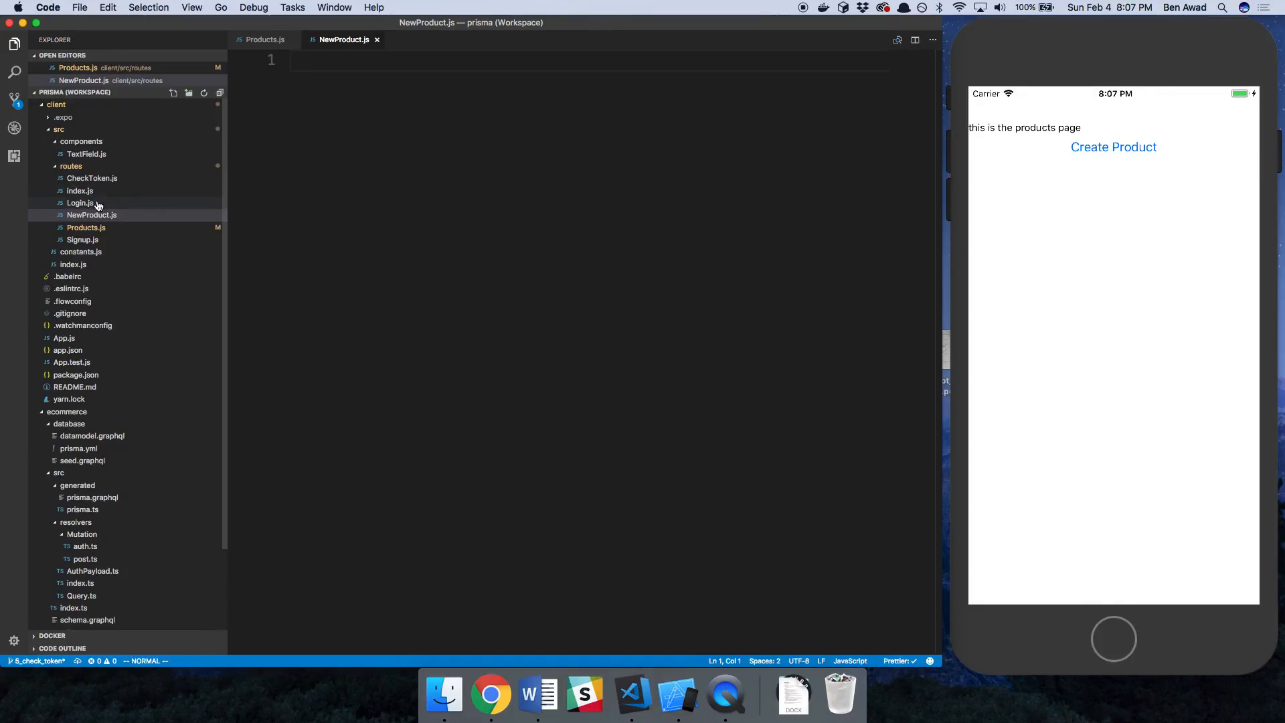
pyautogui.click(72, 202)
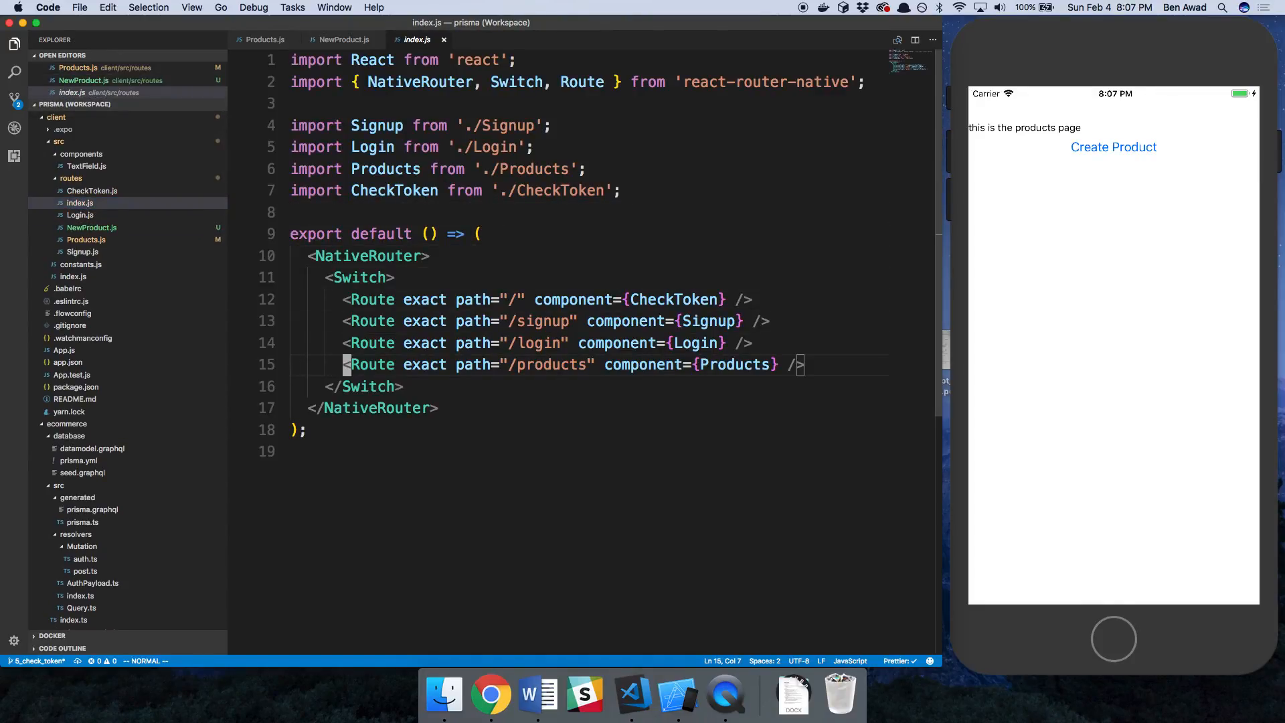
pyautogui.write('<Route exact path="/new" component={Products} />')
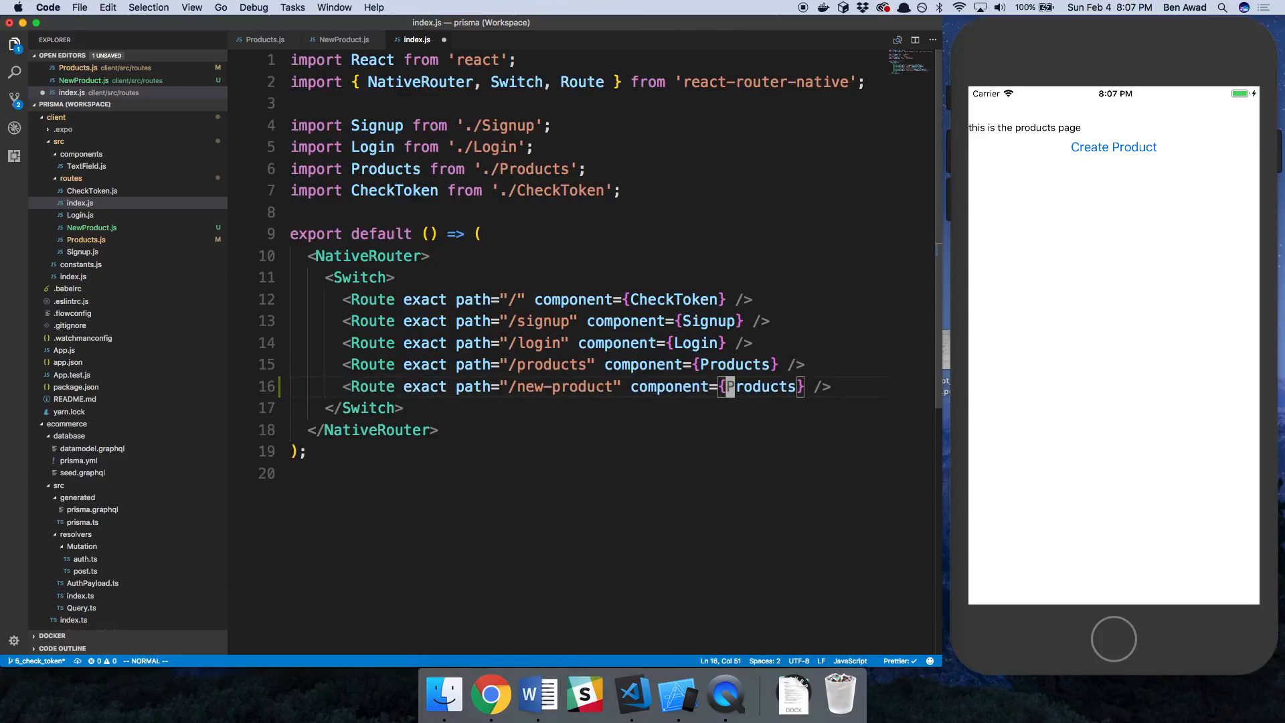
pyautogui.write('NewProduc')
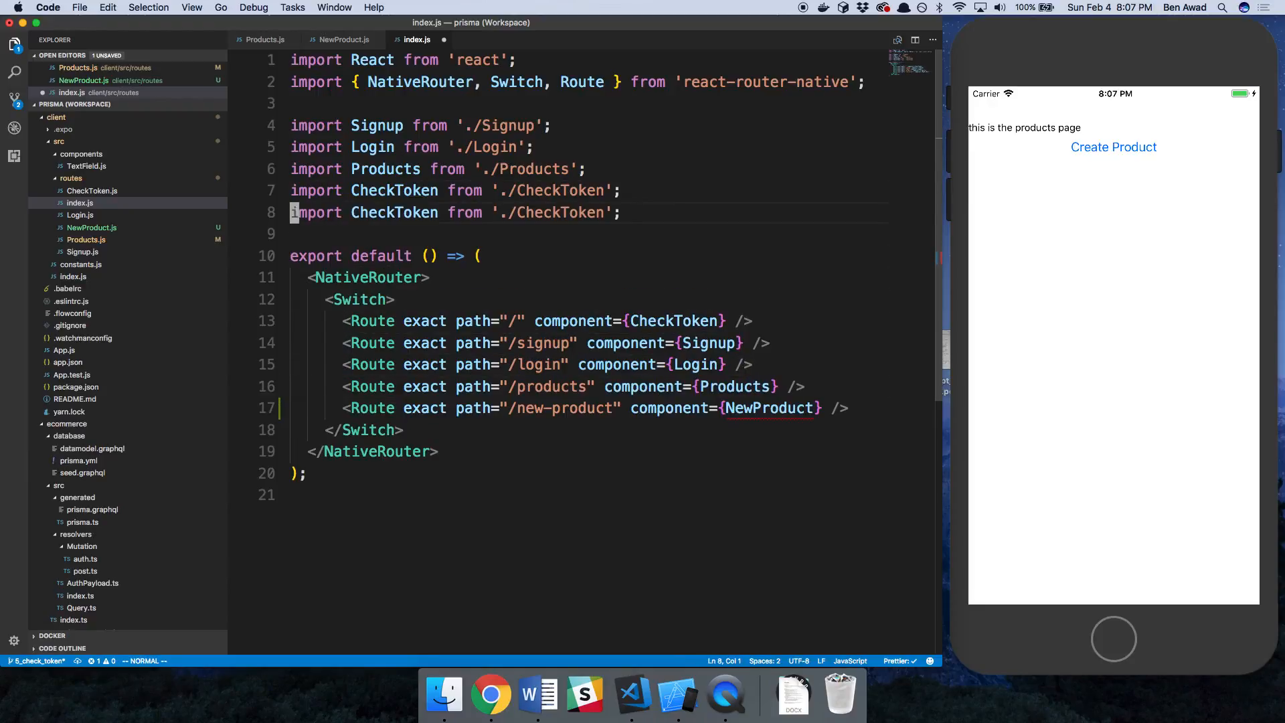
pyautogui.write('NewProduct')
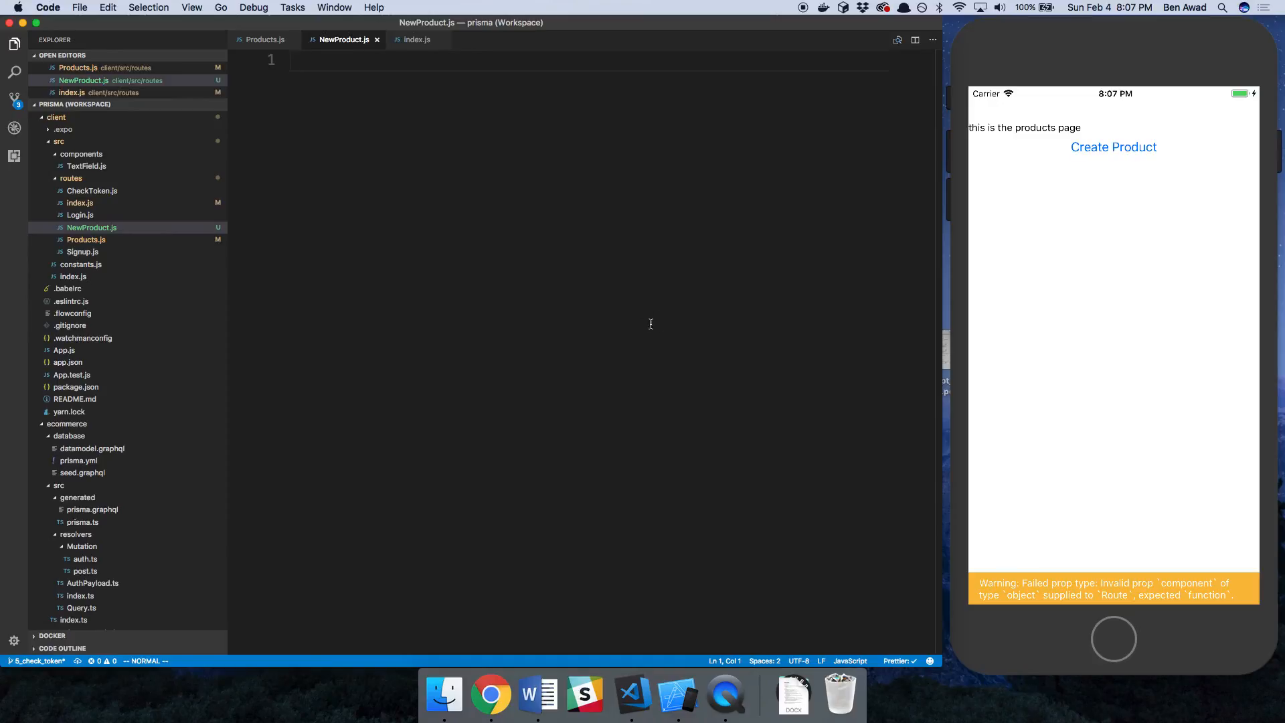
pyautogui.moveTo(303, 244)
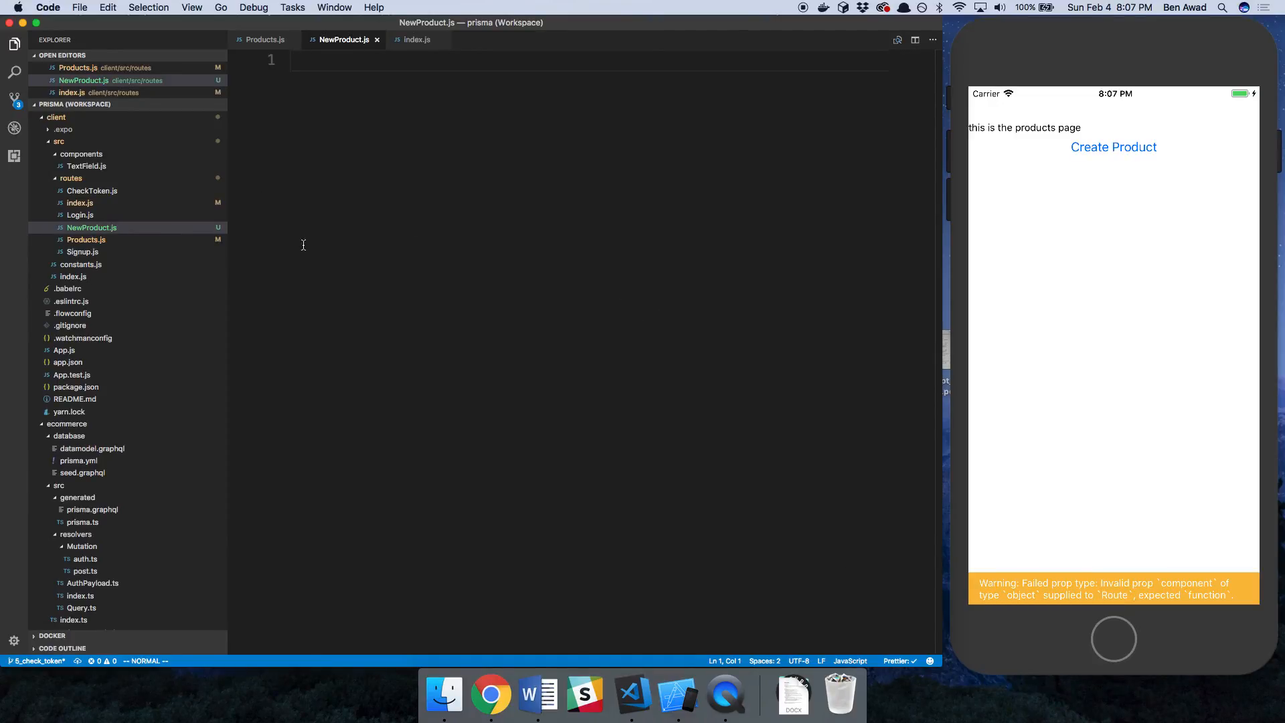
# Copy the Signup.js code into NewProduct.js and remove the react-apollo and graphql-tag imports.
pyautogui.click(82, 251)
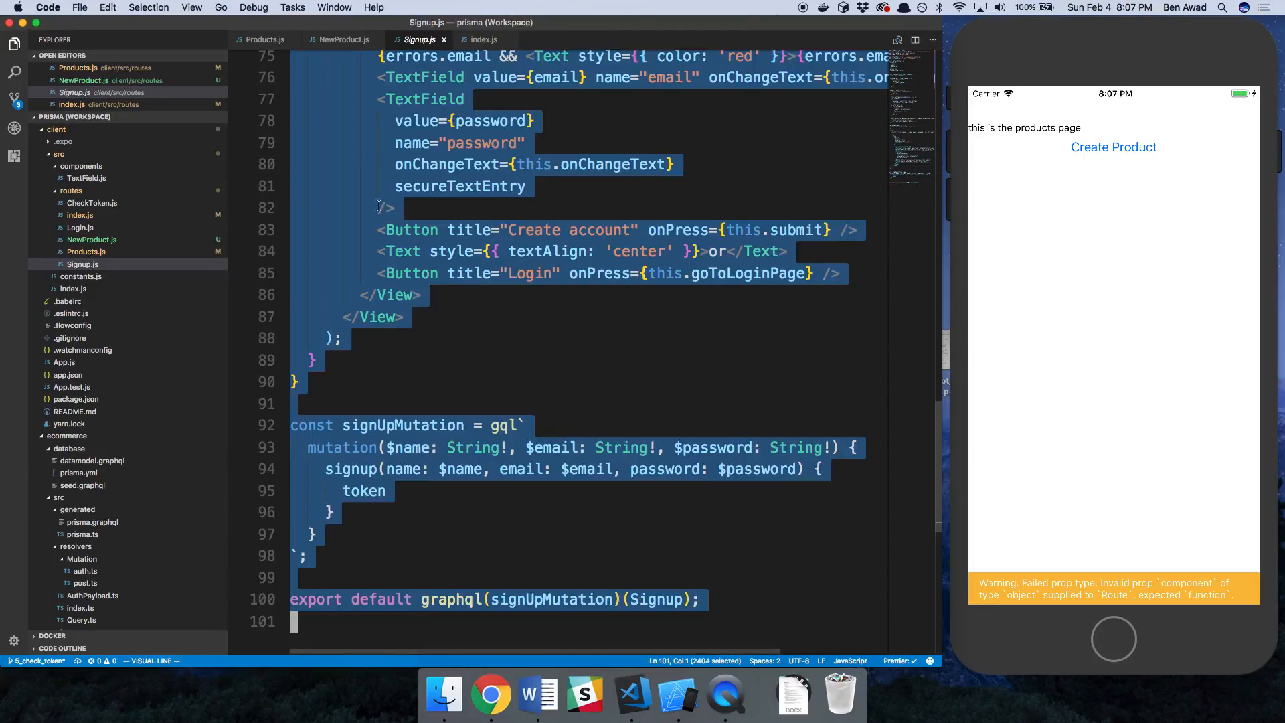
pyautogui.click(344, 39)
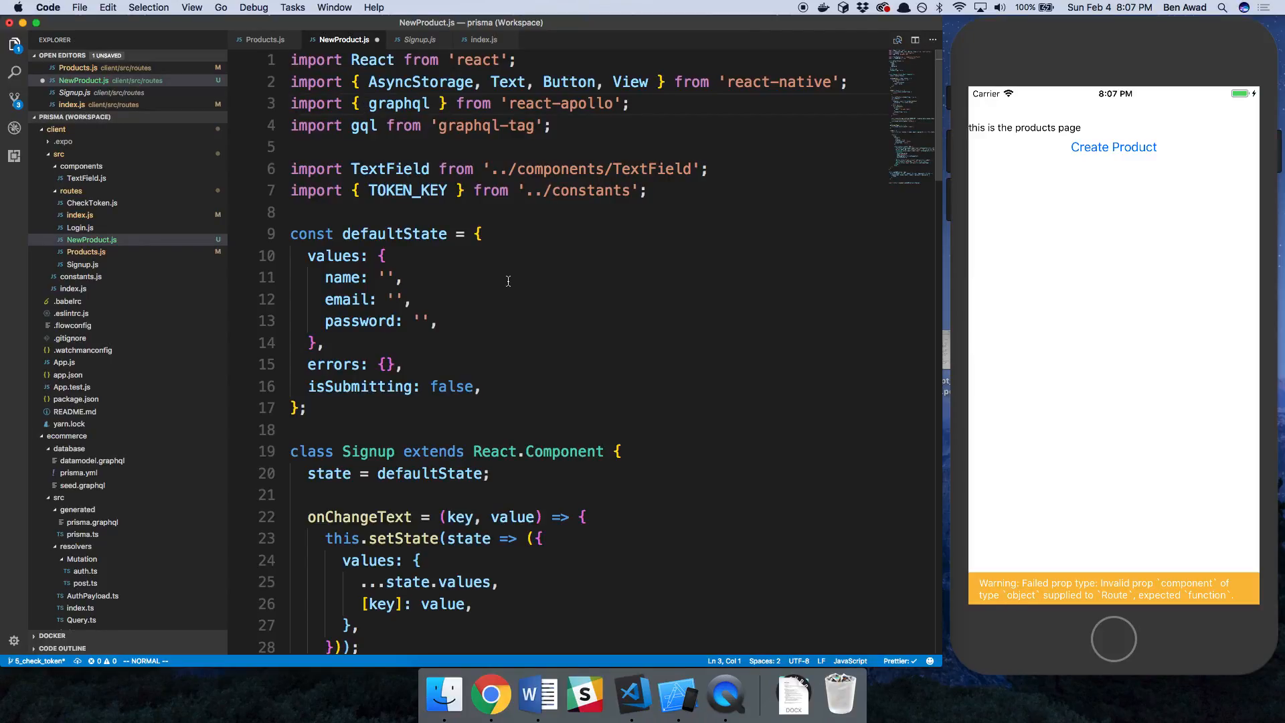
pyautogui.doubleClick(399, 103)
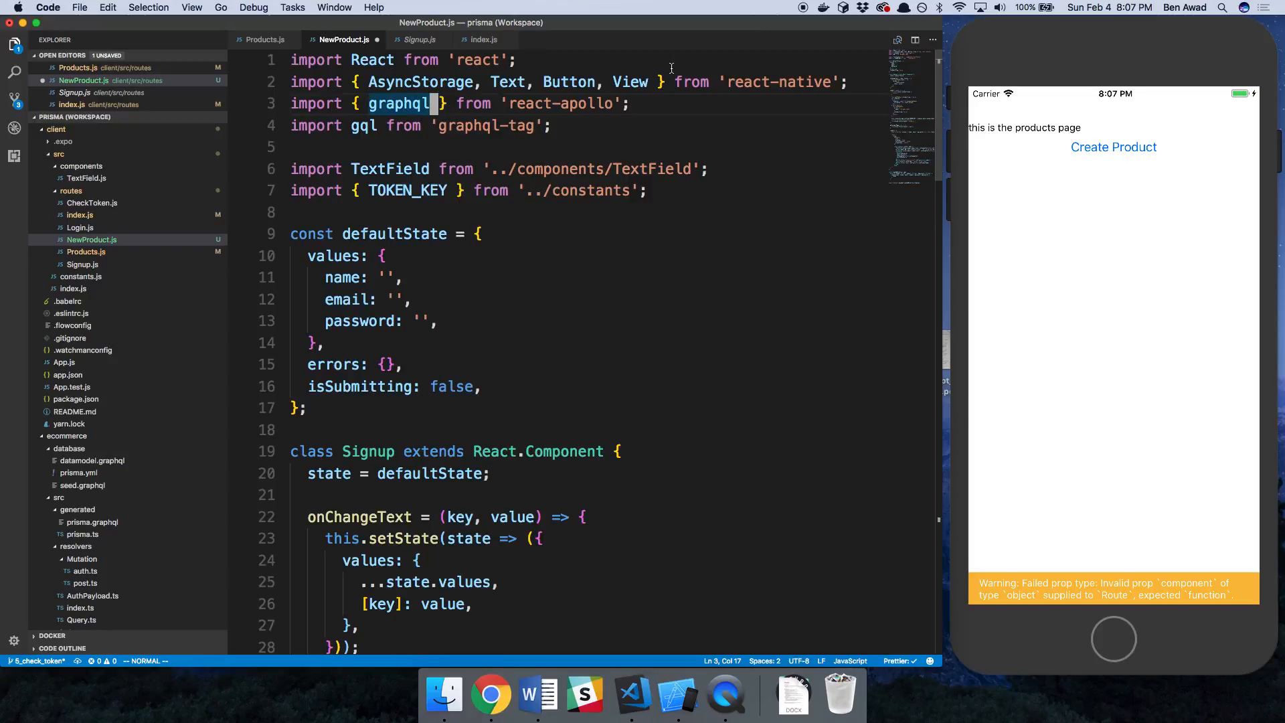
pyautogui.press('V')
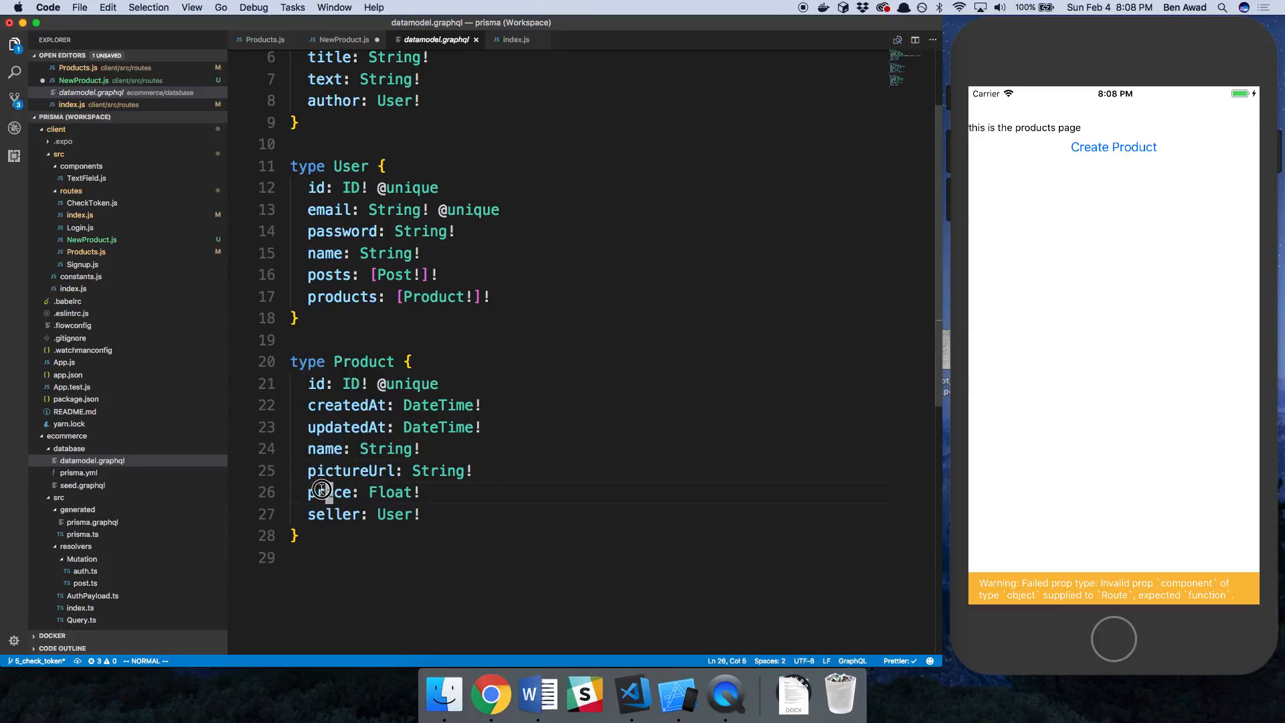
# Change defaultState to hold name, price 0.0 and pictureUrl.
pyautogui.click(346, 39)
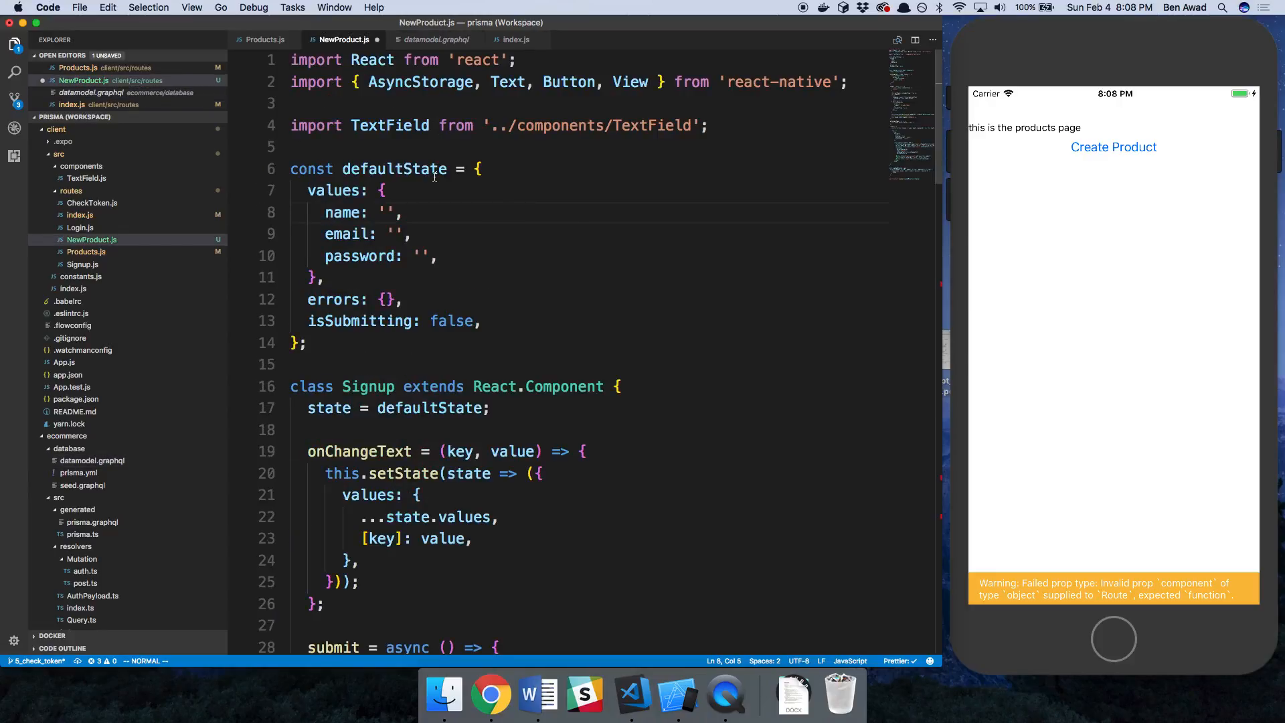
pyautogui.write('price: ,')
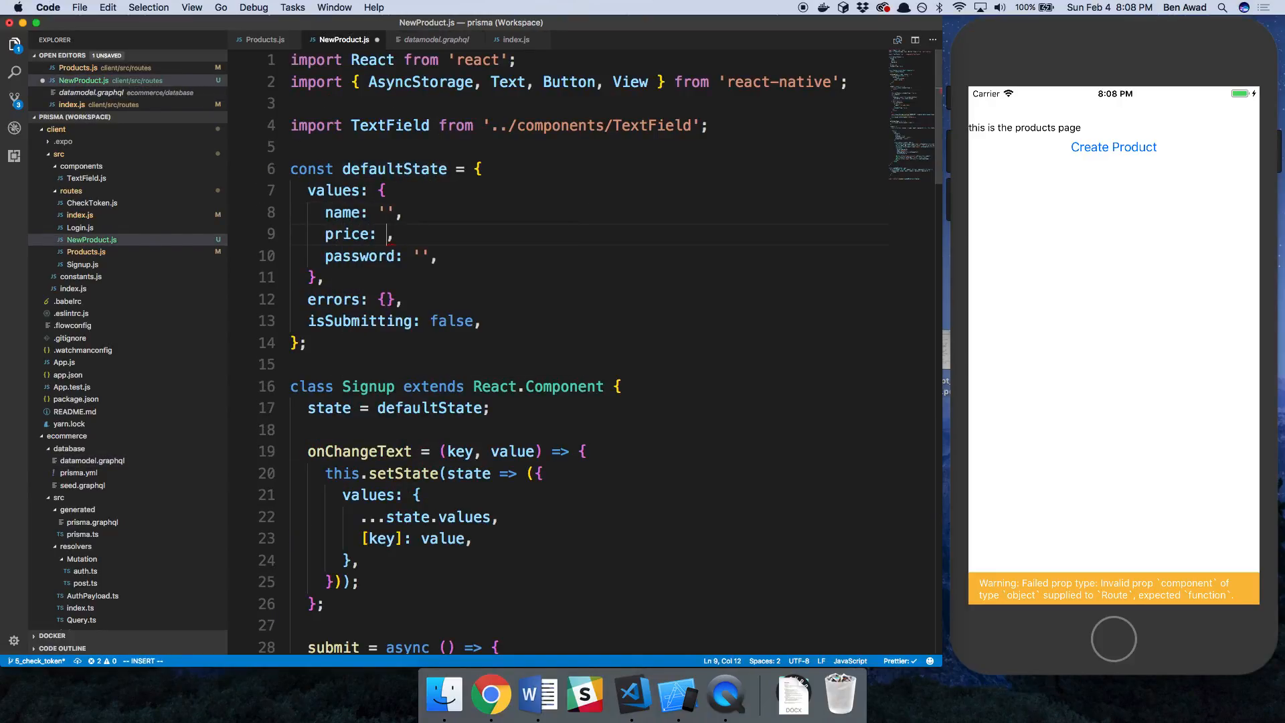
pyautogui.write('0.0')
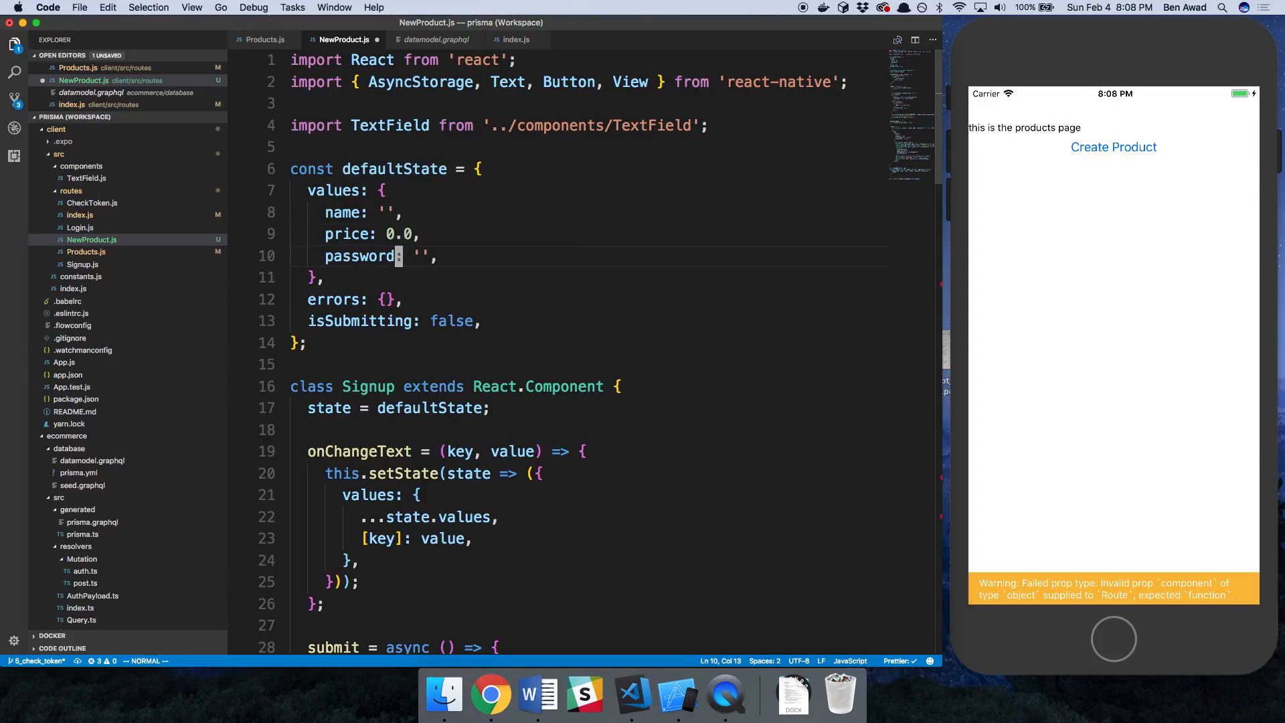
pyautogui.write('picture')
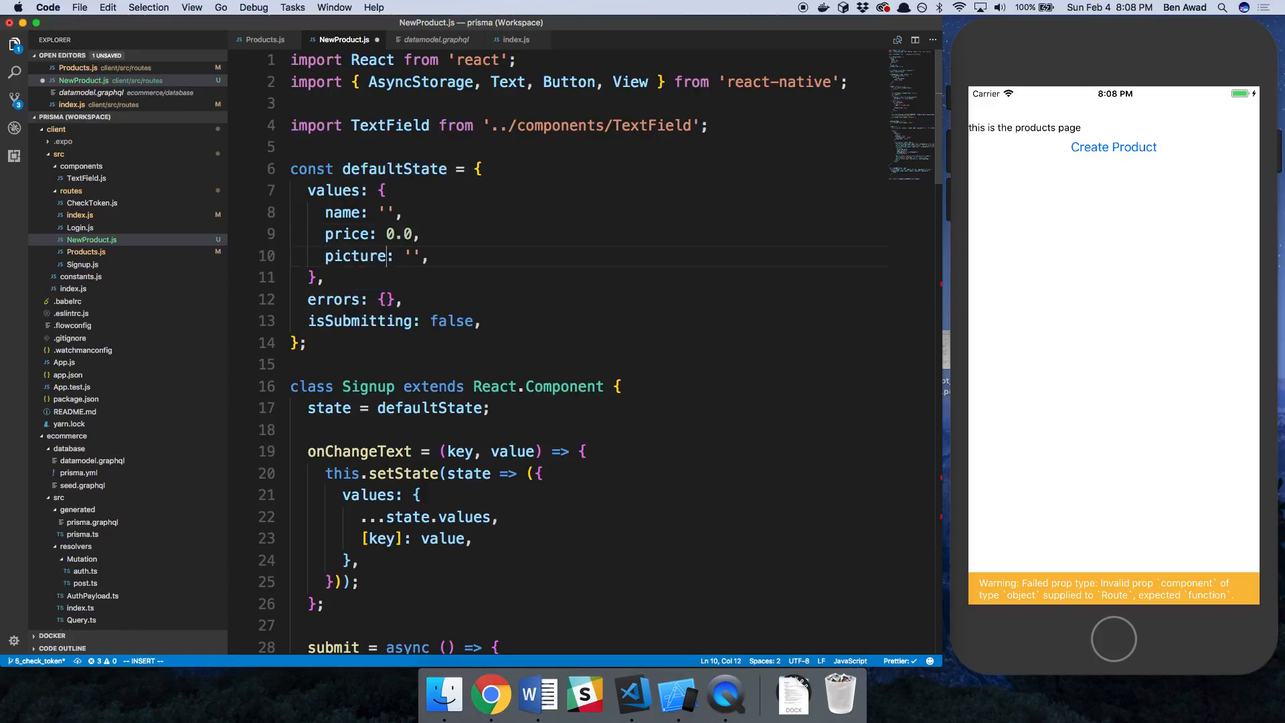
pyautogui.write('Url')
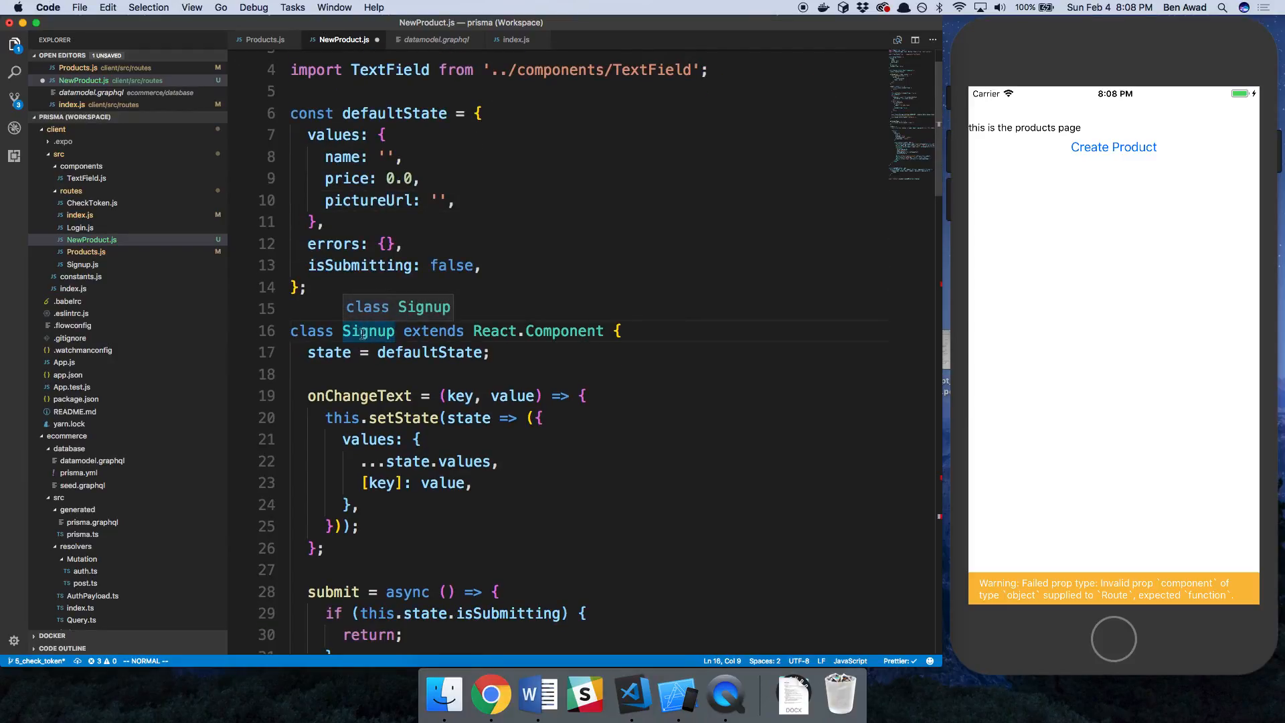
# Rename the class and default export to NewProduct and comment out the email error handling in submit.
pyautogui.write('New')
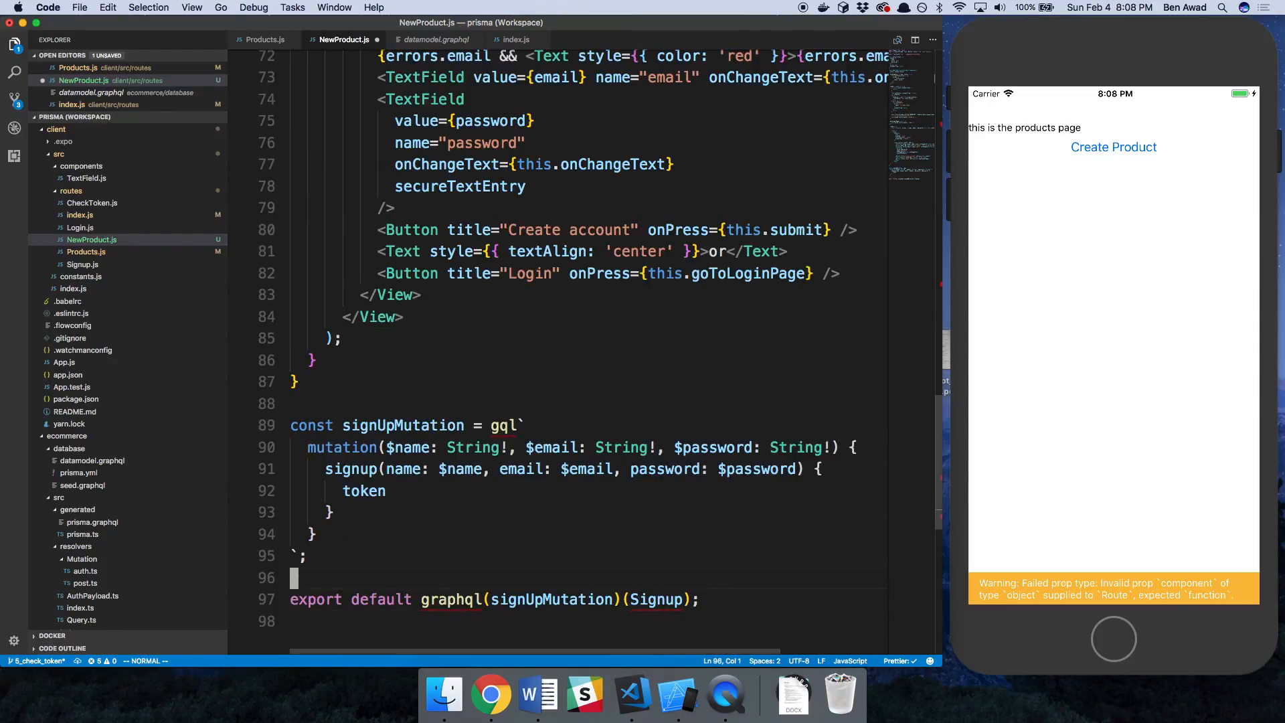
pyautogui.write('N')
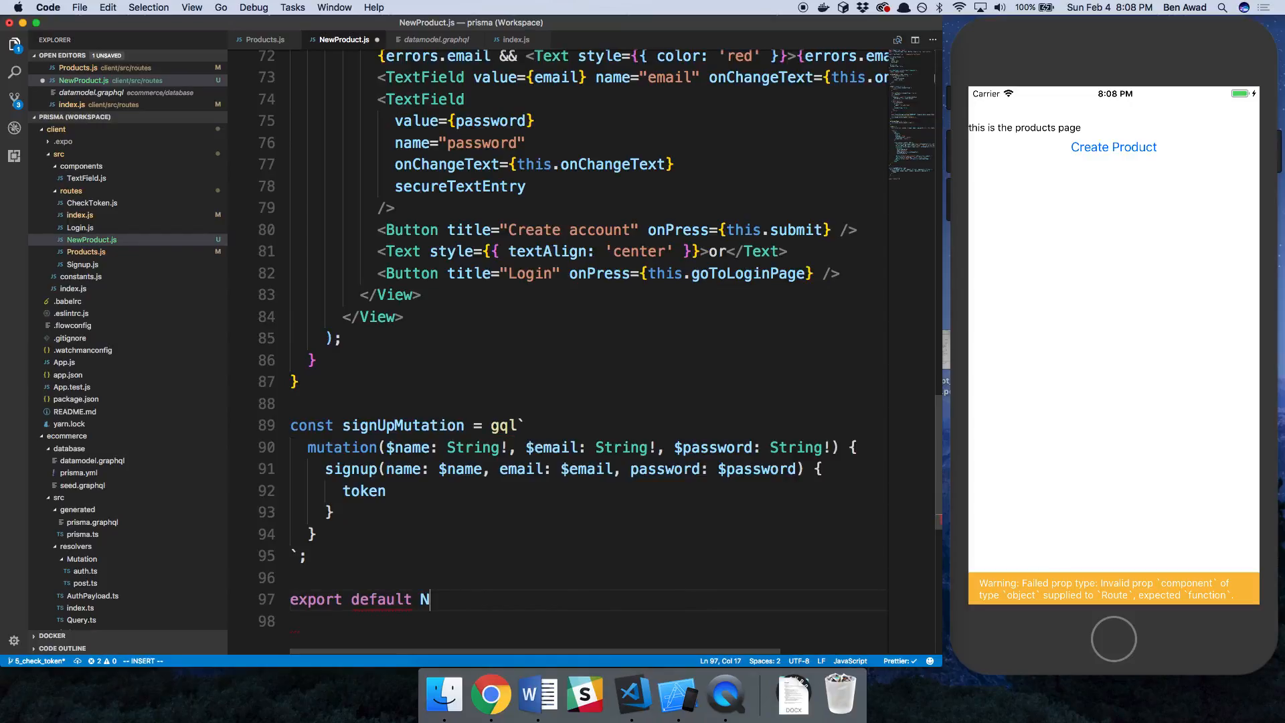
pyautogui.write('ewProduct')
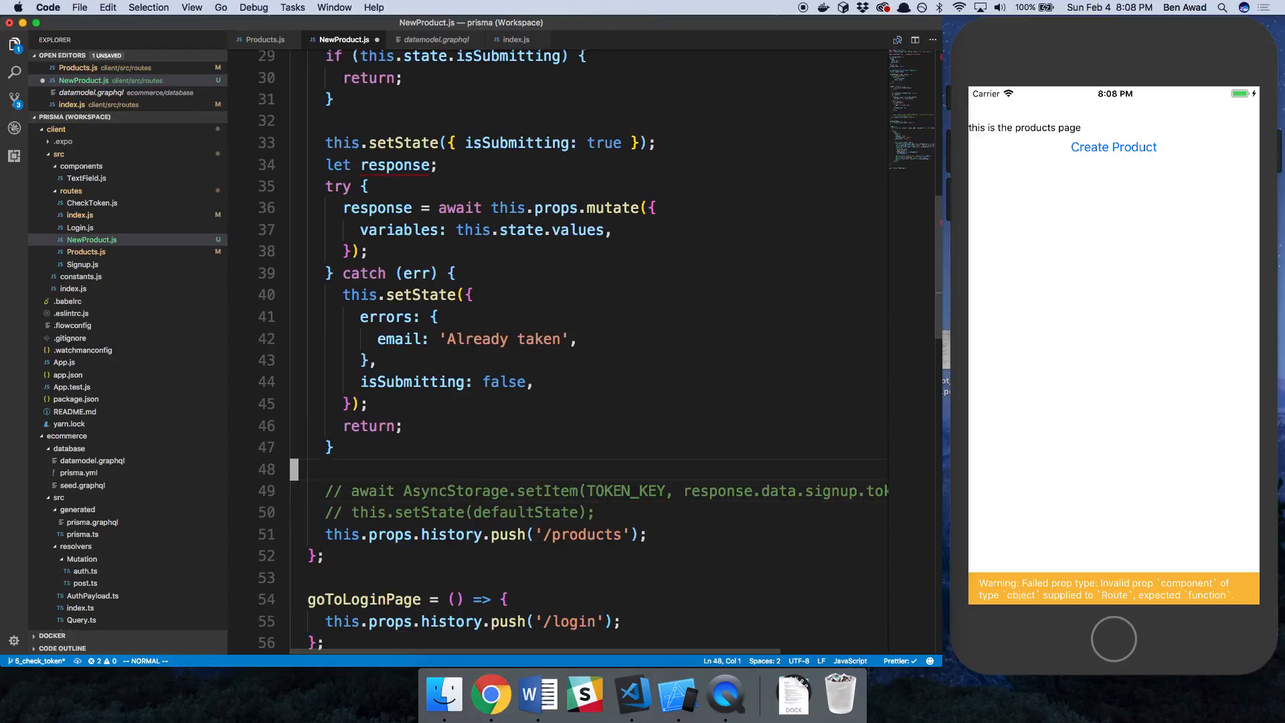
pyautogui.press('cmd+/')
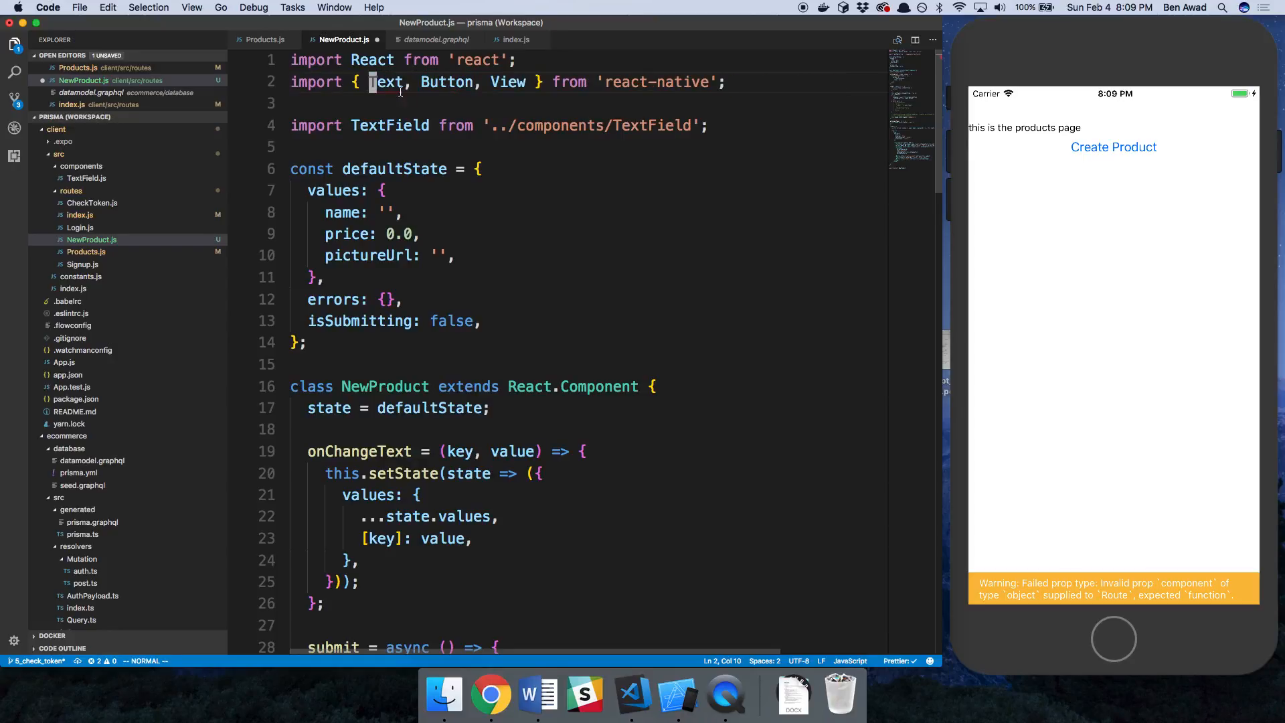
pyautogui.scroll(-3)
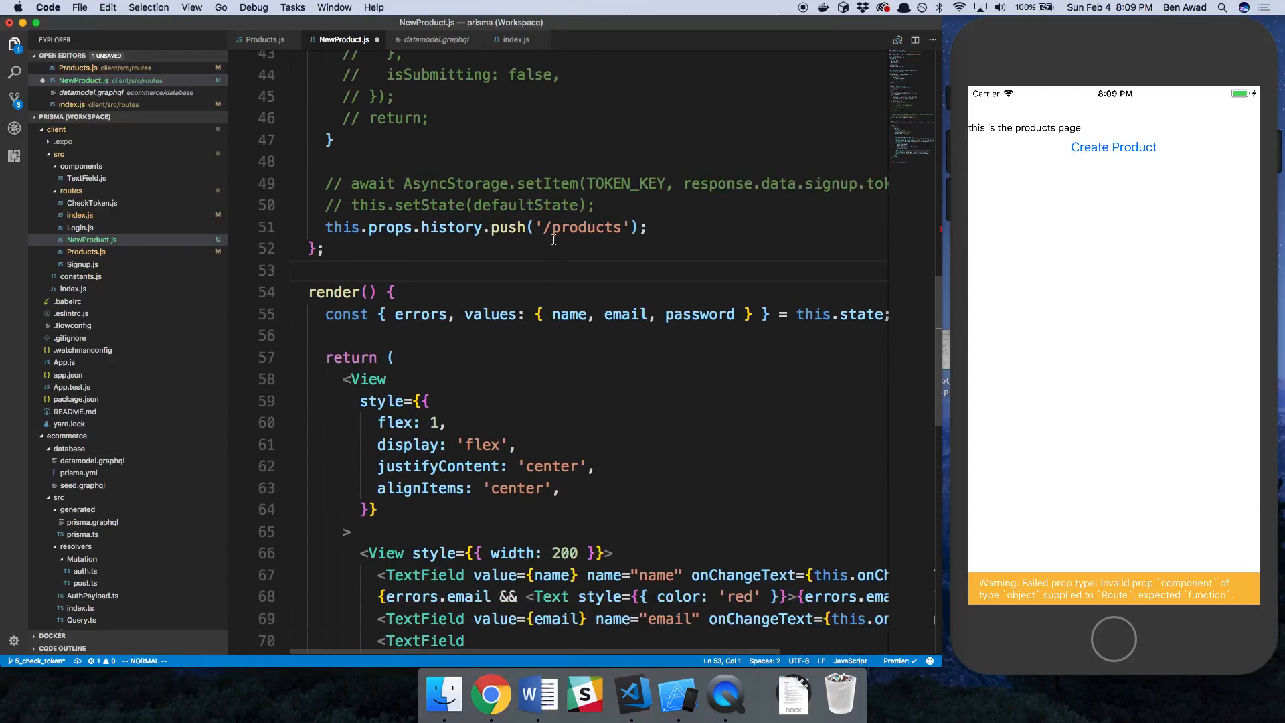
pyautogui.moveTo(523, 264)
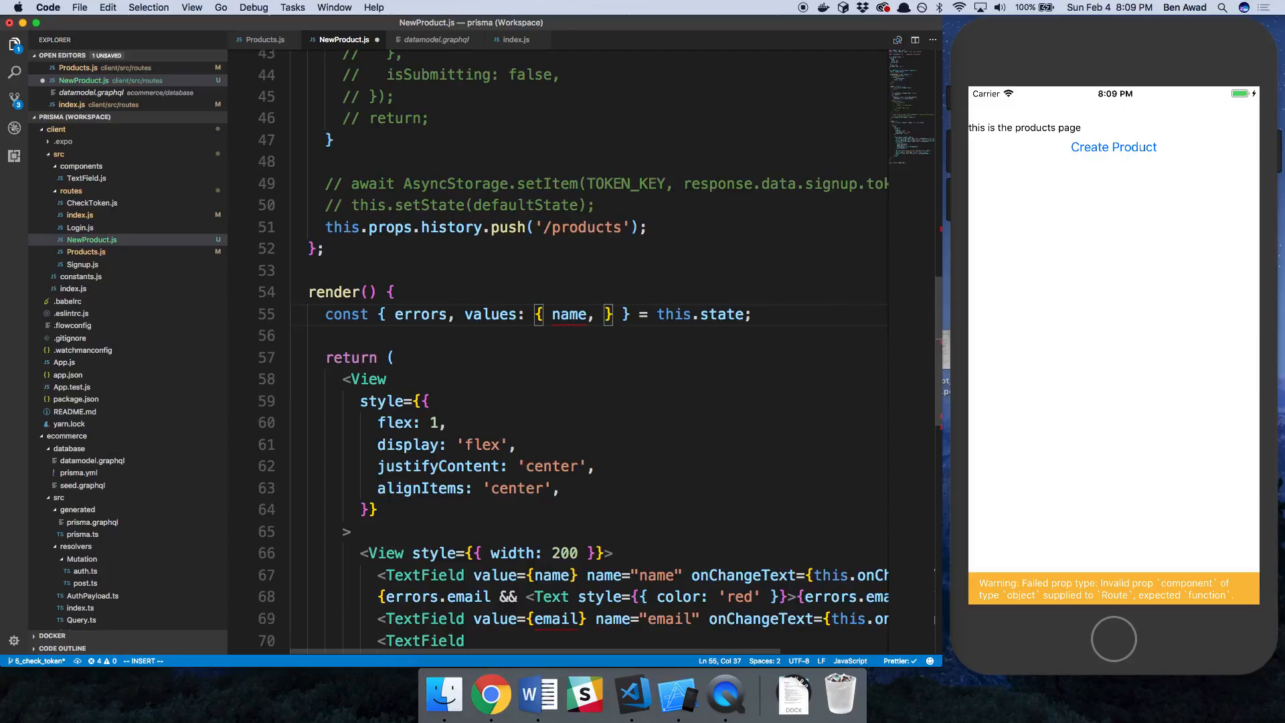
# Destructure name, pictureUrl and price in render, use a price TextField, and title the button "Add Product".
pyautogui.write('pictureUrl,')
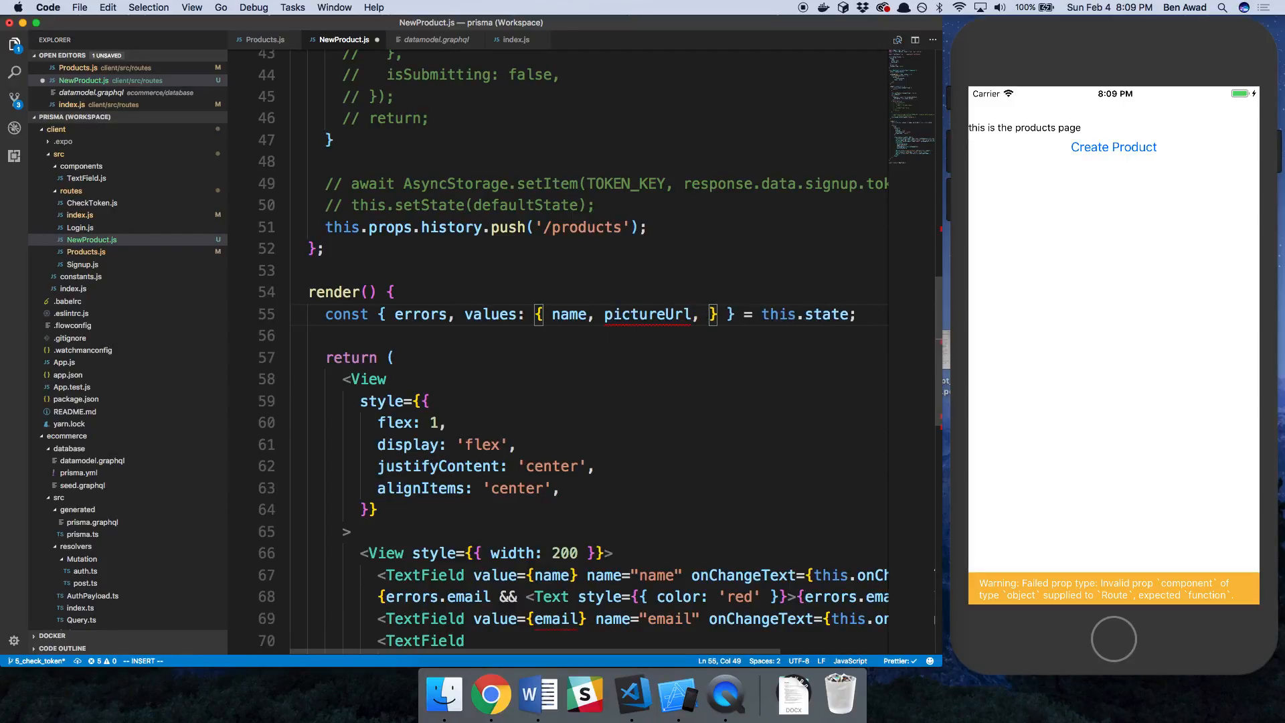
pyautogui.write('price')
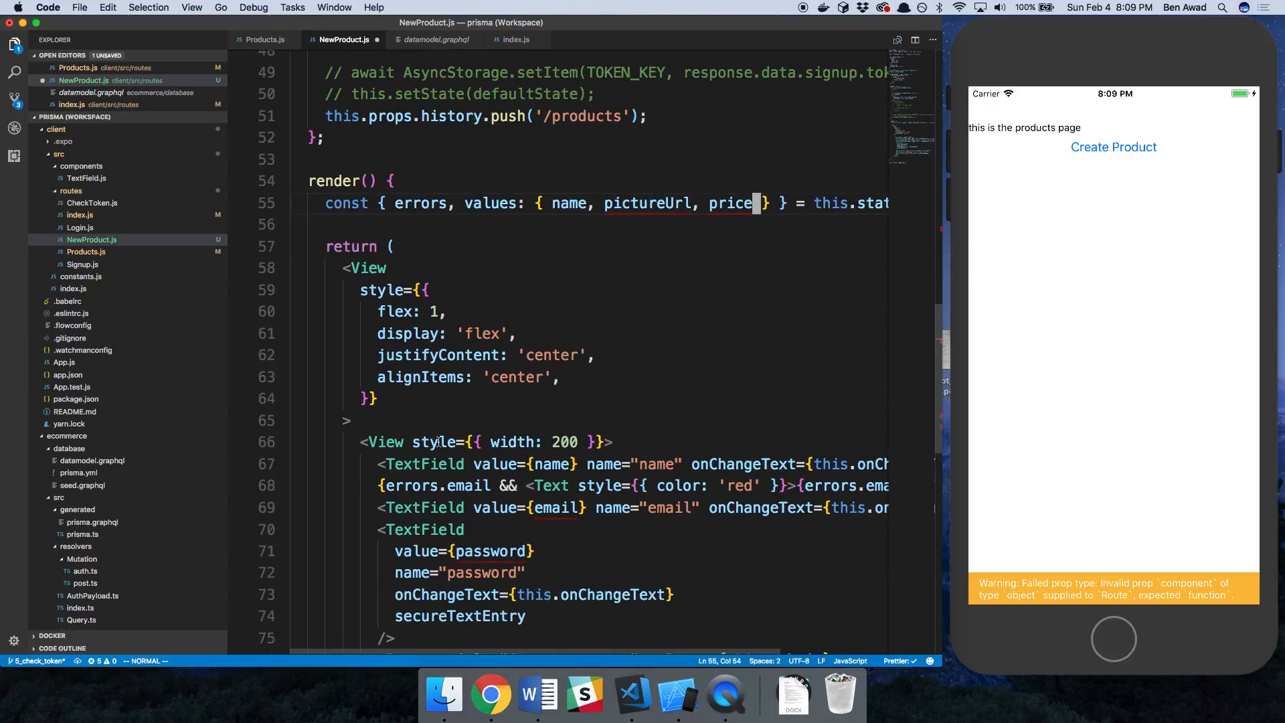
pyautogui.scroll(-3)
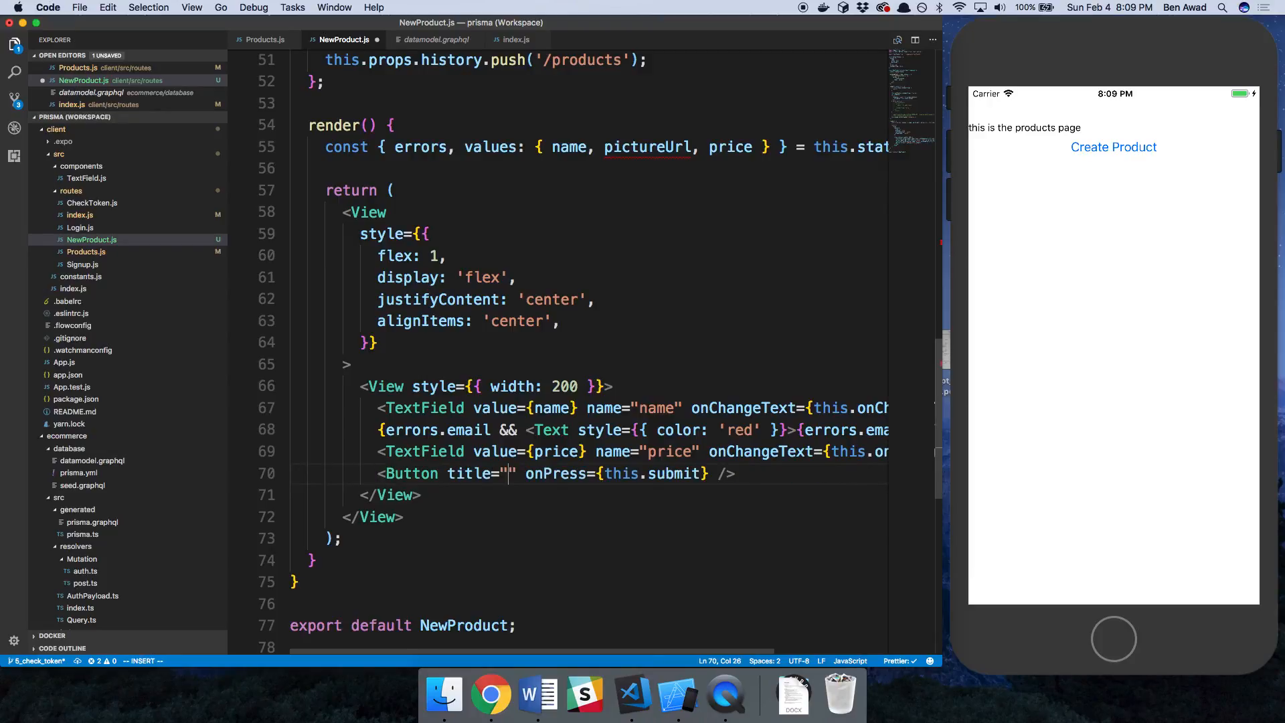
pyautogui.write('Create Produc')
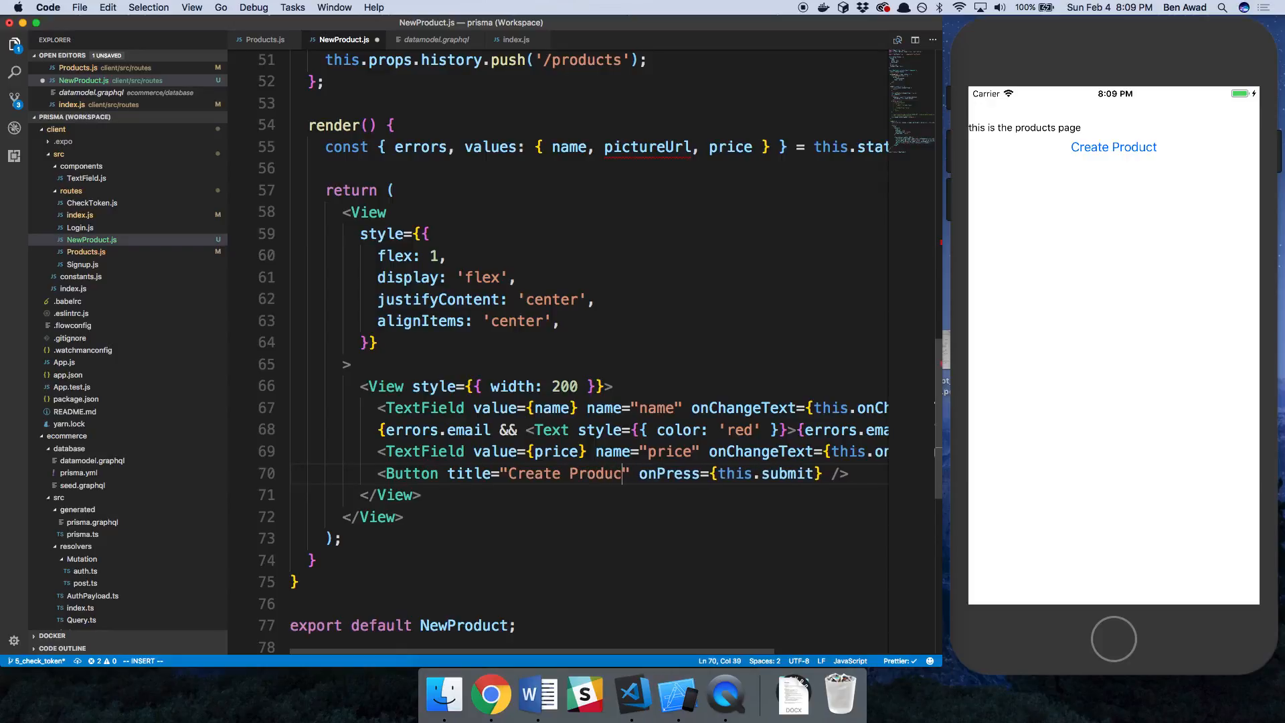
pyautogui.write('Add Product')
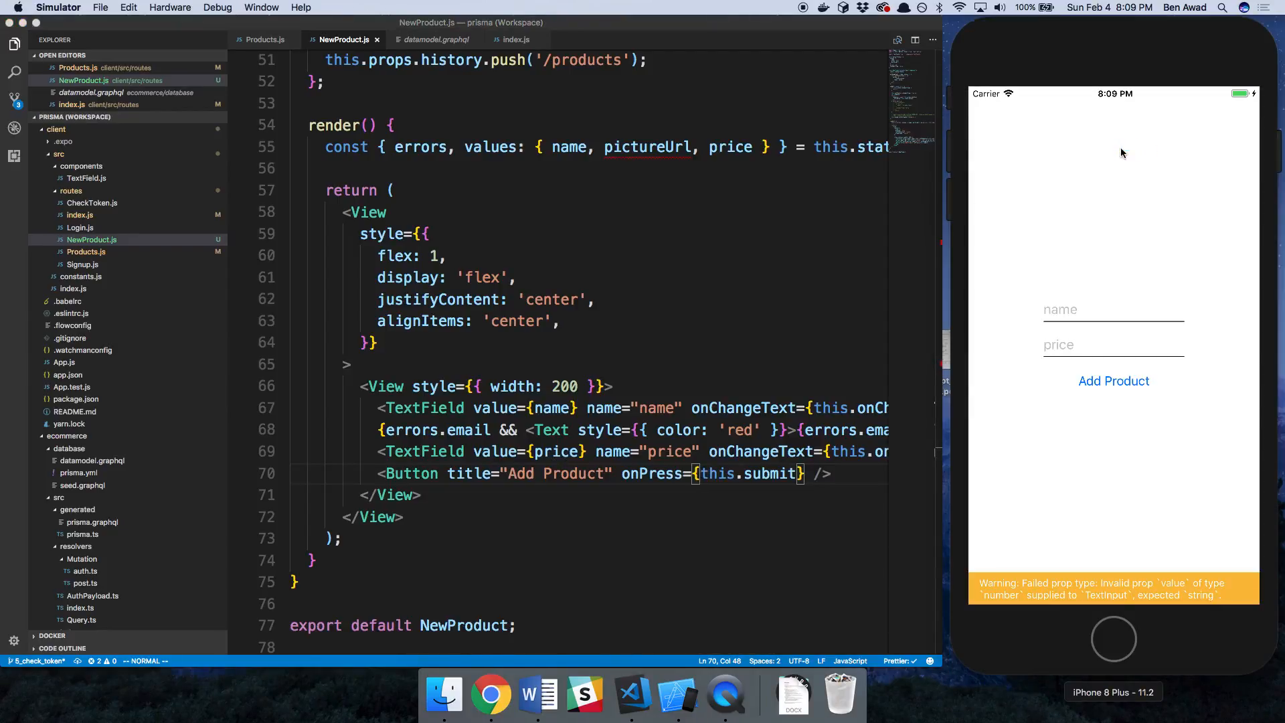
pyautogui.moveTo(1189, 593)
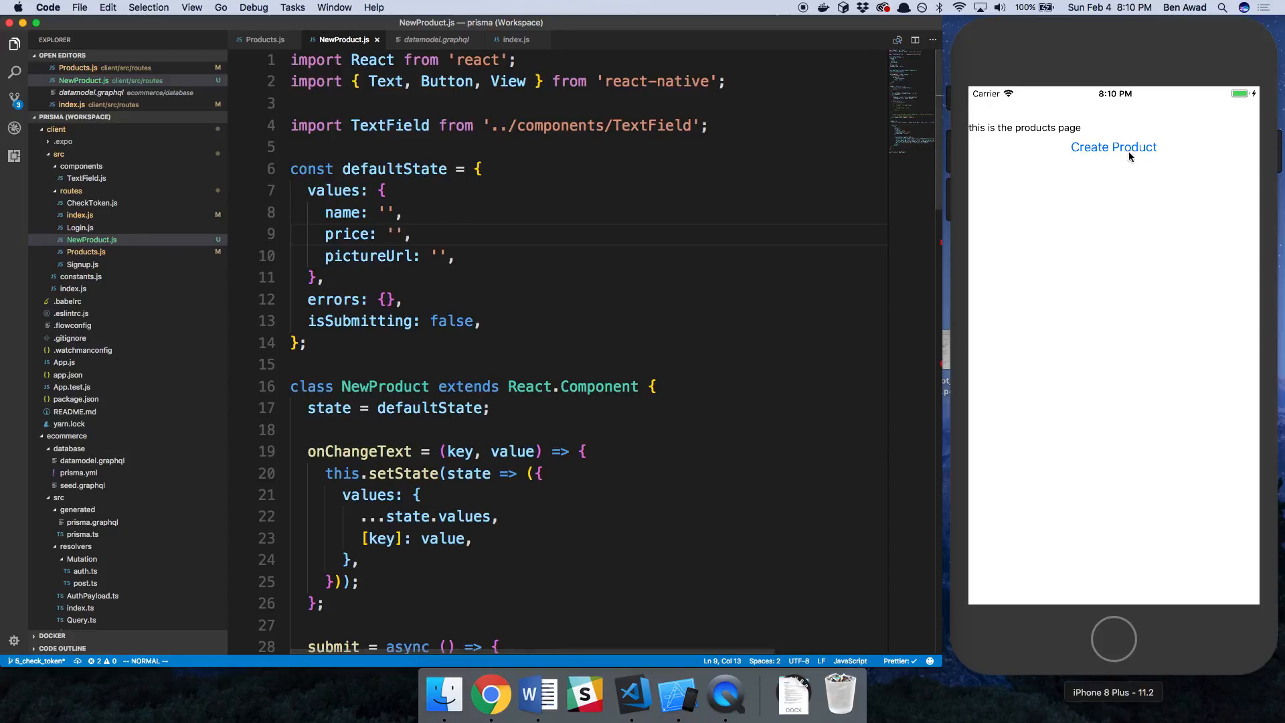
# Remove the errors.email Text line and the errors destructuring from render, then reopen the form in the simulator.
pyautogui.click(1112, 147)
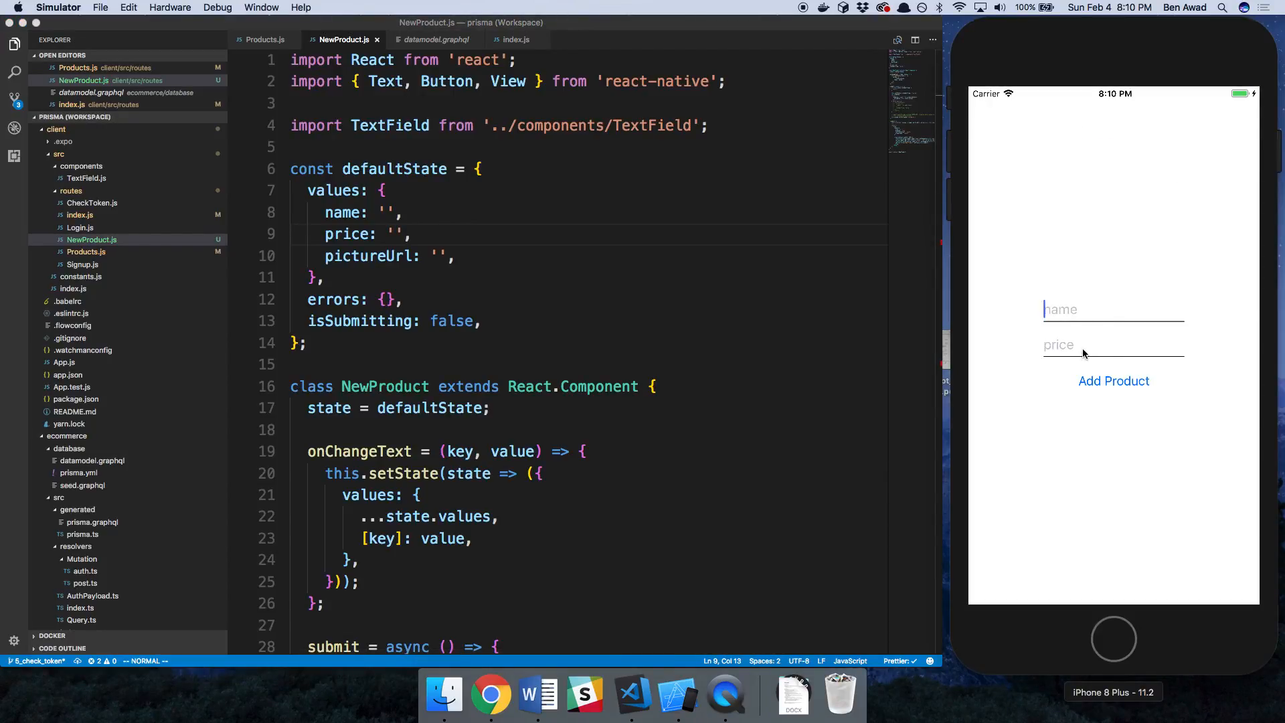
pyautogui.write('0')
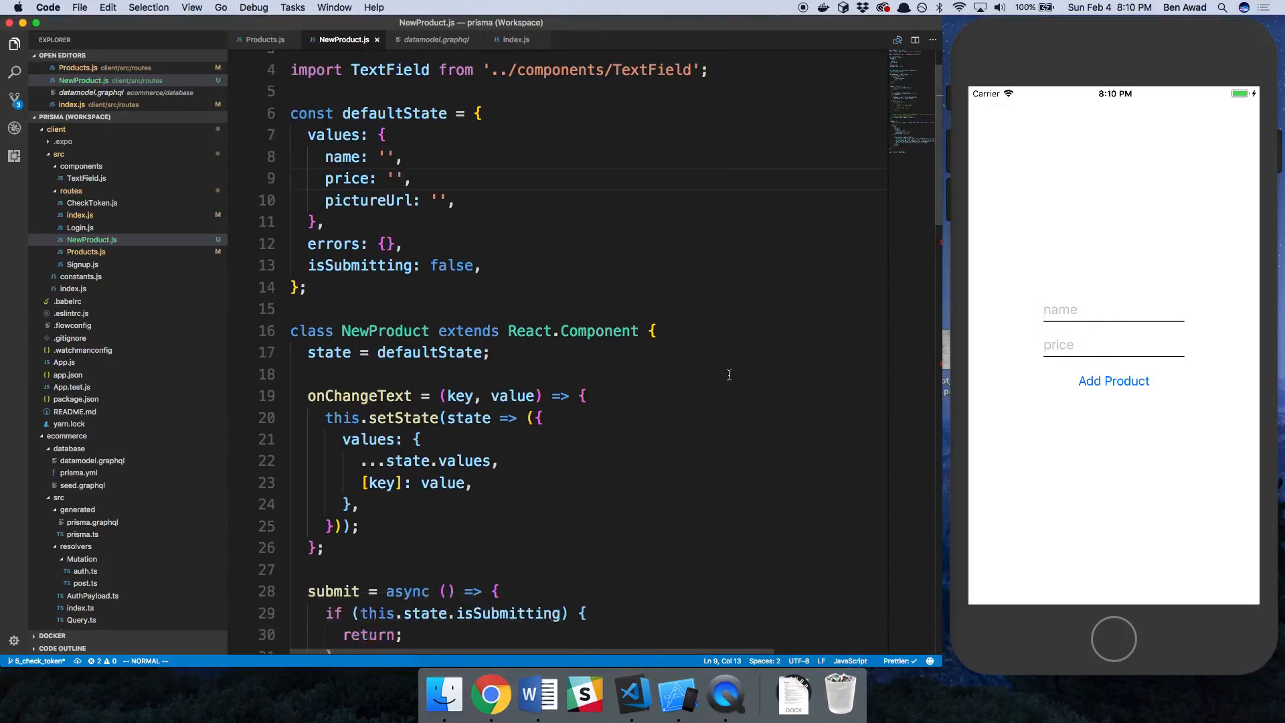
pyautogui.scroll(-3)
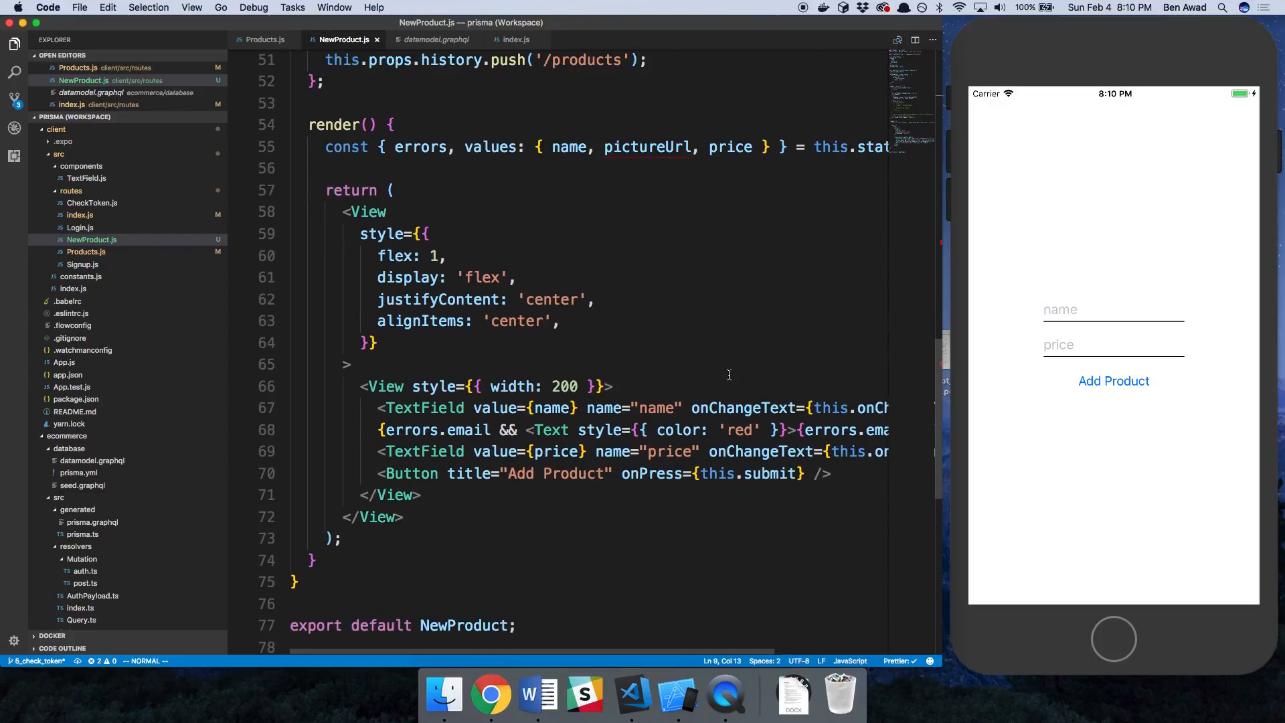
pyautogui.moveTo(675, 370)
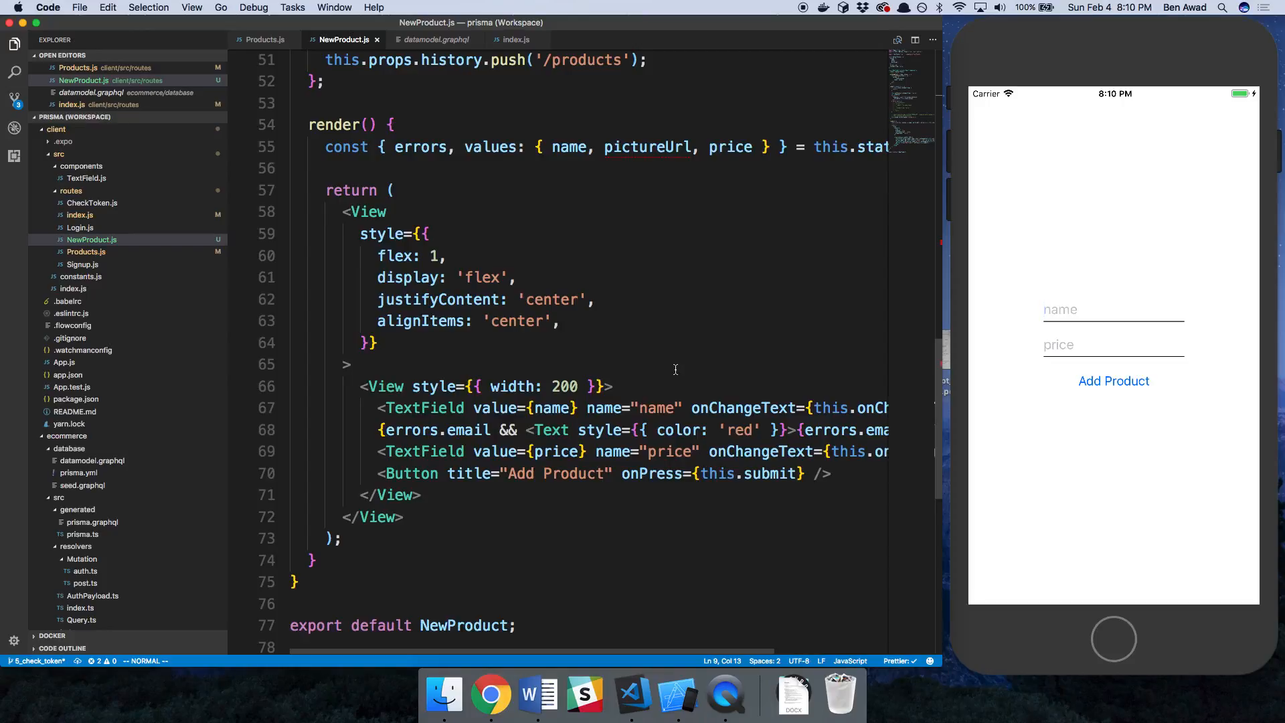
pyautogui.moveTo(678, 362)
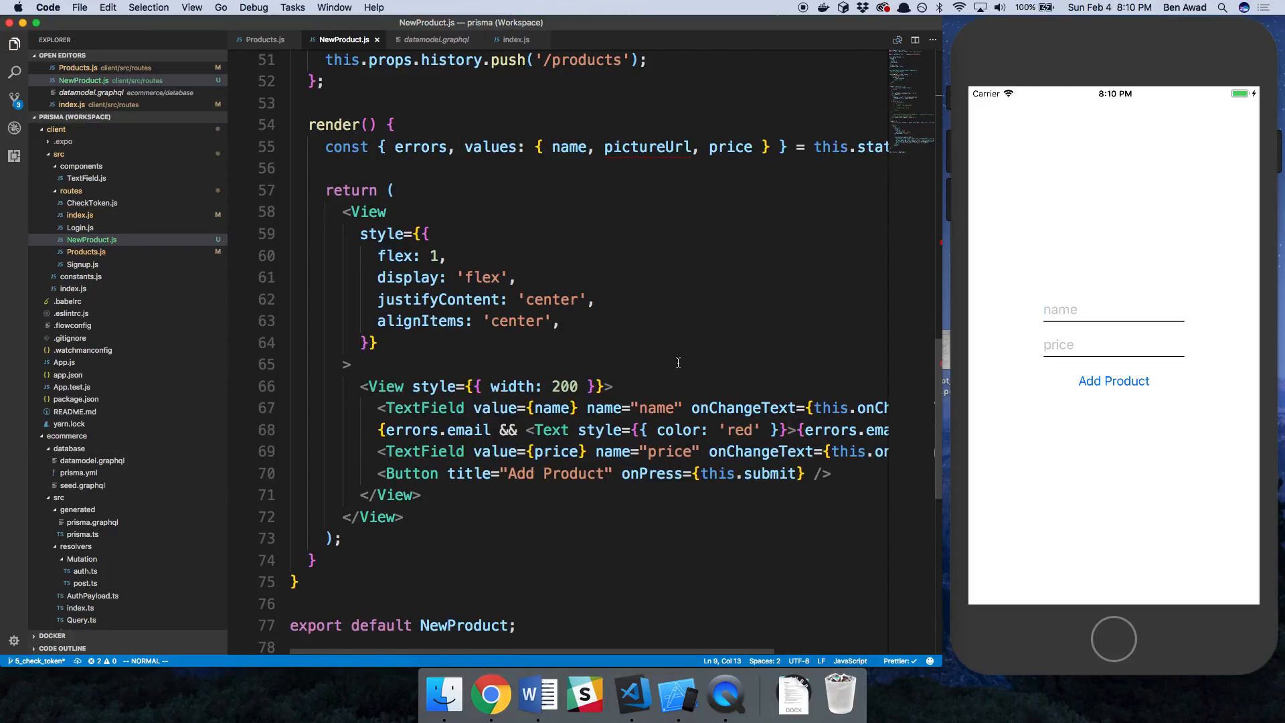
pyautogui.scroll(-3)
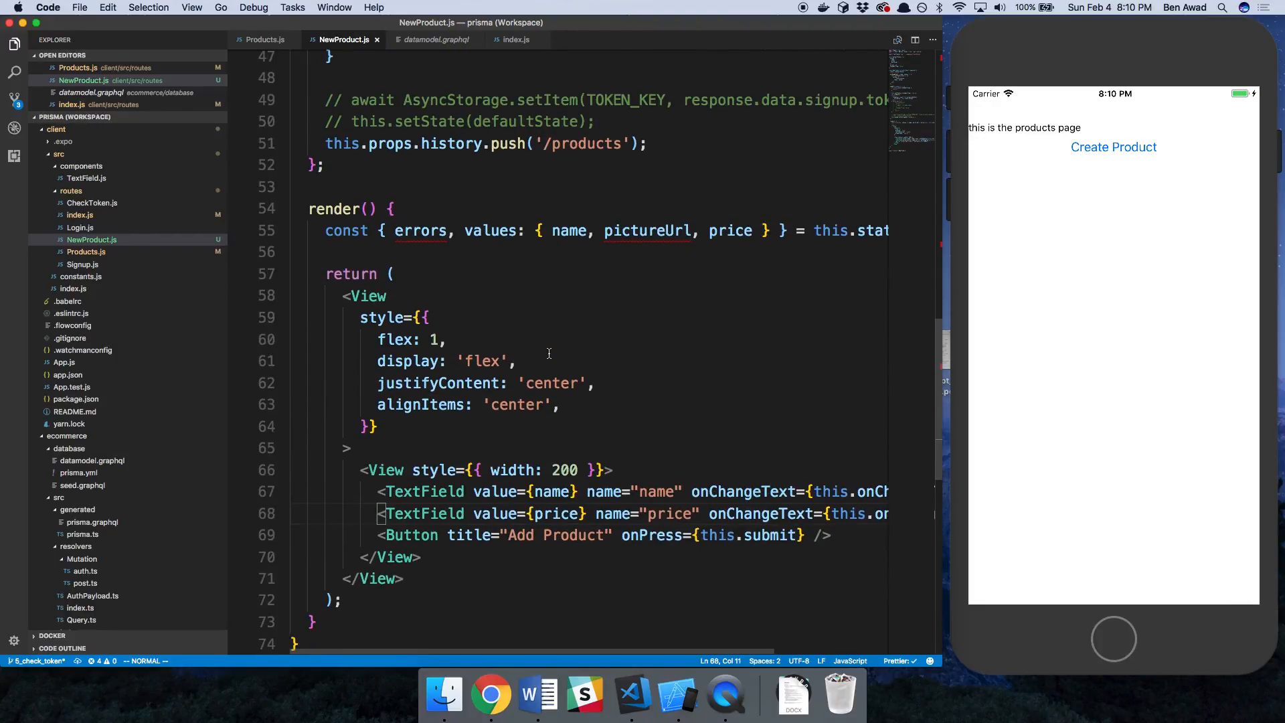
pyautogui.doubleClick(648, 230)
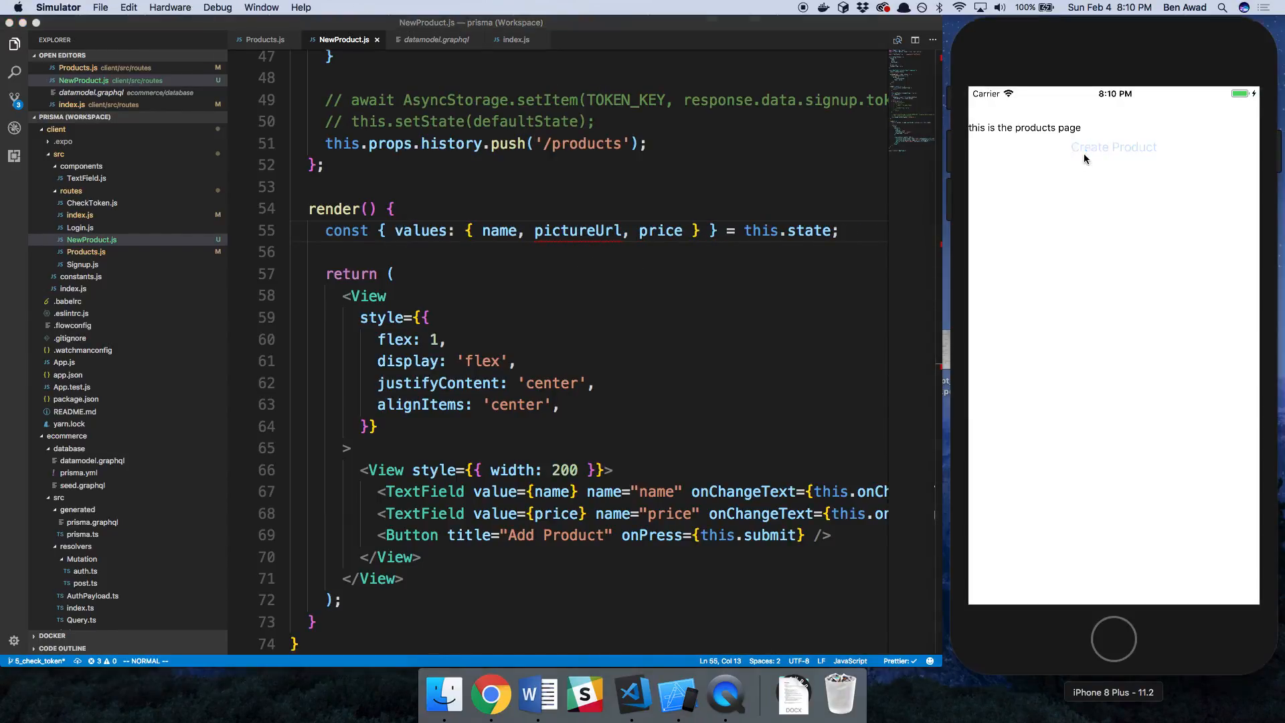
pyautogui.click(1114, 147)
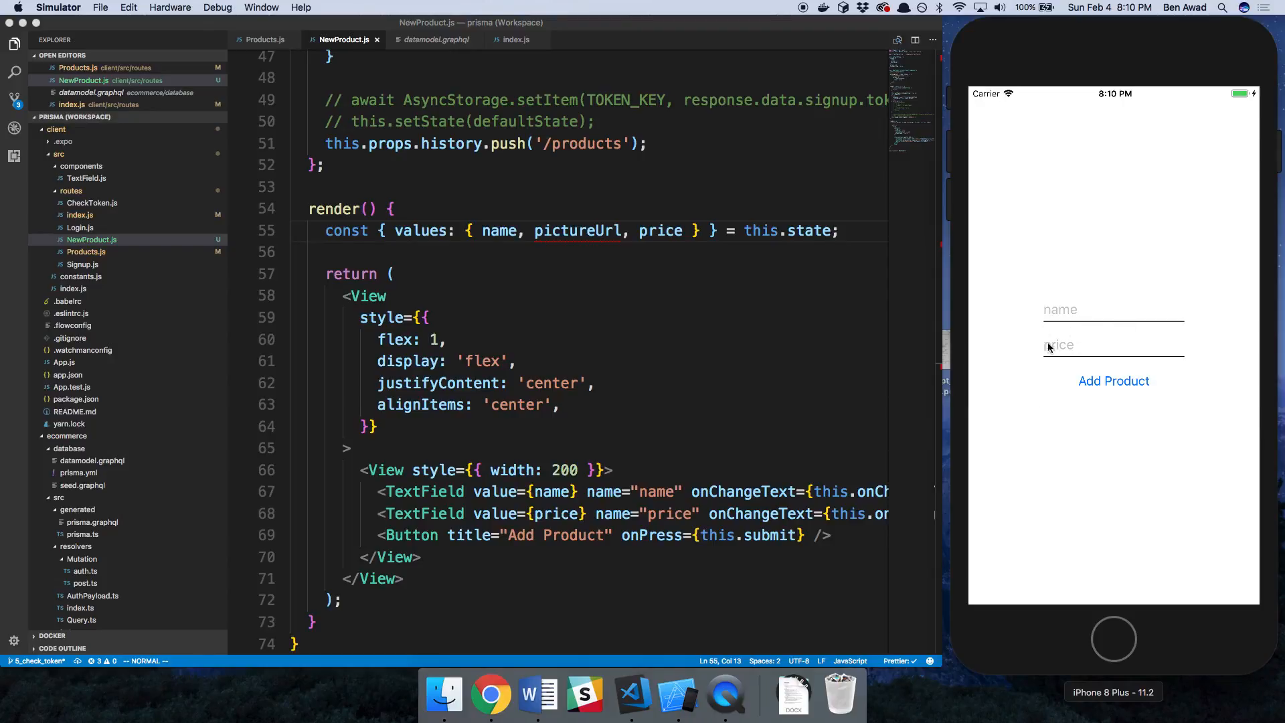
pyautogui.moveTo(860, 317)
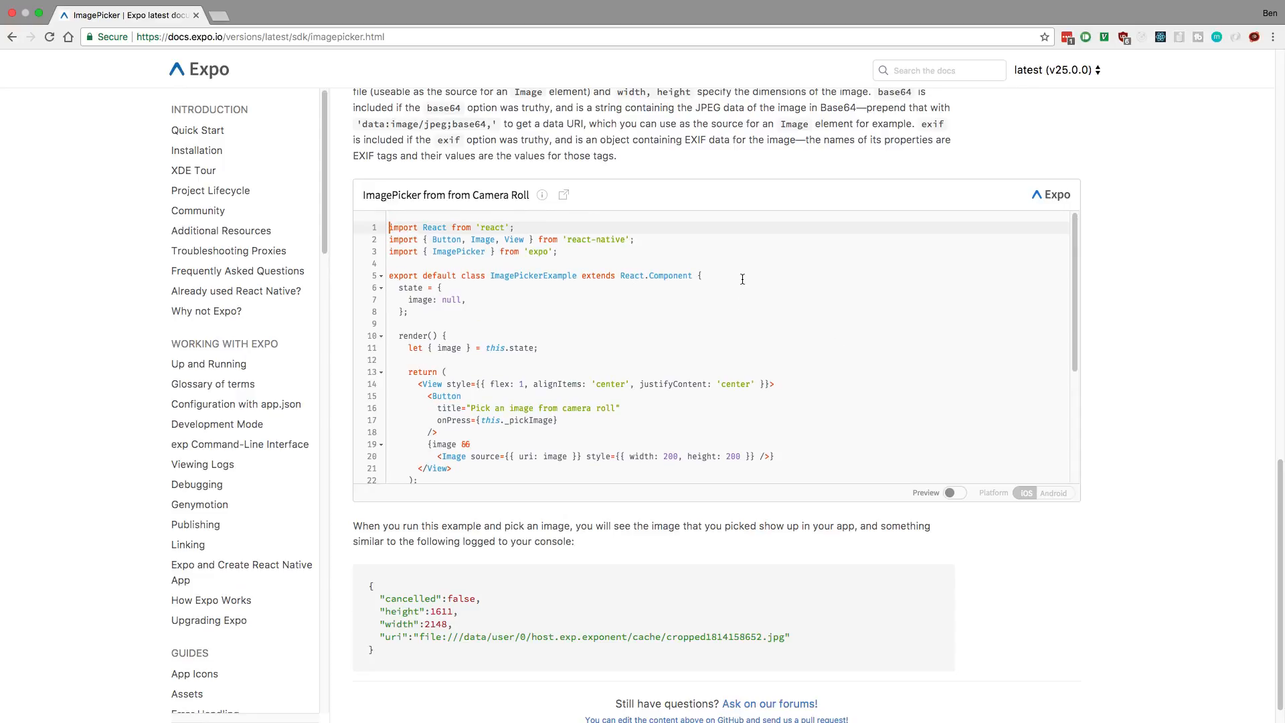
# Scroll the Expo ImagePicker docs to the 'ImagePicker from Camera Roll' example snippet.
pyautogui.scroll(-3)
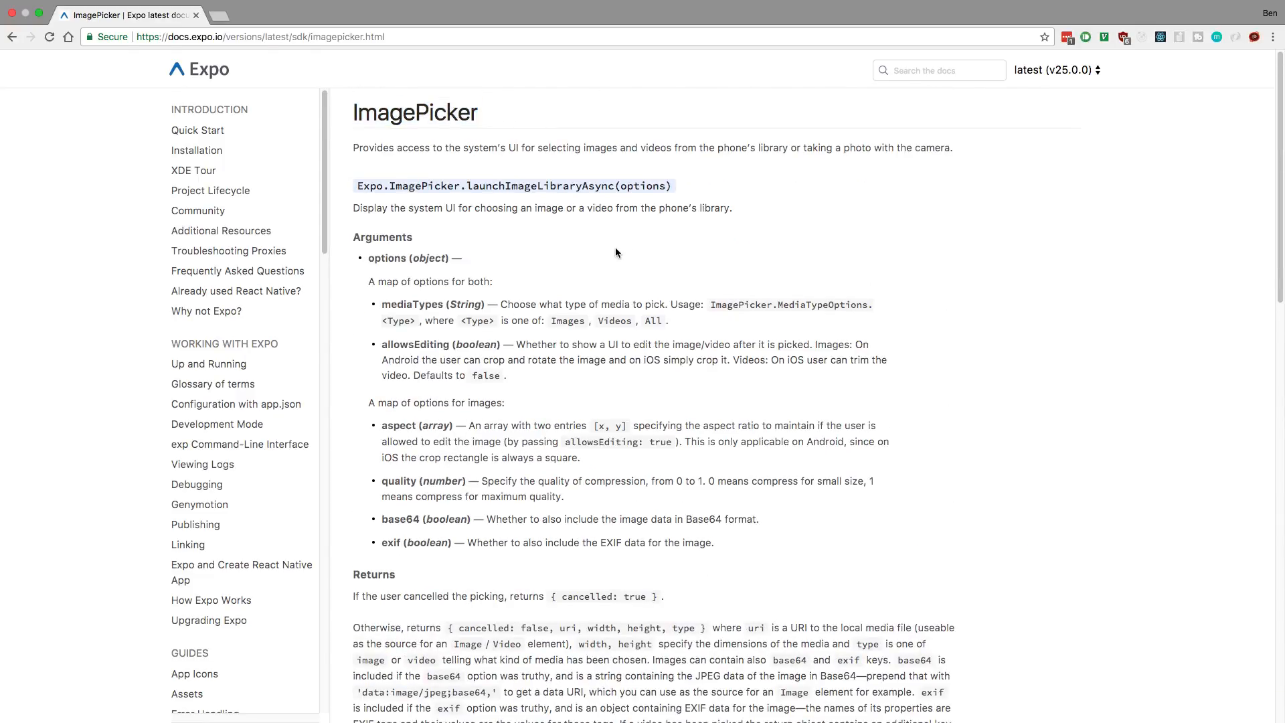
pyautogui.scroll(-3)
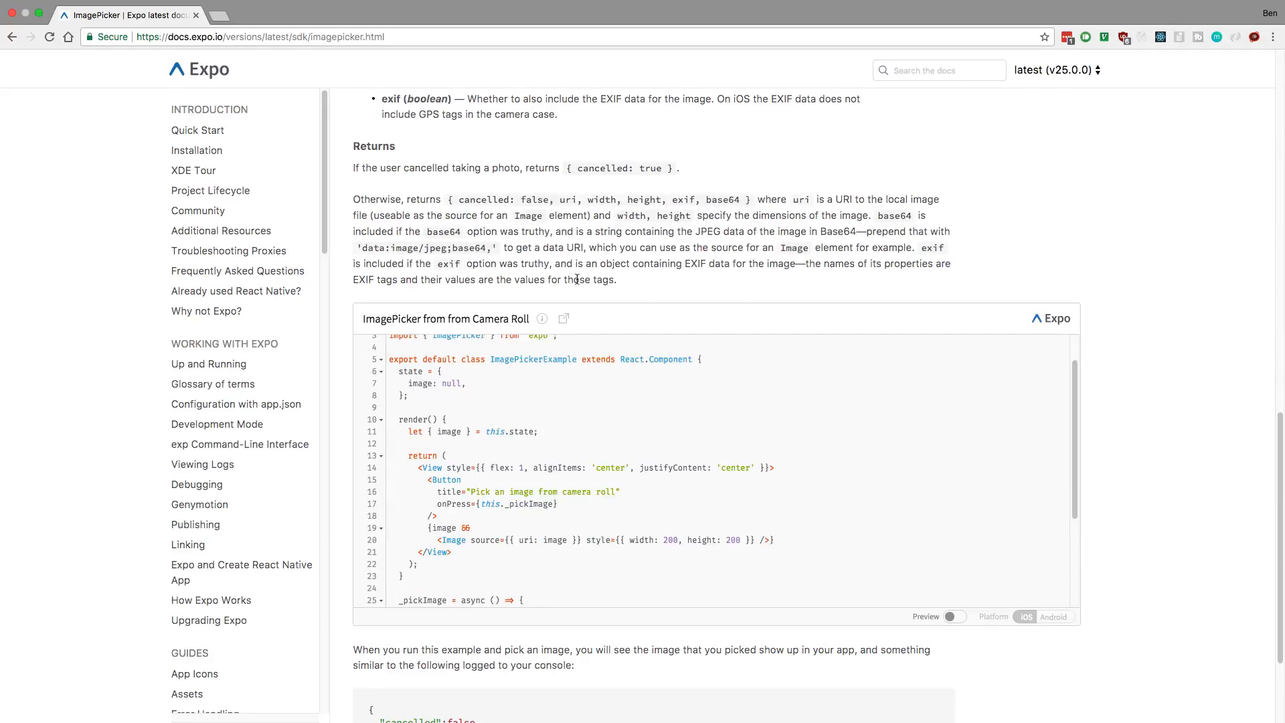
pyautogui.scroll(-3)
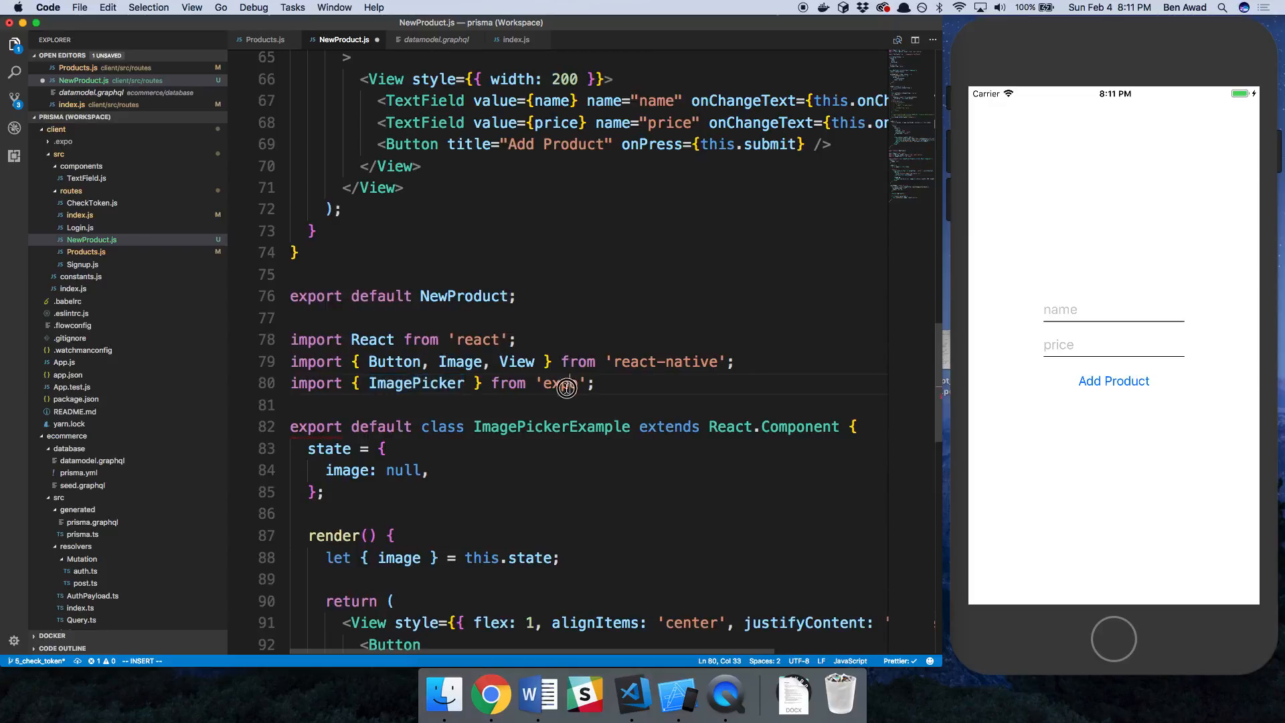
# Confirm the expo dependency in package.json and return to NewProduct.js.
pyautogui.click(75, 399)
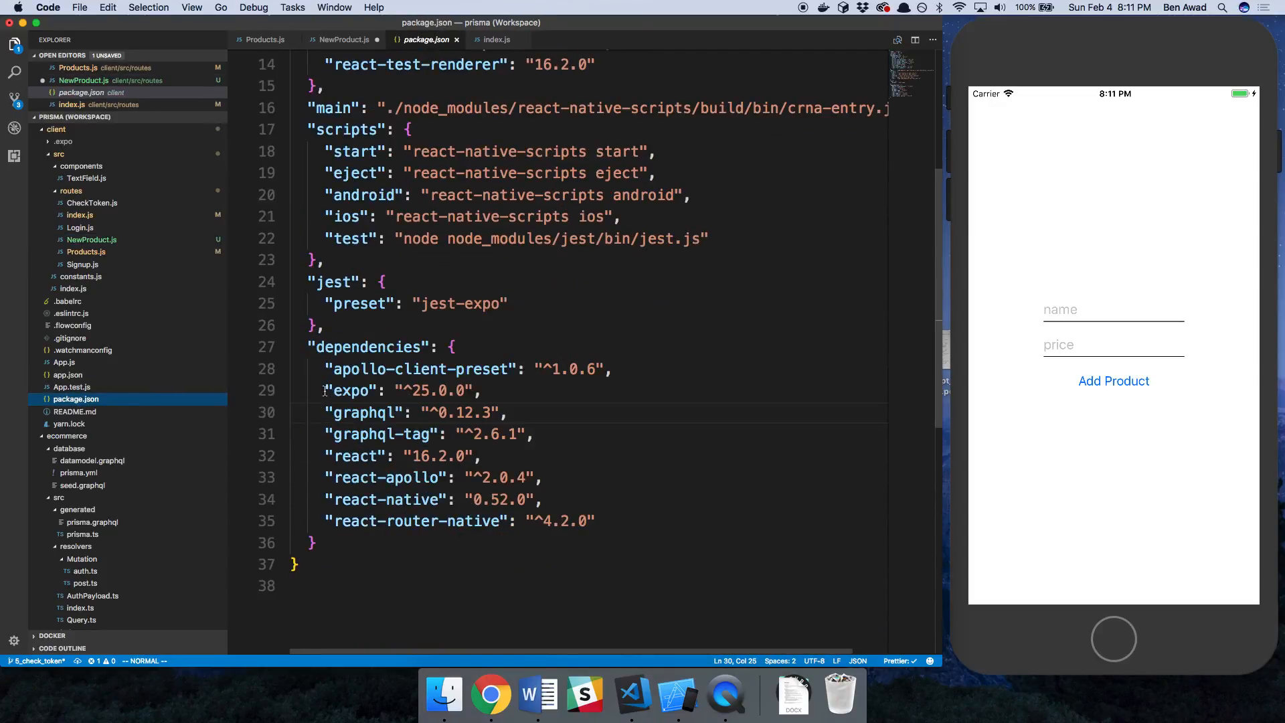
pyautogui.doubleClick(351, 390)
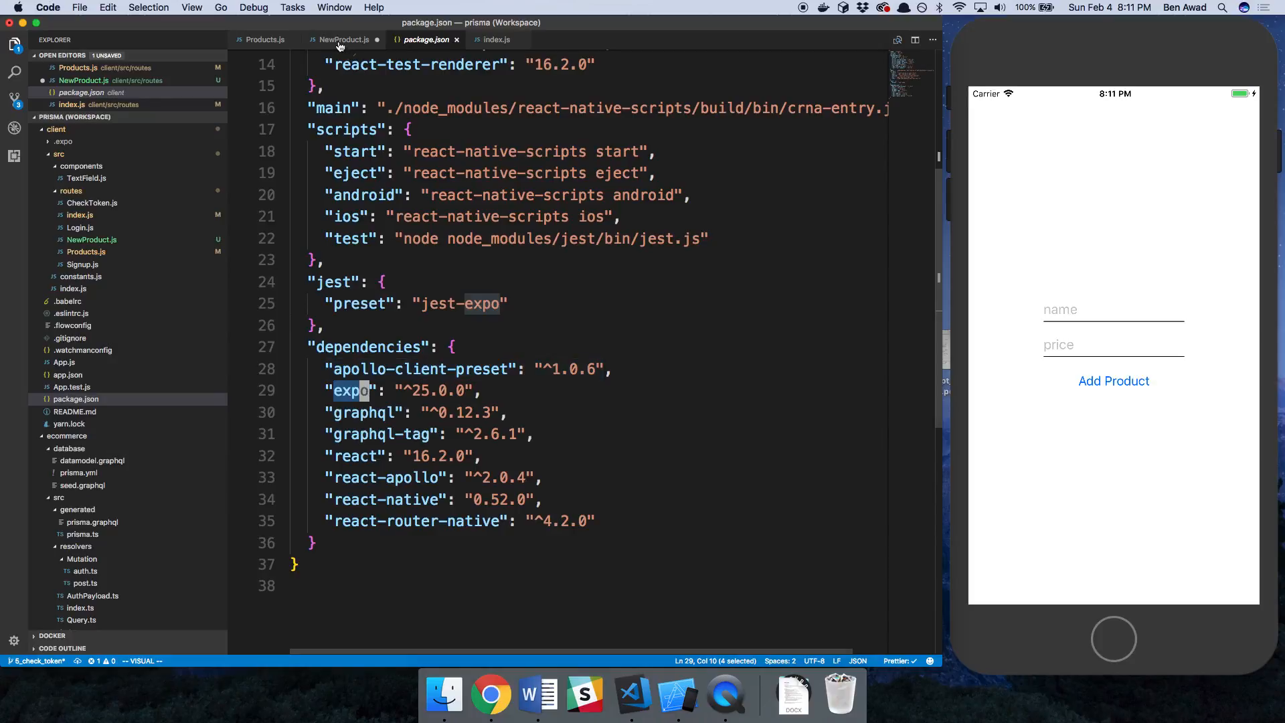
pyautogui.click(344, 39)
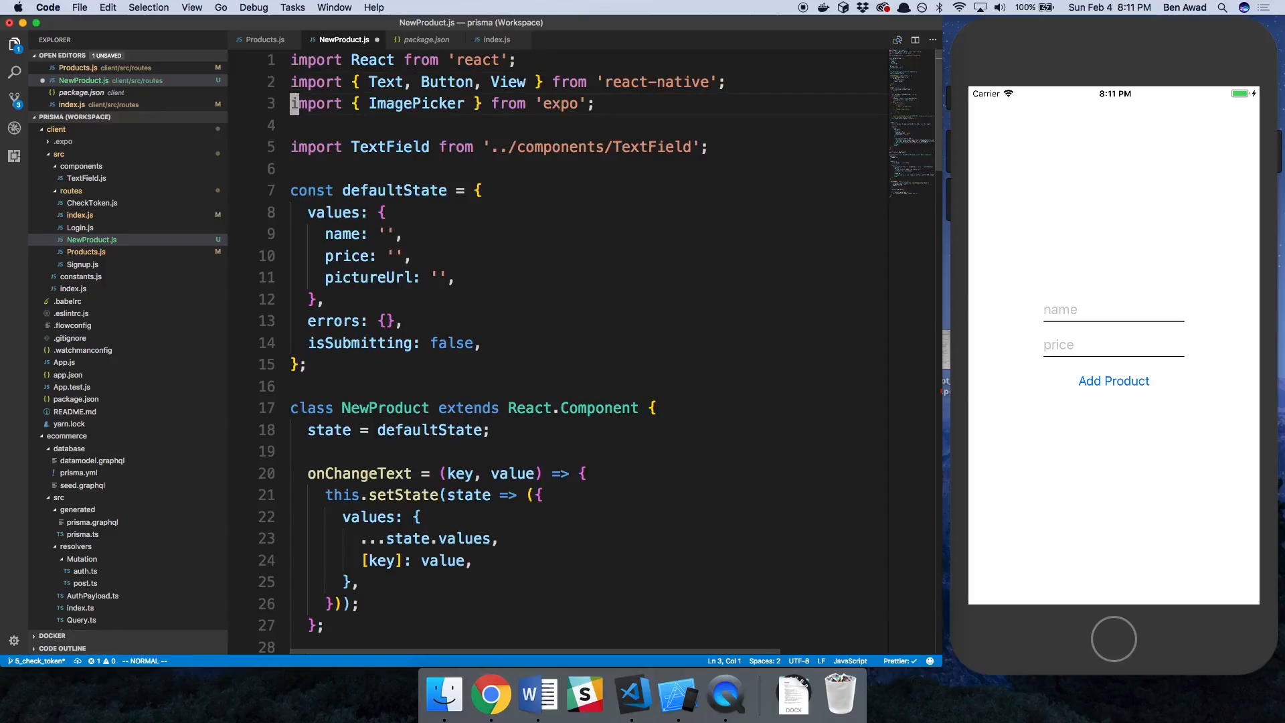
# Strip the pasted example's render wrapper and move _pickImage into NewProduct as pickImage with the ImagePicker import at top.
pyautogui.scroll(-3)
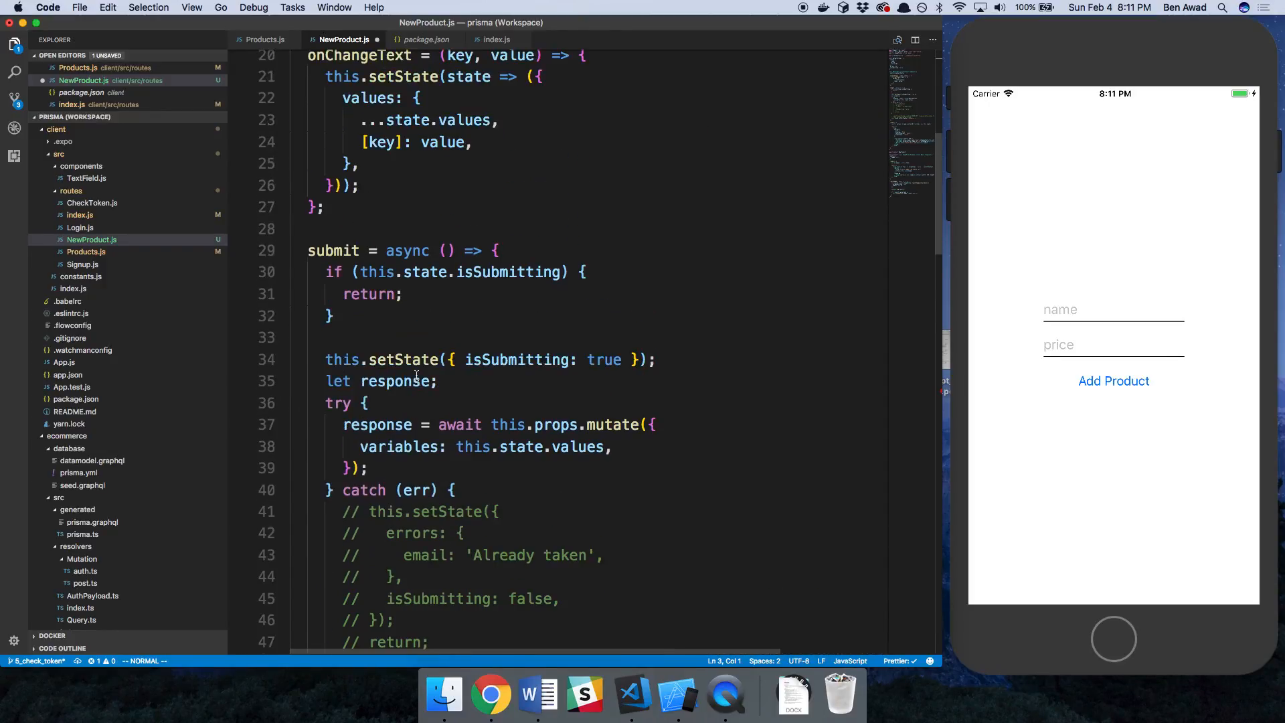
pyautogui.scroll(-3)
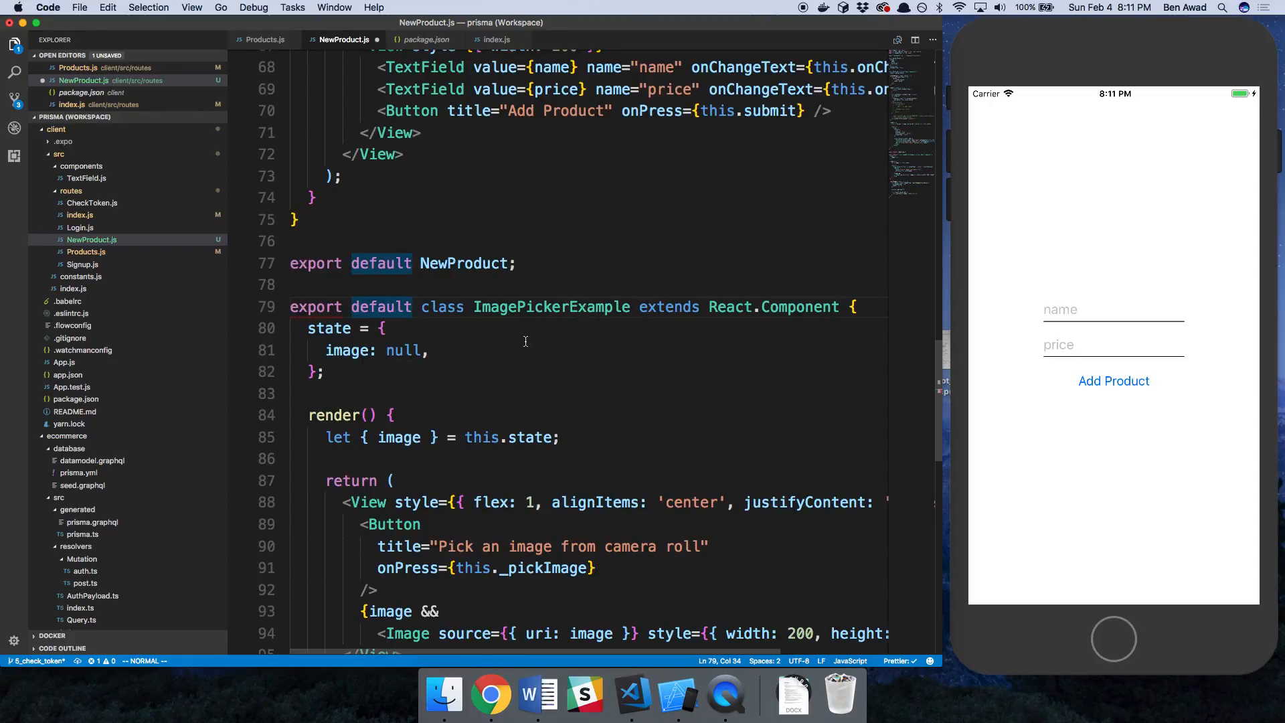
pyautogui.scroll(-3)
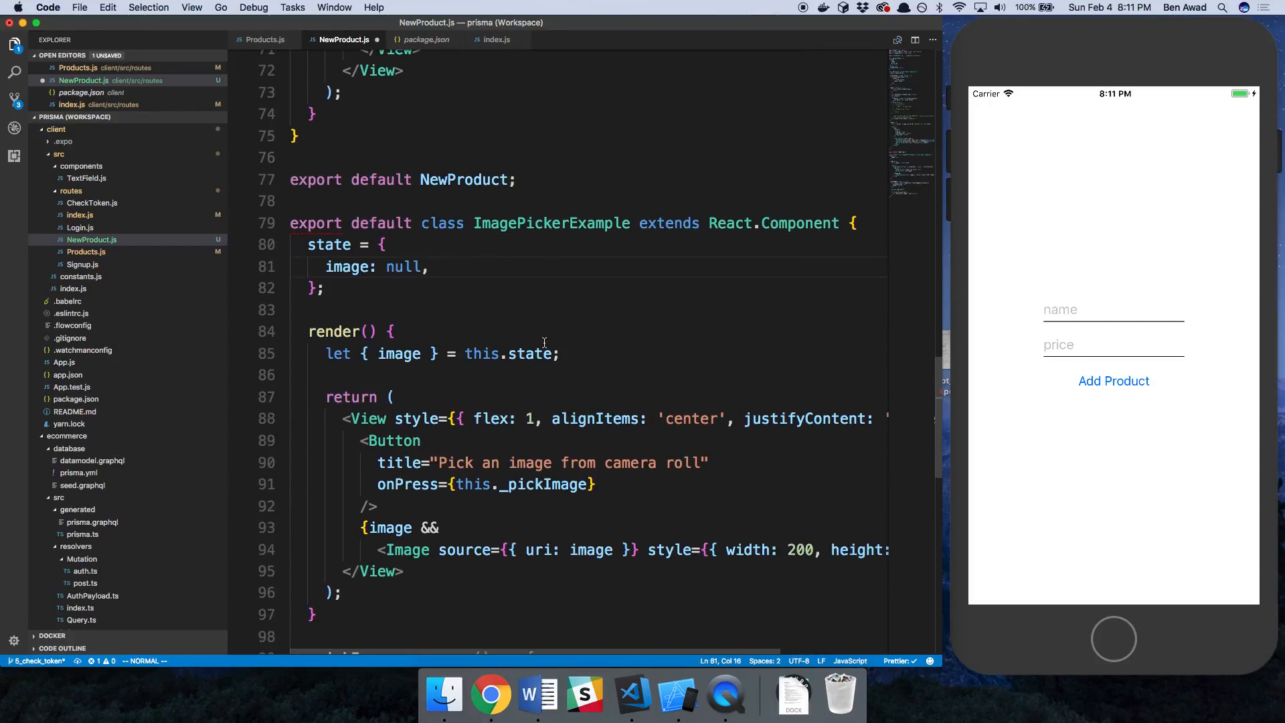
pyautogui.scroll(-3)
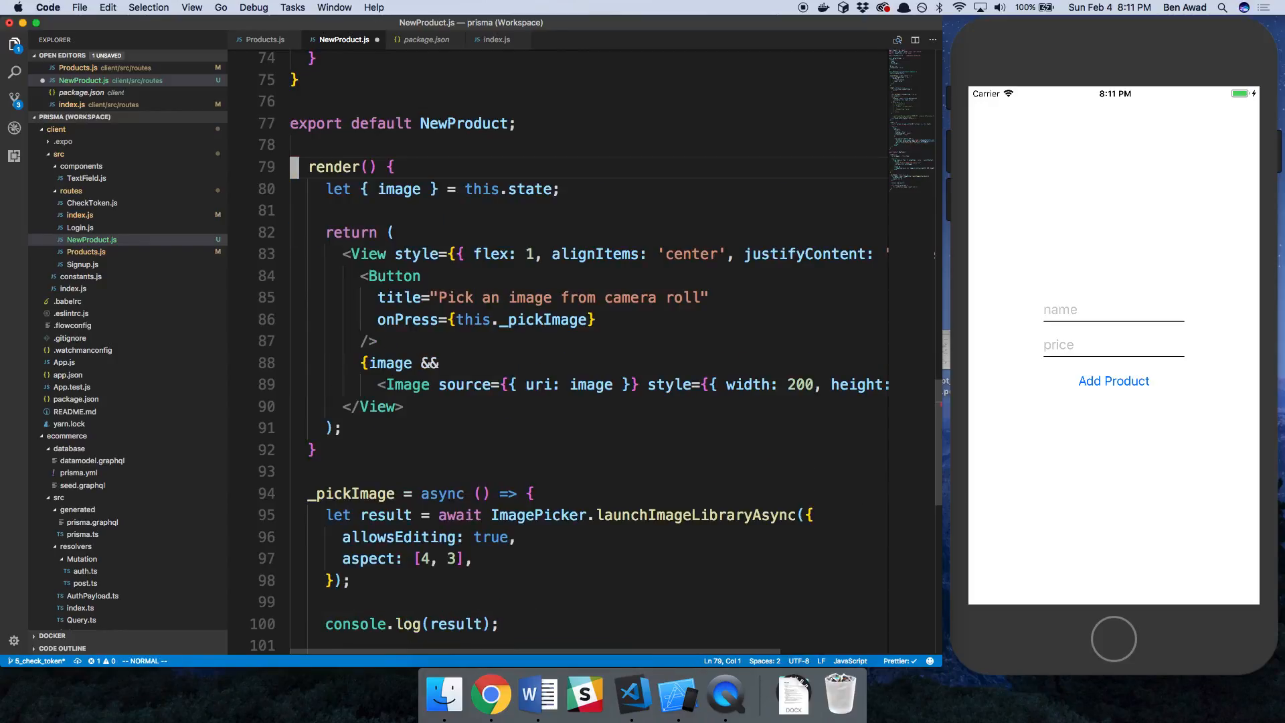
pyautogui.press('V')
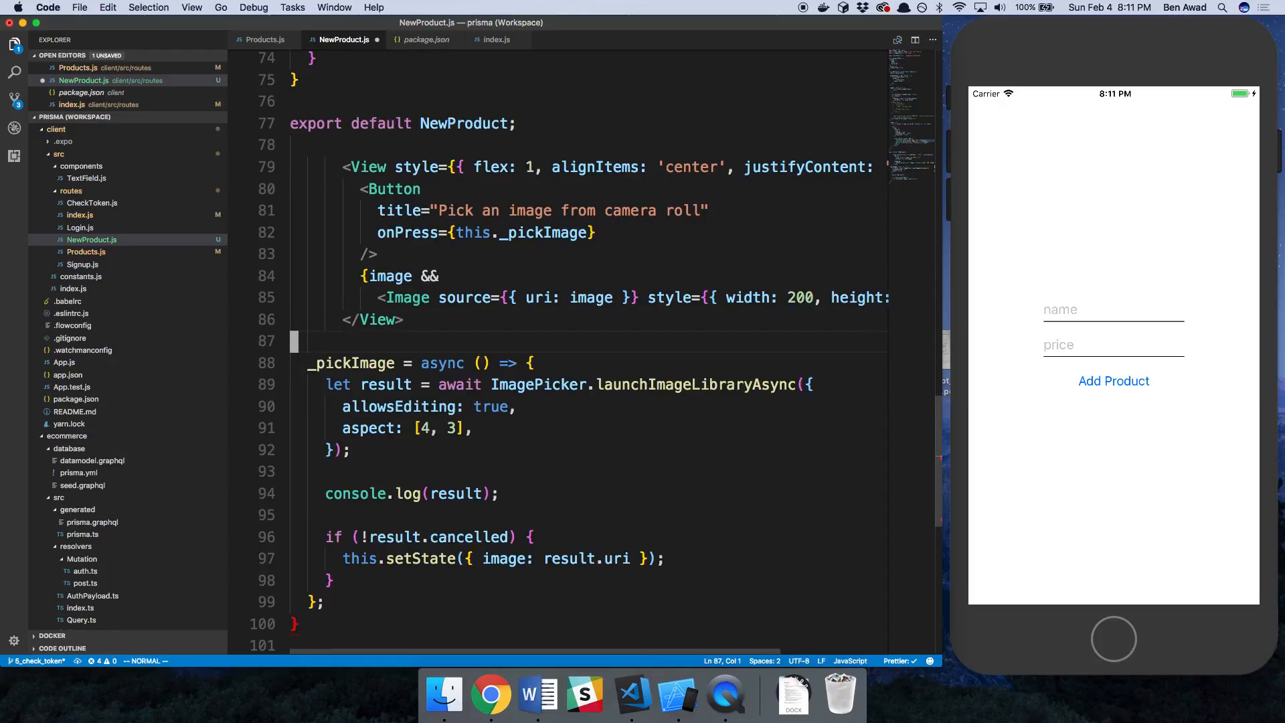
pyautogui.doubleClick(392, 188)
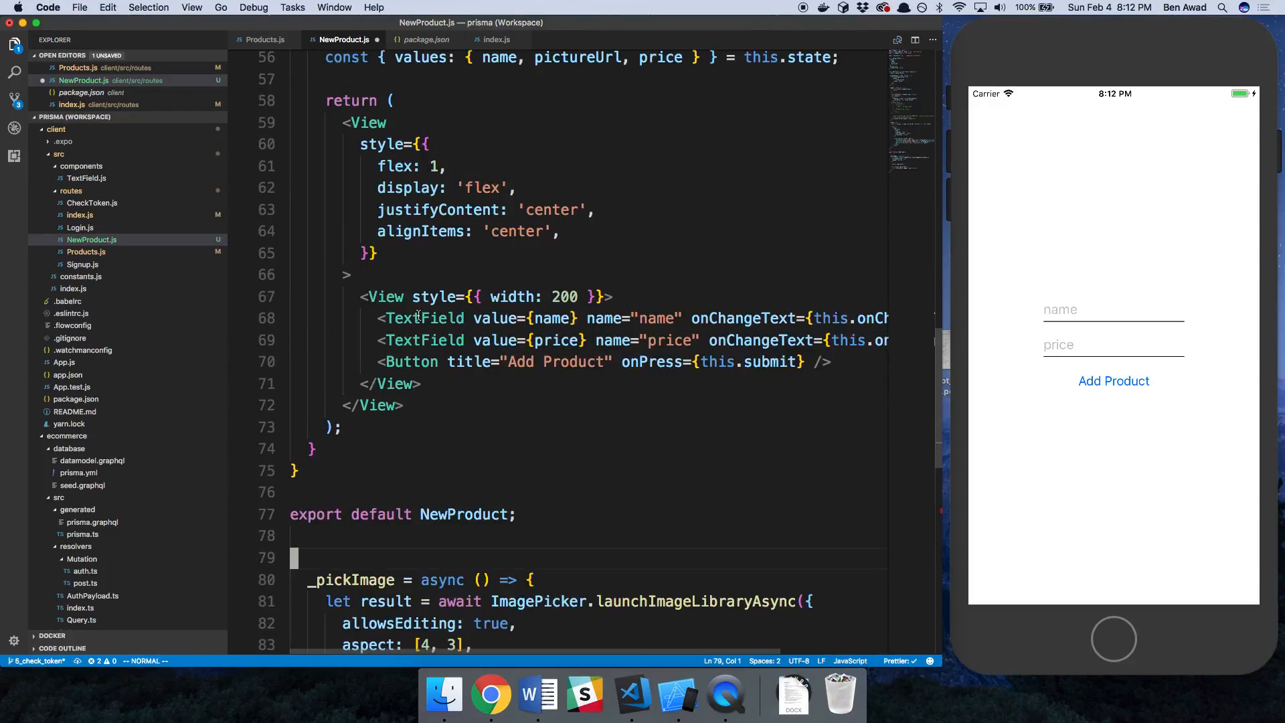
# Paste the camera-roll button and Image preview under the price field, binding the image state to pictureUrl.
pyautogui.click(469, 319)
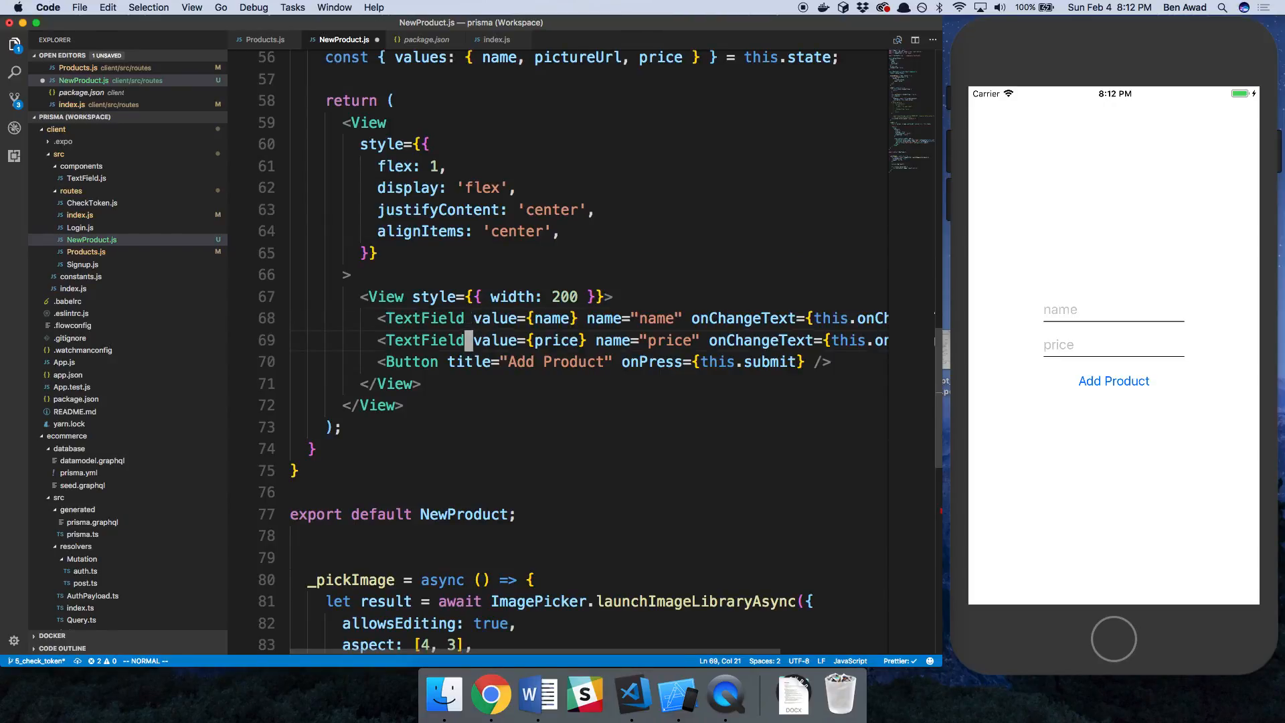
pyautogui.scroll(-3)
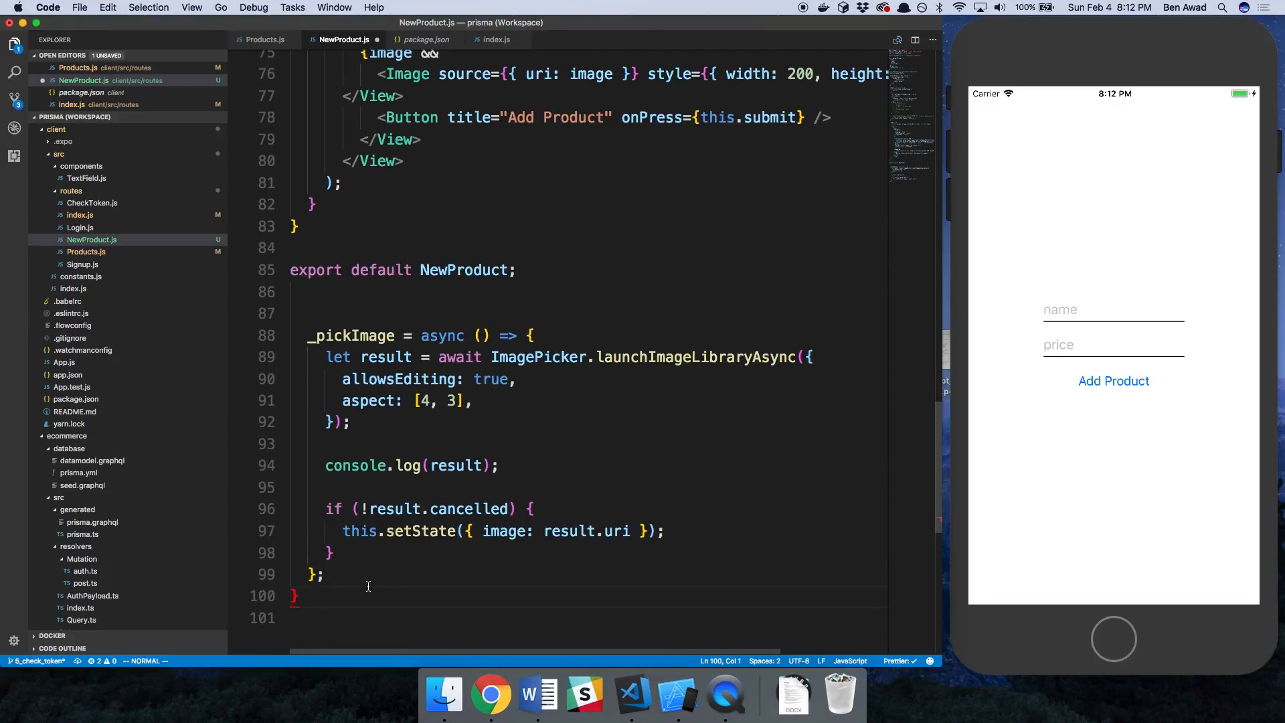
pyautogui.press('V')
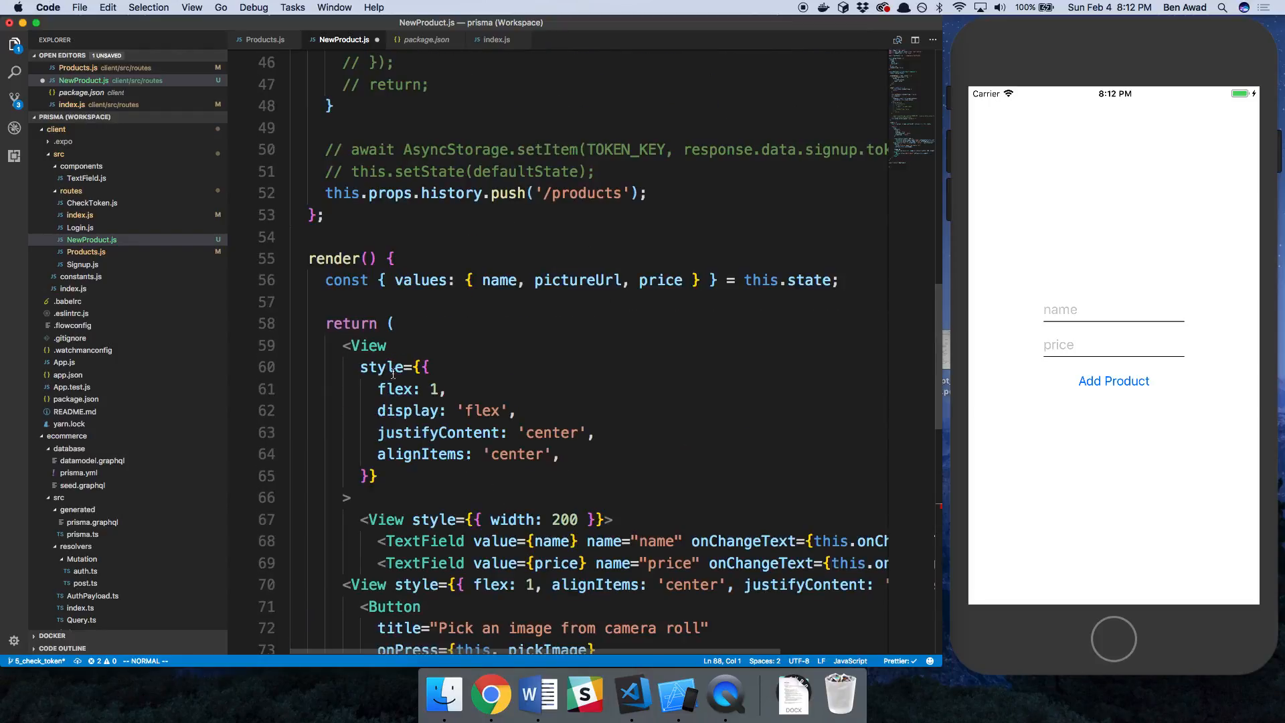
pyautogui.write('kImage = async () => {')
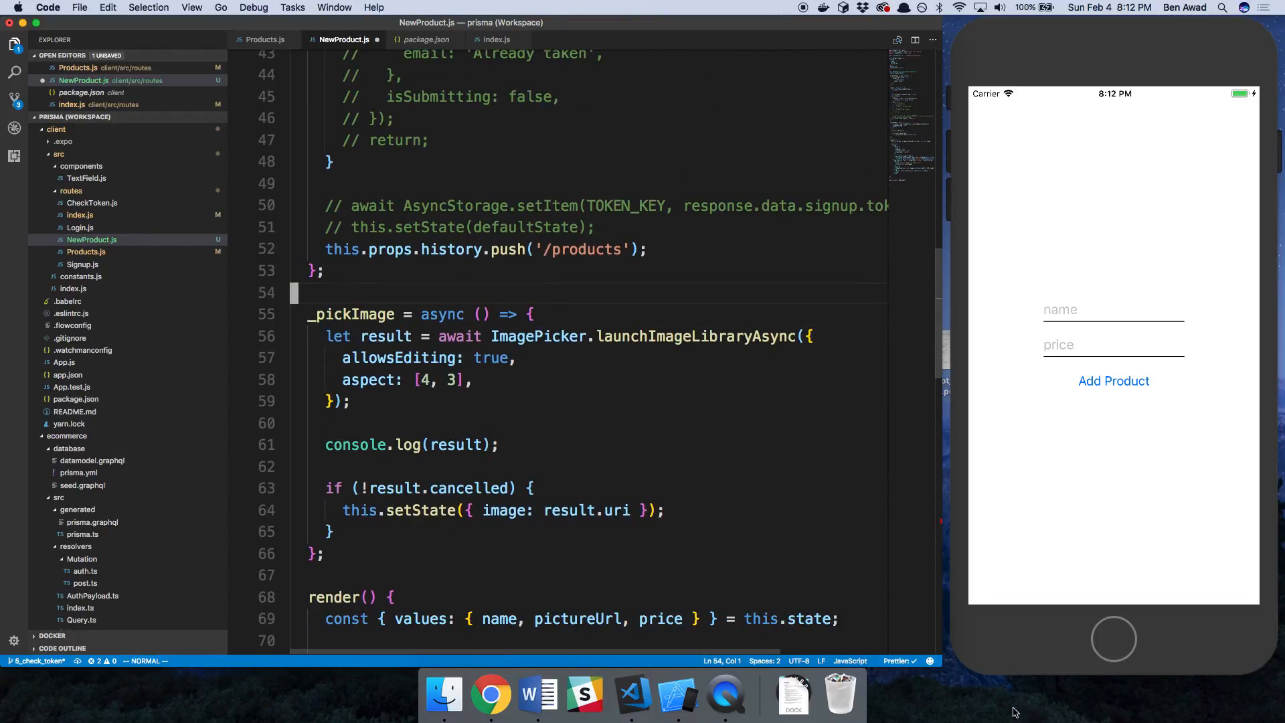
pyautogui.scroll(-3)
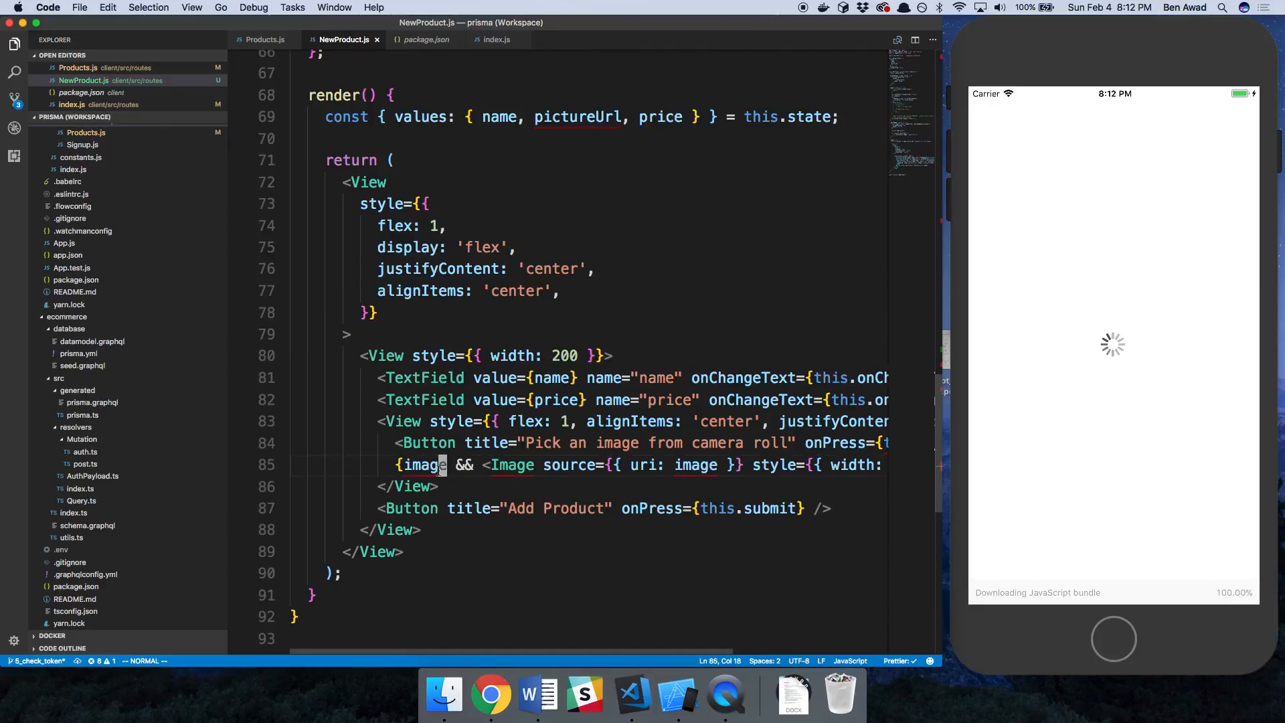
pyautogui.write('pictureUrl')
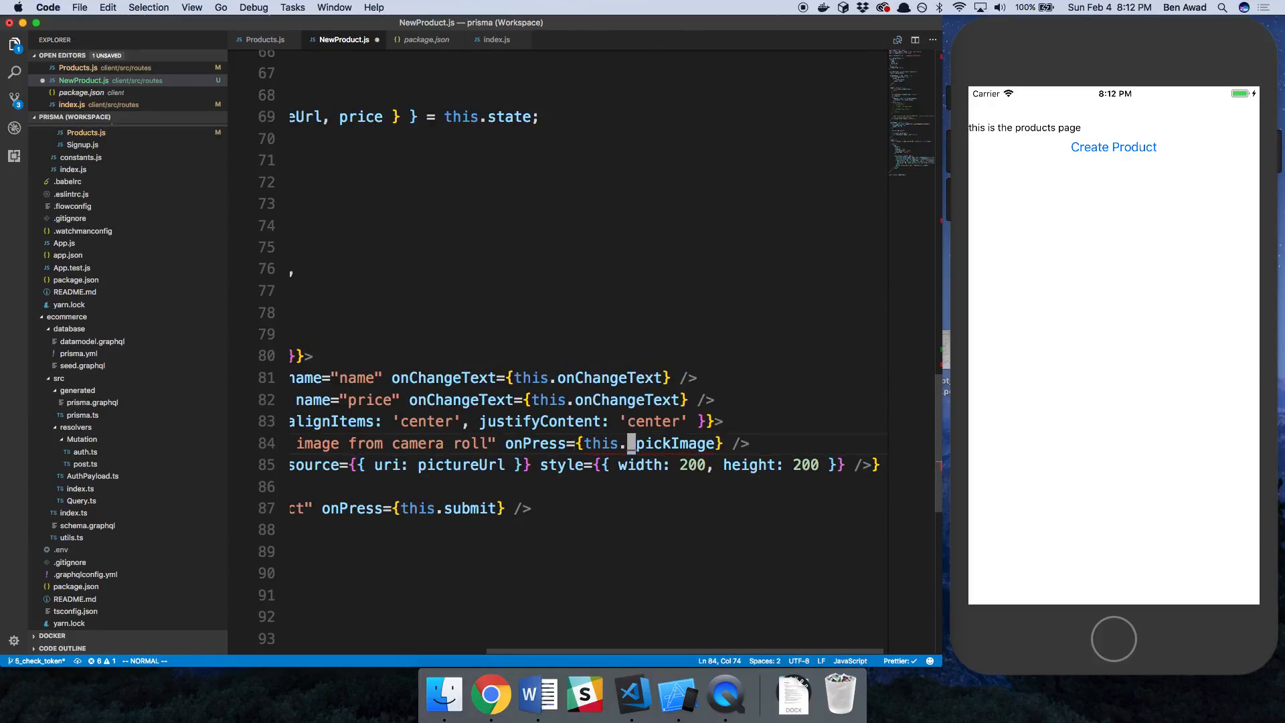
pyautogui.hscroll(-3)
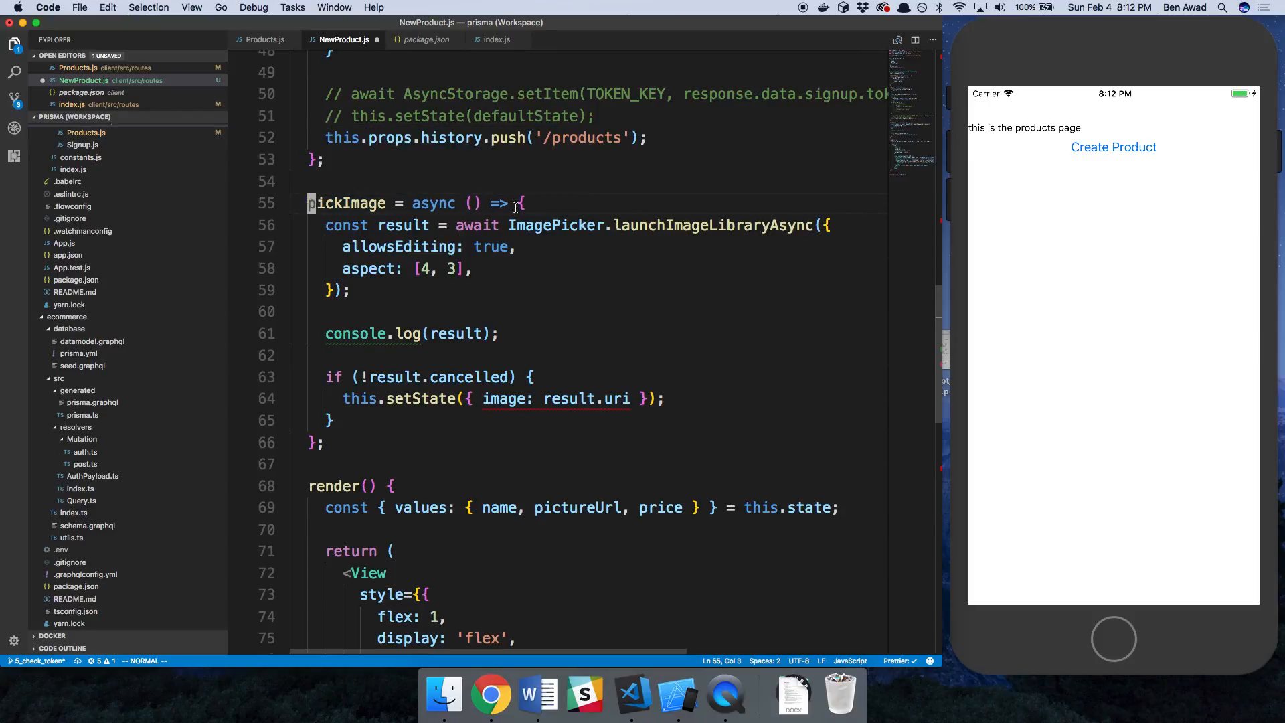
pyautogui.doubleClick(710, 225)
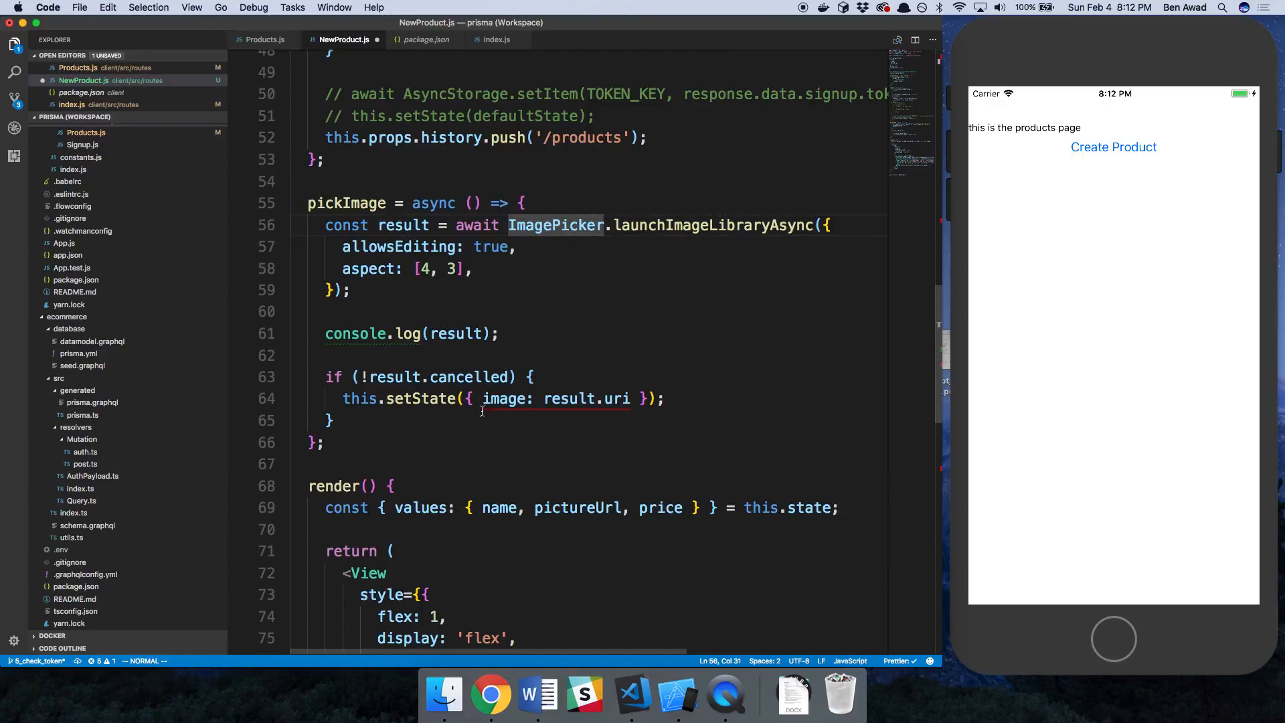
pyautogui.doubleClick(505, 399)
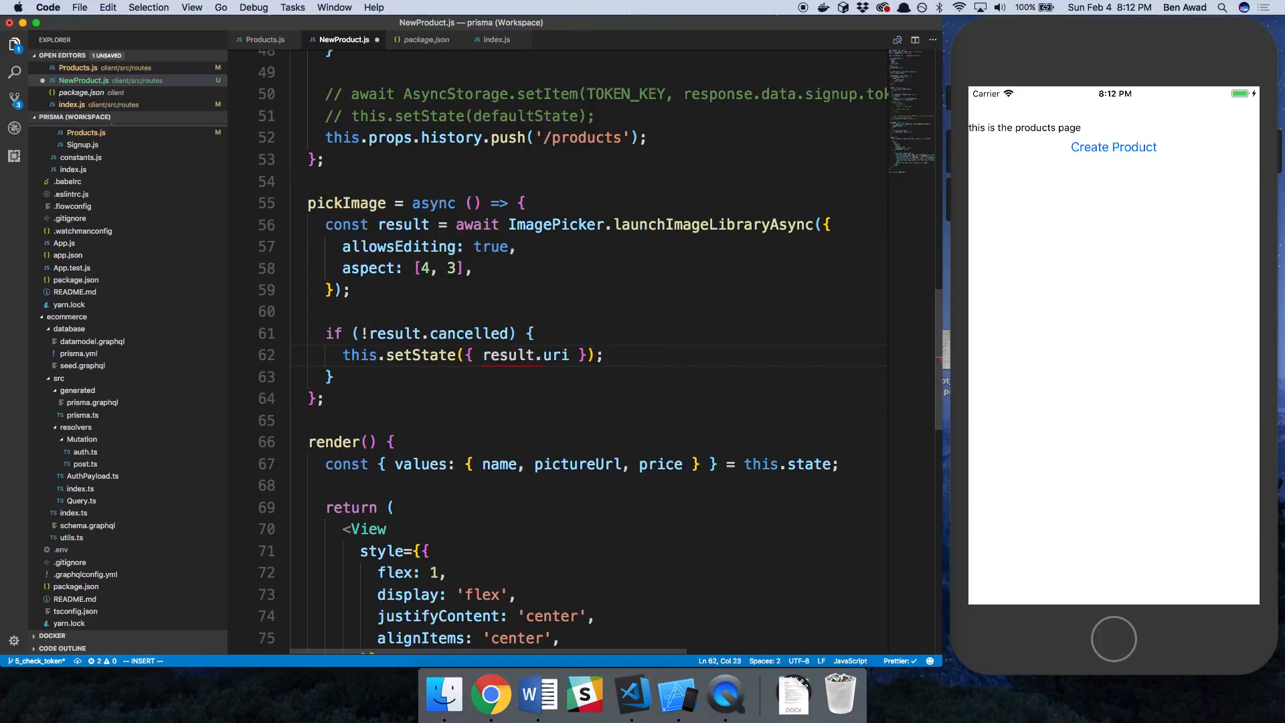
# Inside if (!result.cancelled), call this.onChangeText('pictureUrl', result.uri).
pyautogui.press('Escape')
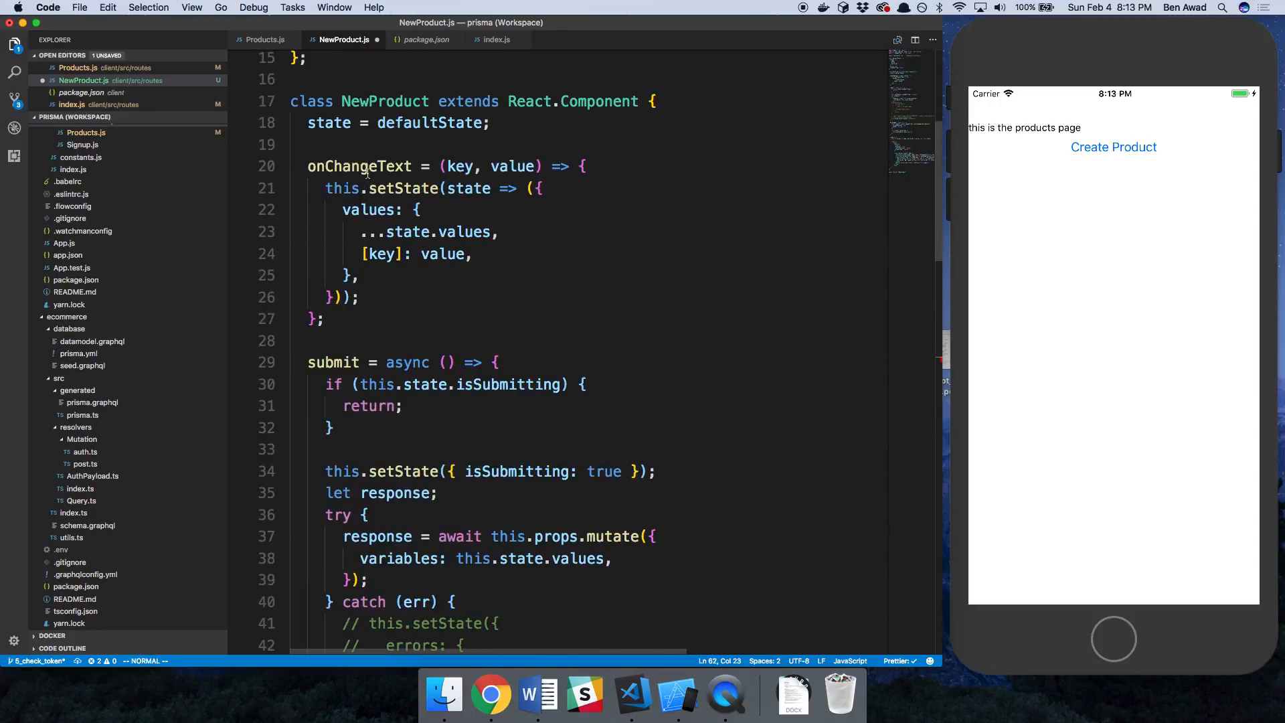
pyautogui.scroll(-3)
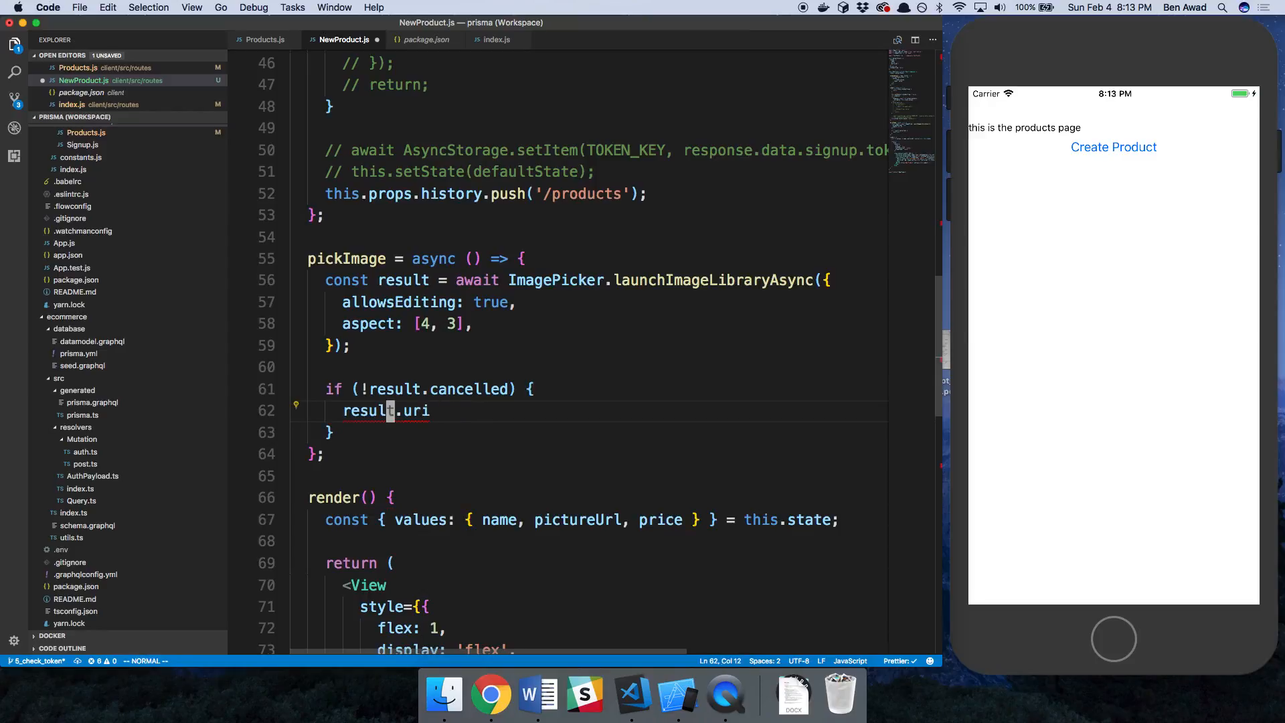
pyautogui.write('onChangeText(')
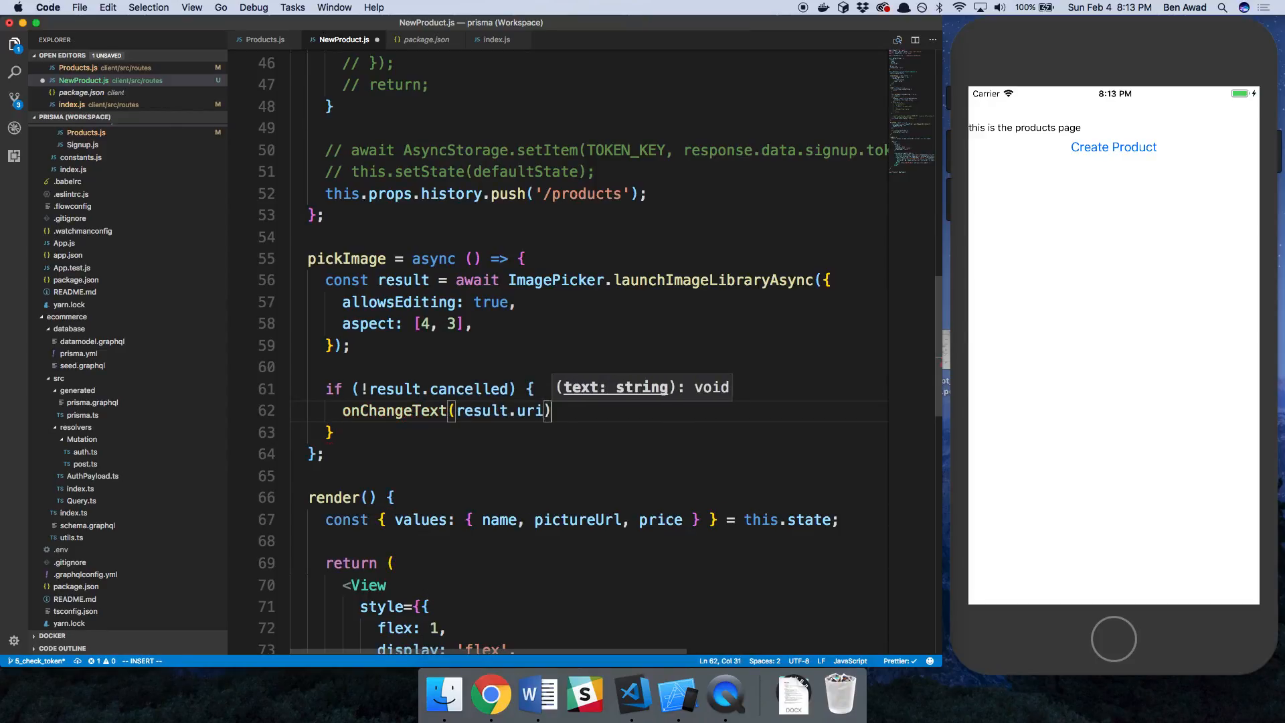
pyautogui.write('this.')
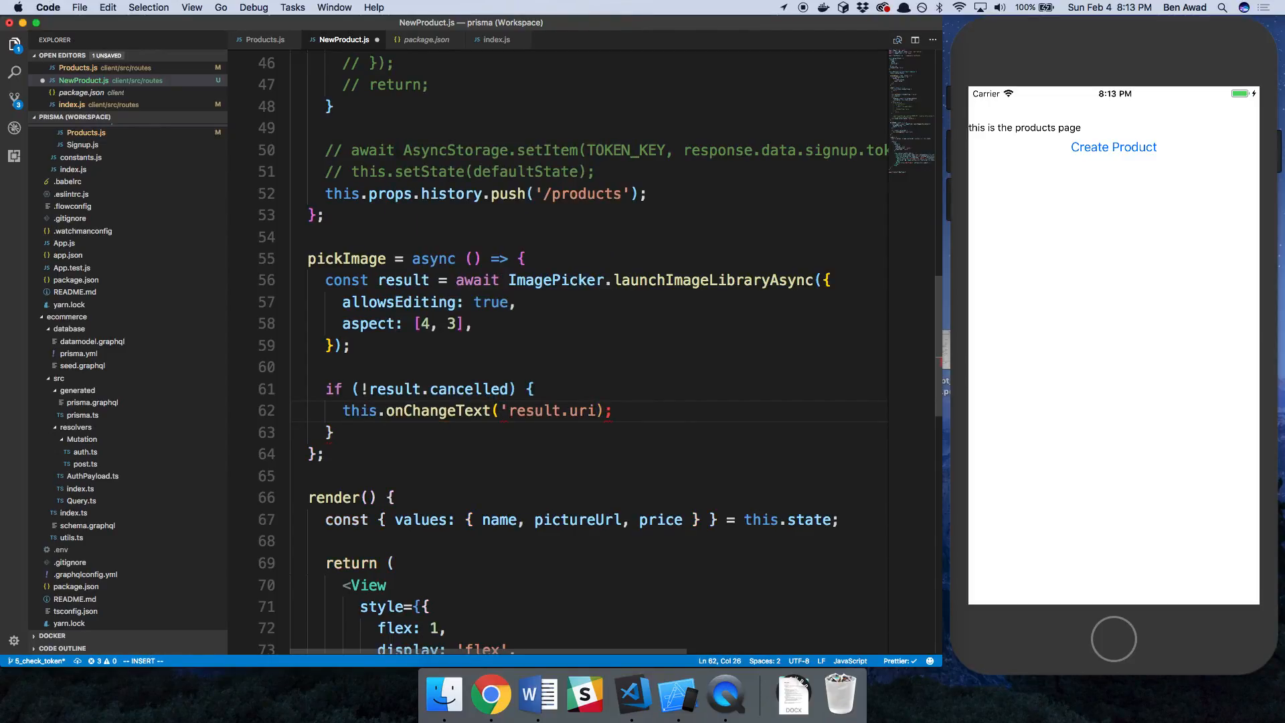
pyautogui.write('pictur')
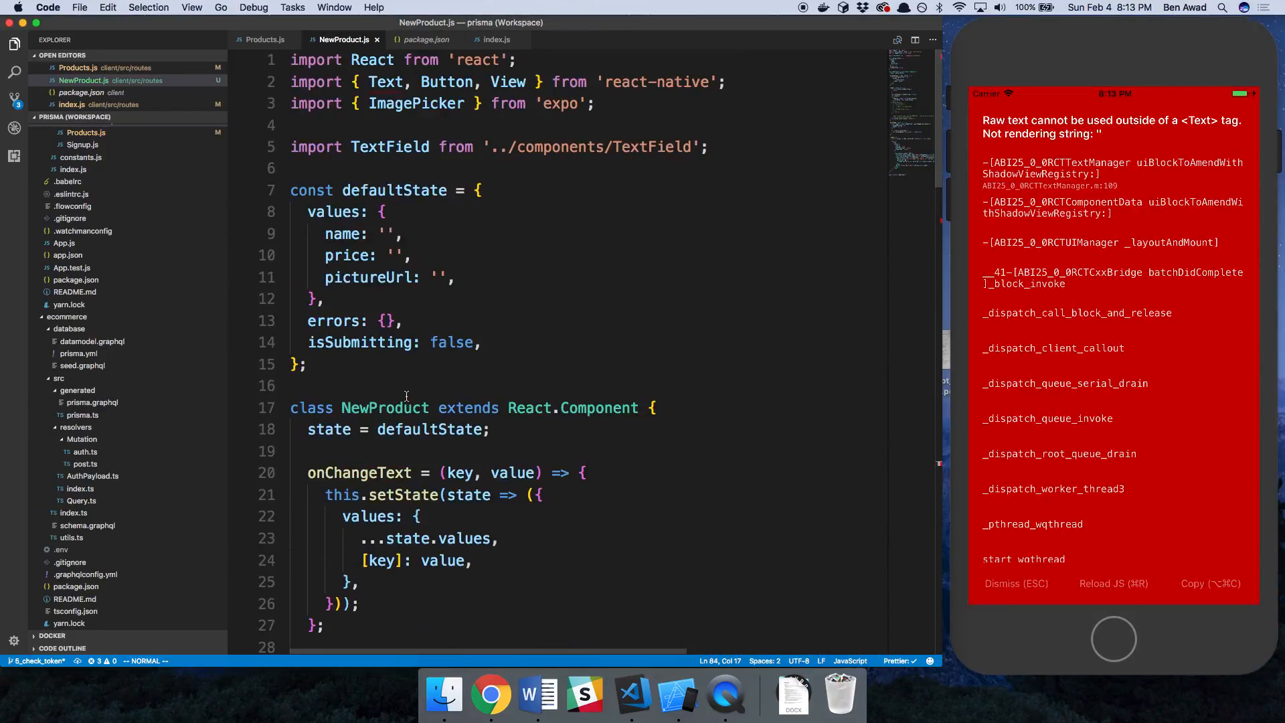
# Add Image to the react-native import and render the preview as {pictureUrl ? (...) : null}, then reload the simulator.
pyautogui.doubleClick(386, 81)
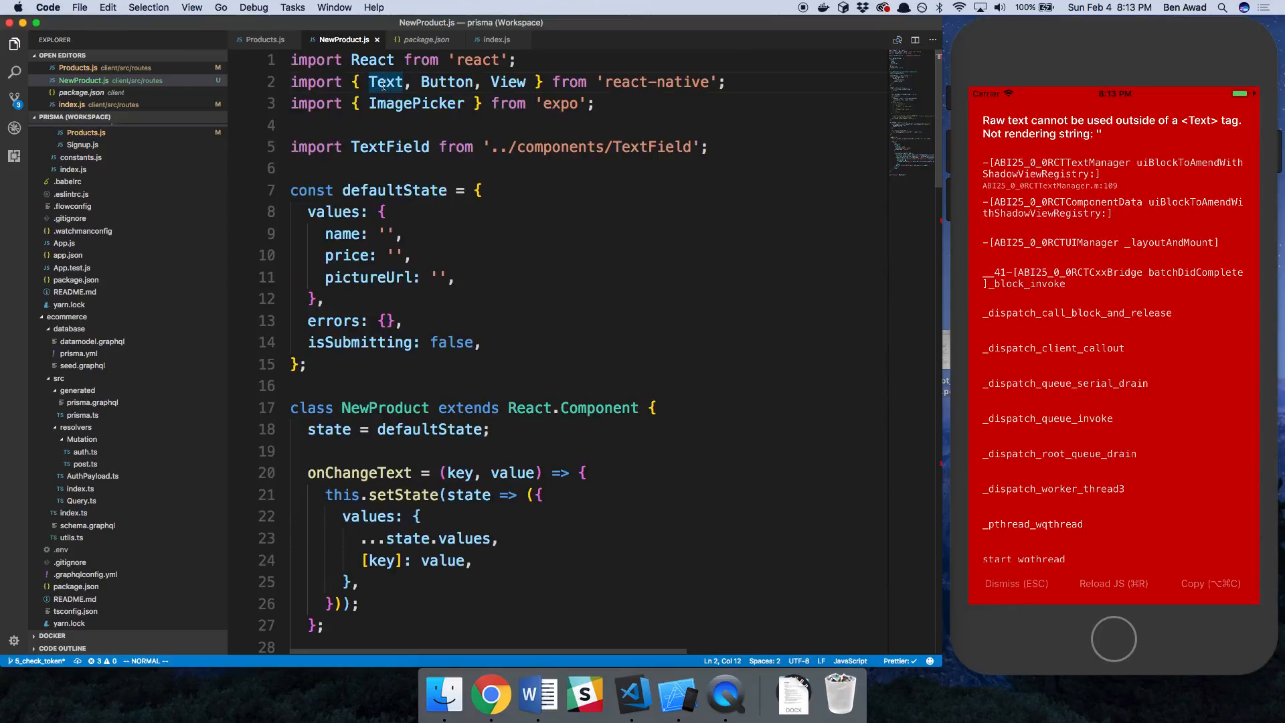
pyautogui.write('Image')
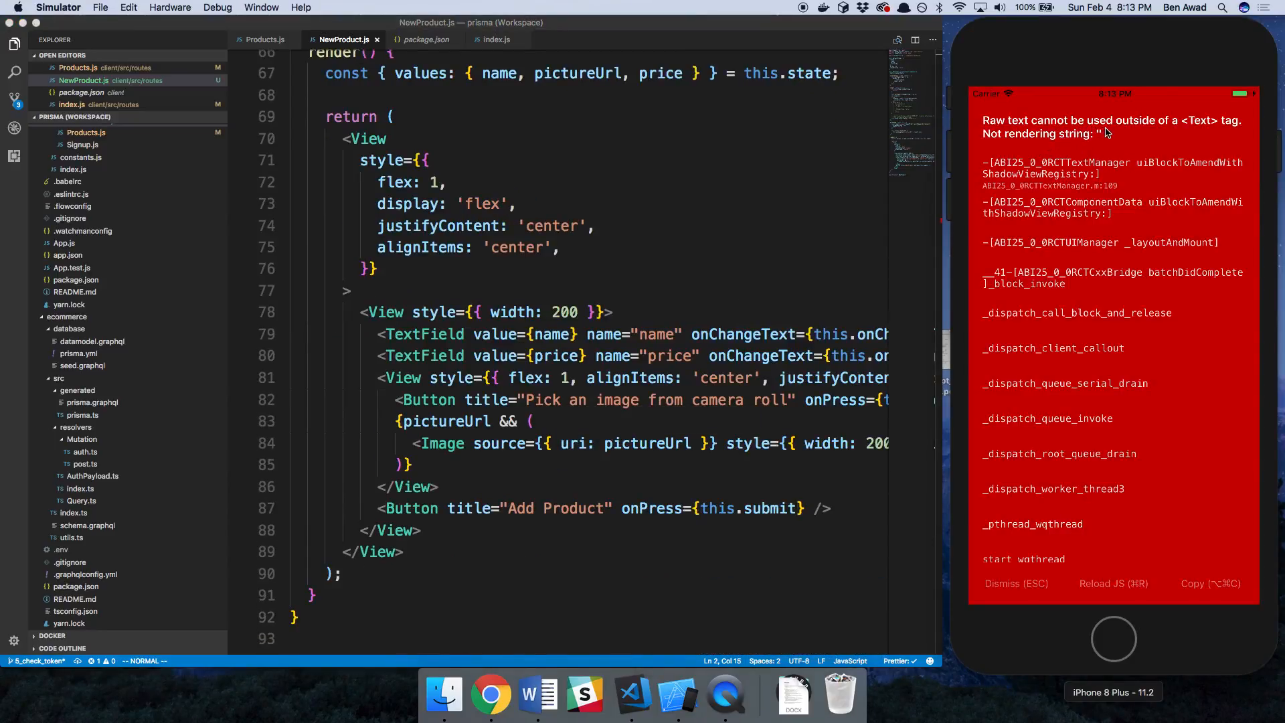
pyautogui.click(685, 421)
pyautogui.write(' : null')
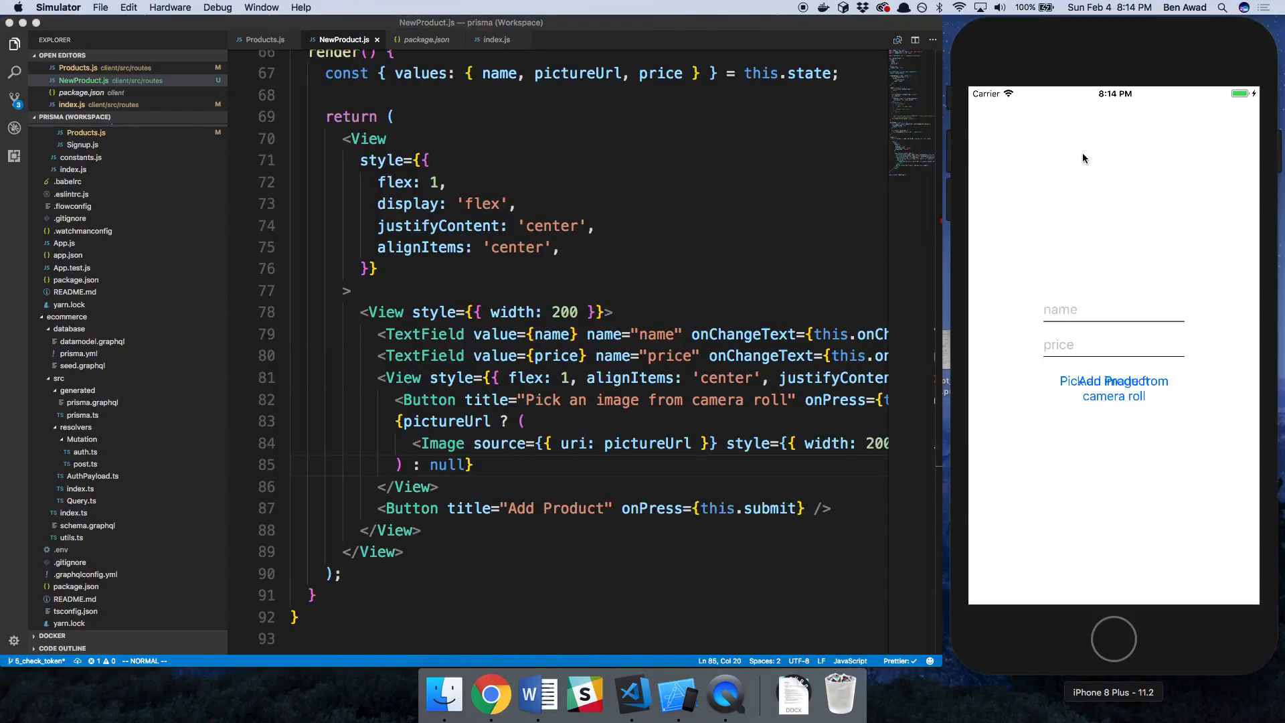
pyautogui.moveTo(510, 428)
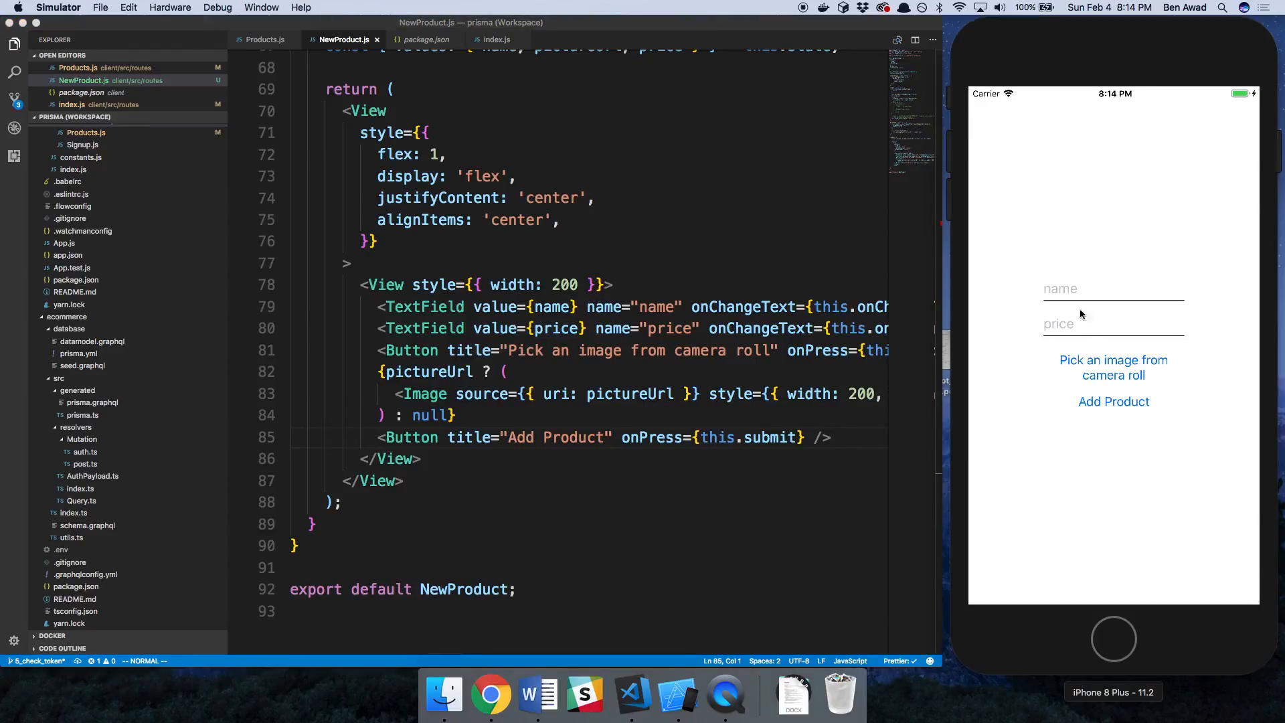
pyautogui.moveTo(1081, 407)
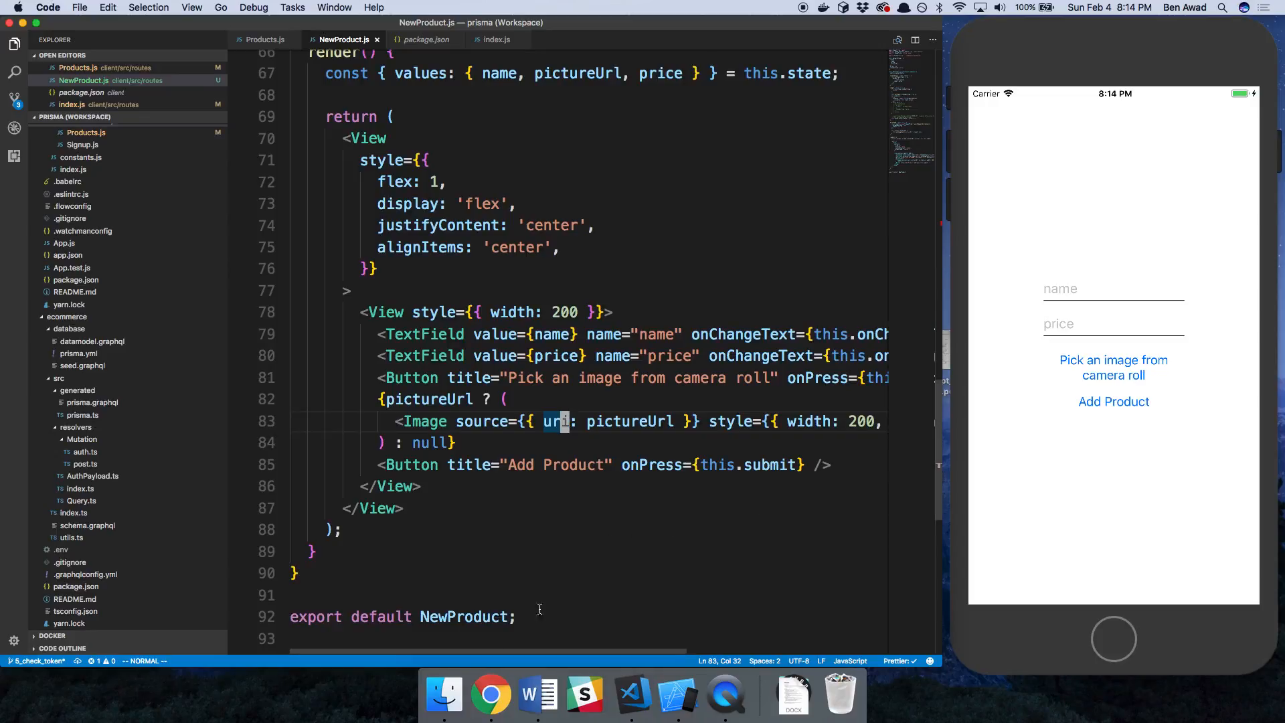
# Start the camera-roll image picker from the New Product form and glance at the simulator's Debug menu.
pyautogui.hscroll(3)
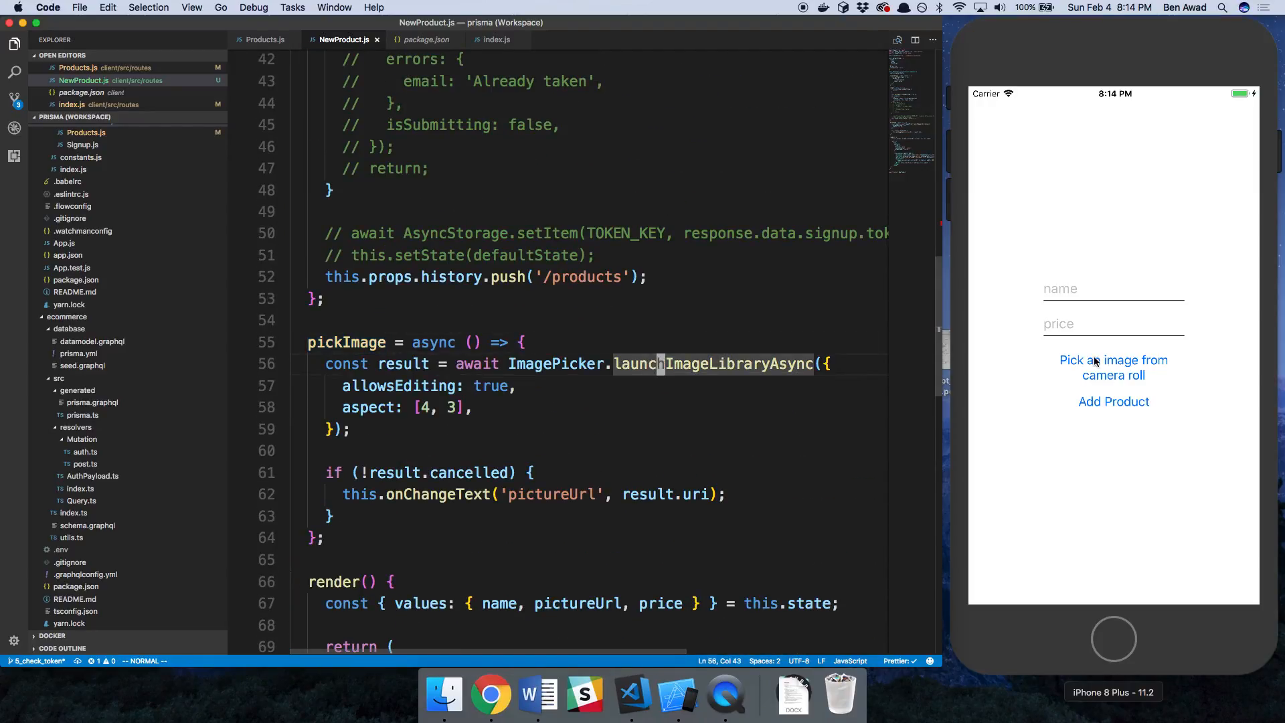
pyautogui.click(1112, 328)
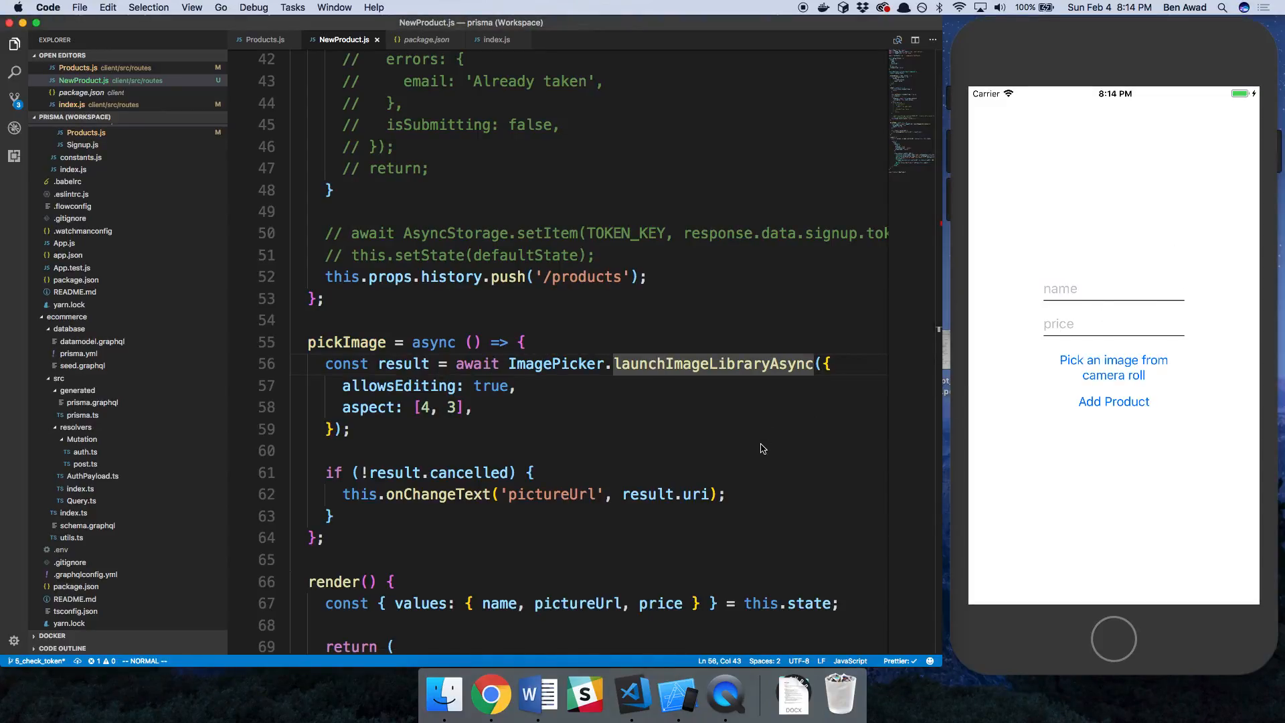
pyautogui.click(1113, 367)
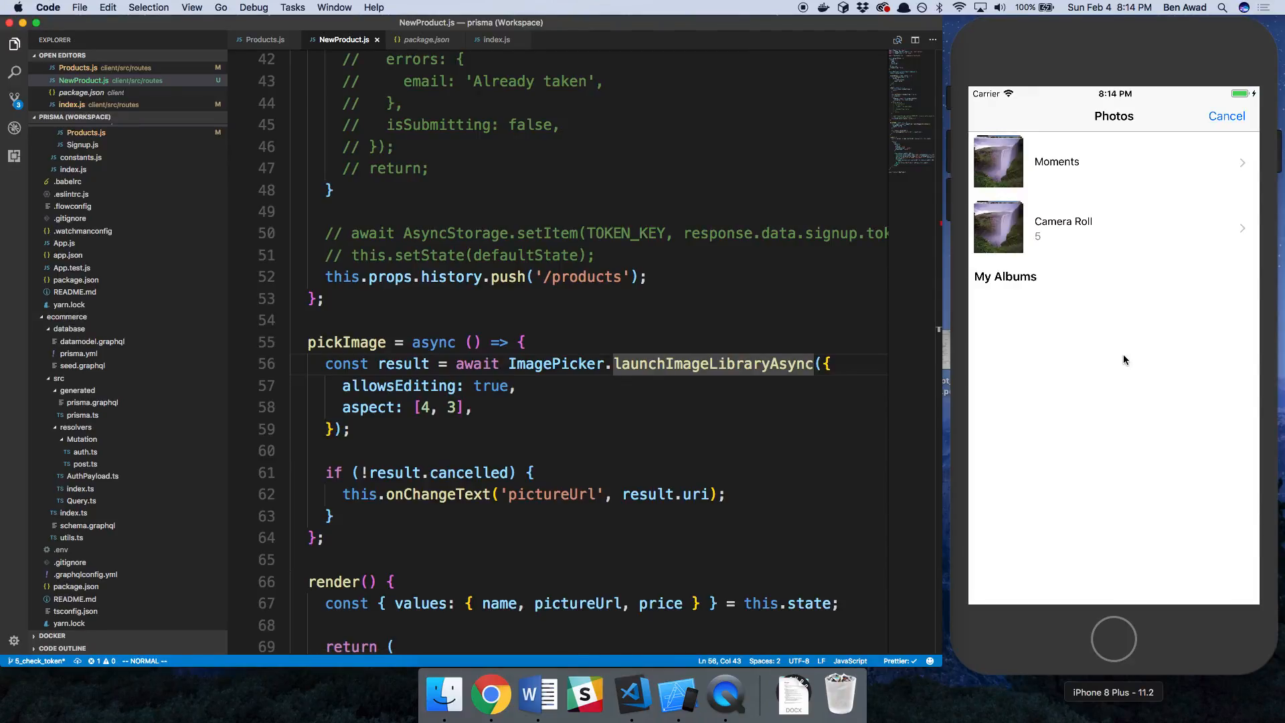
pyautogui.moveTo(1078, 229)
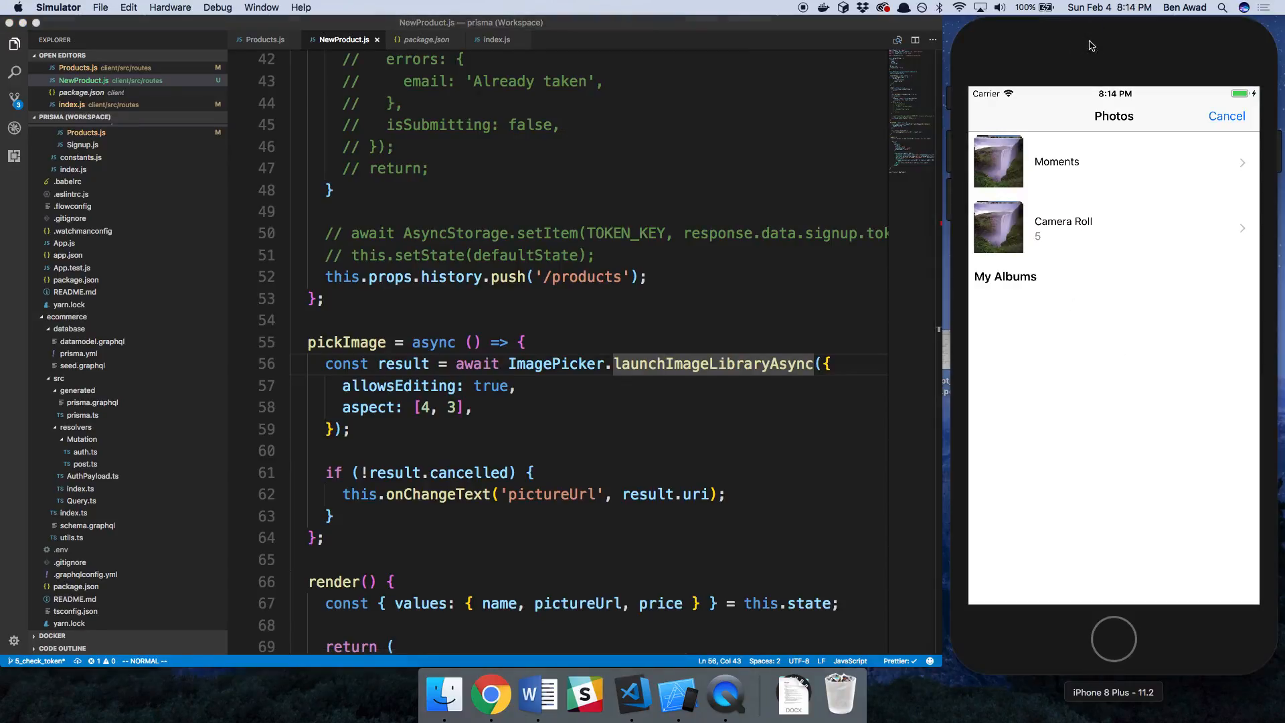
pyautogui.click(217, 8)
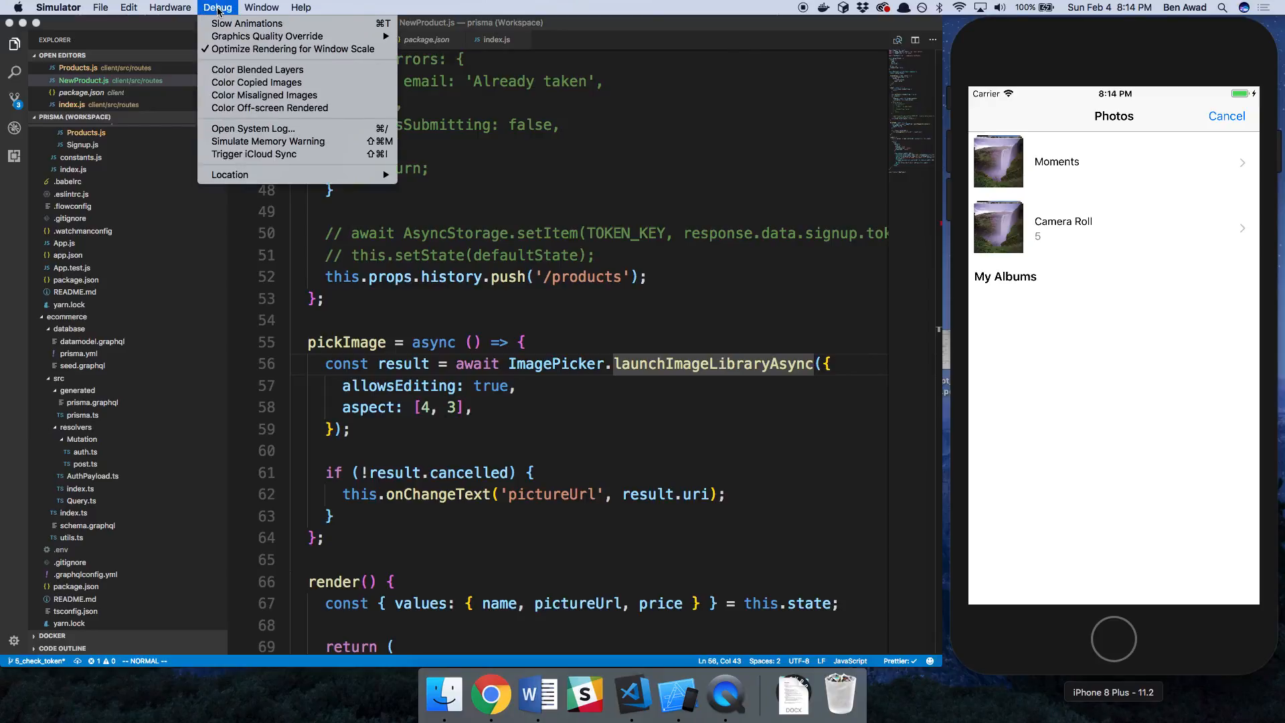
pyautogui.moveTo(246, 23)
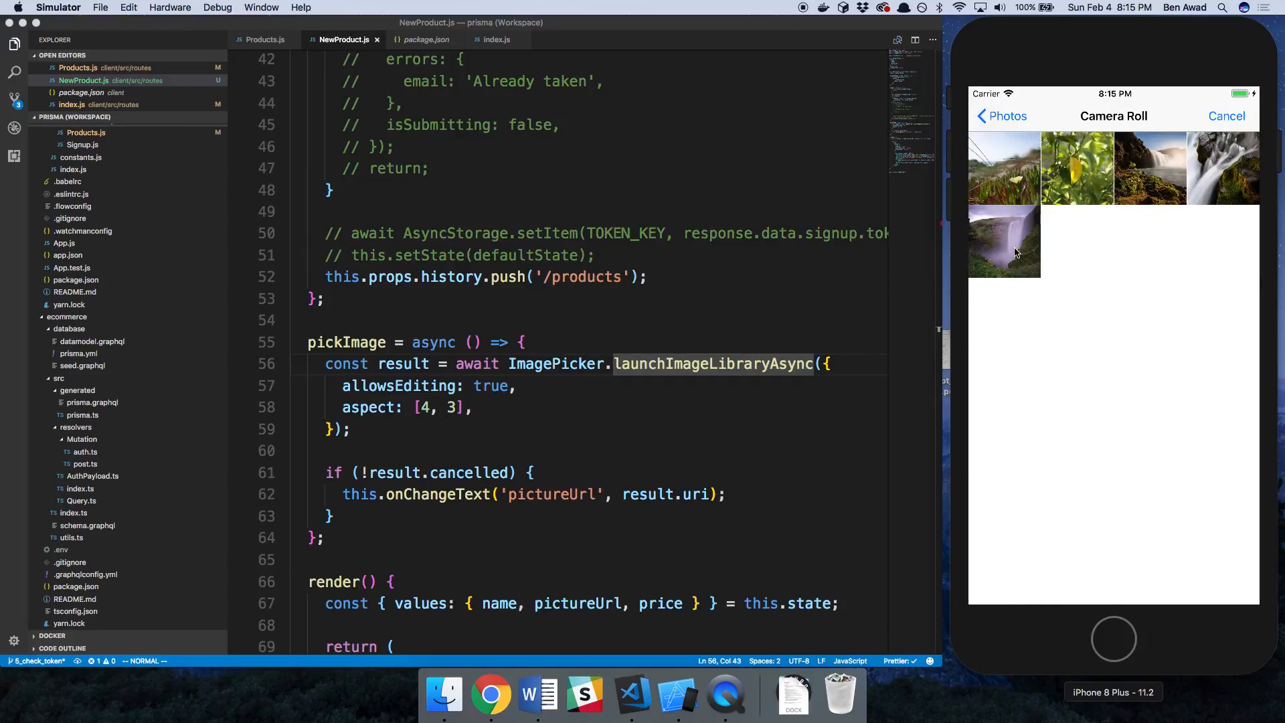
# Select the waterfall photo and confirm it as the product's picture.
pyautogui.click(1004, 239)
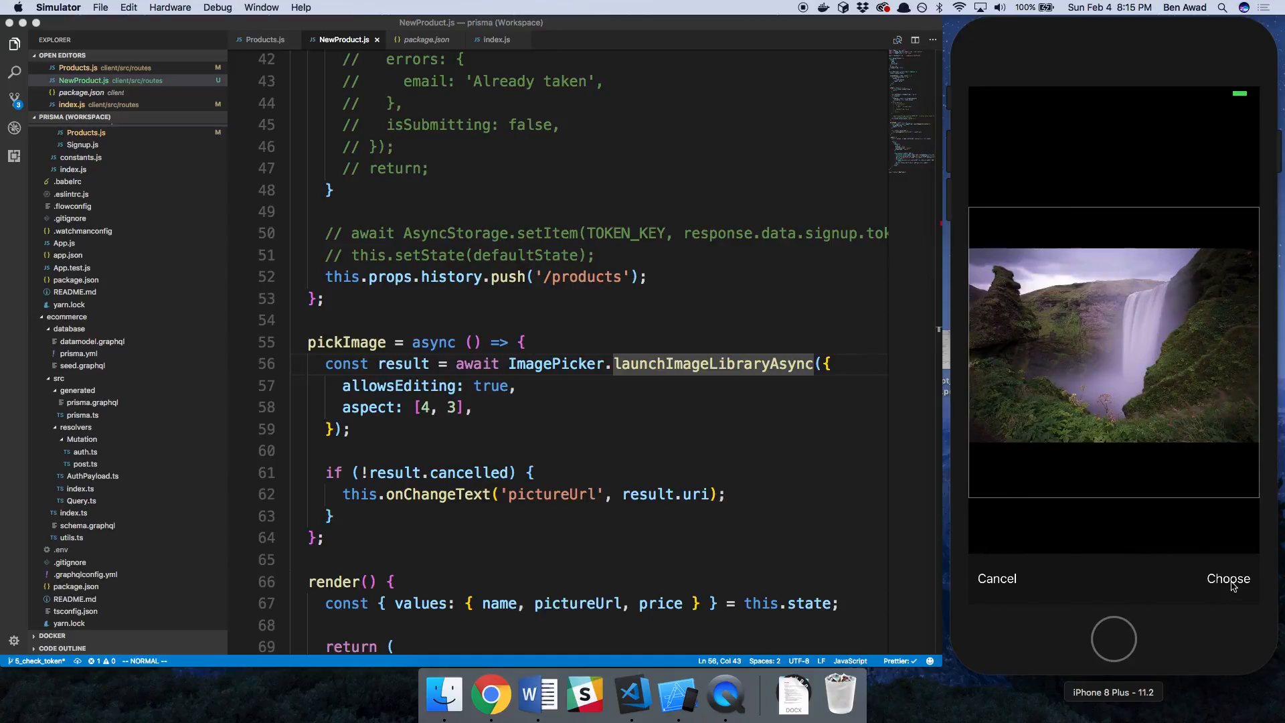
pyautogui.click(1228, 579)
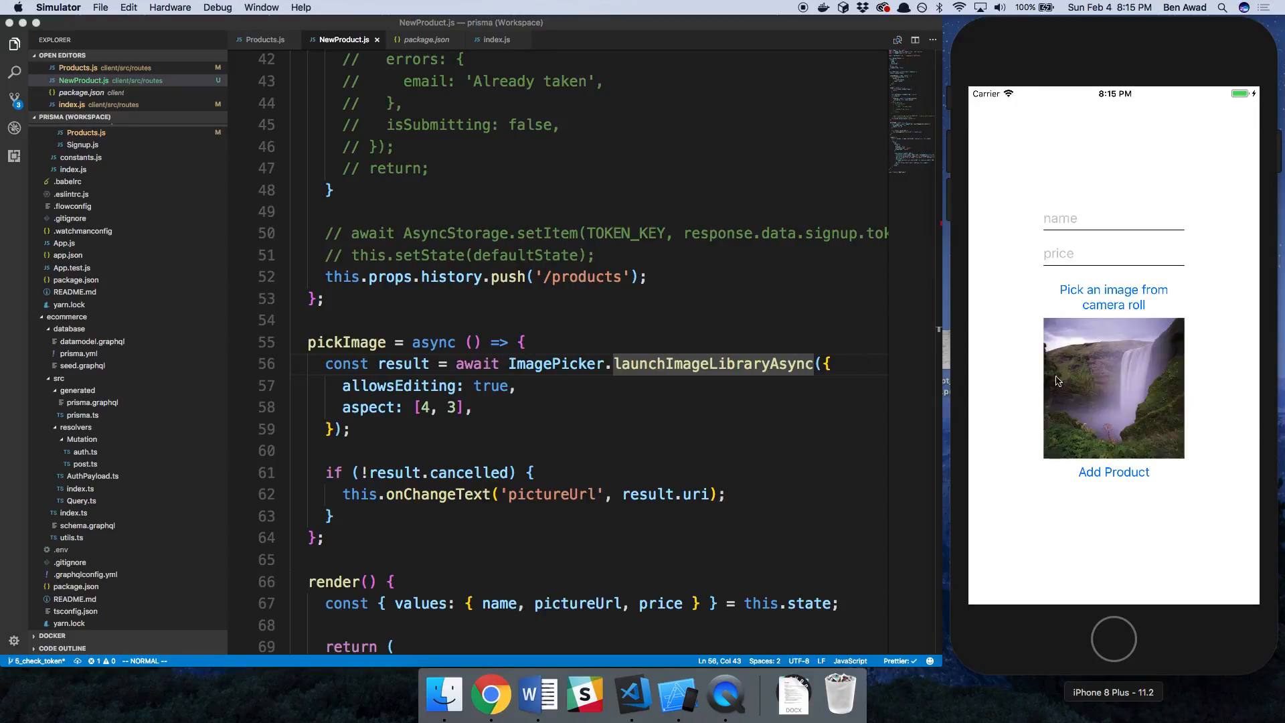
pyautogui.moveTo(1135, 401)
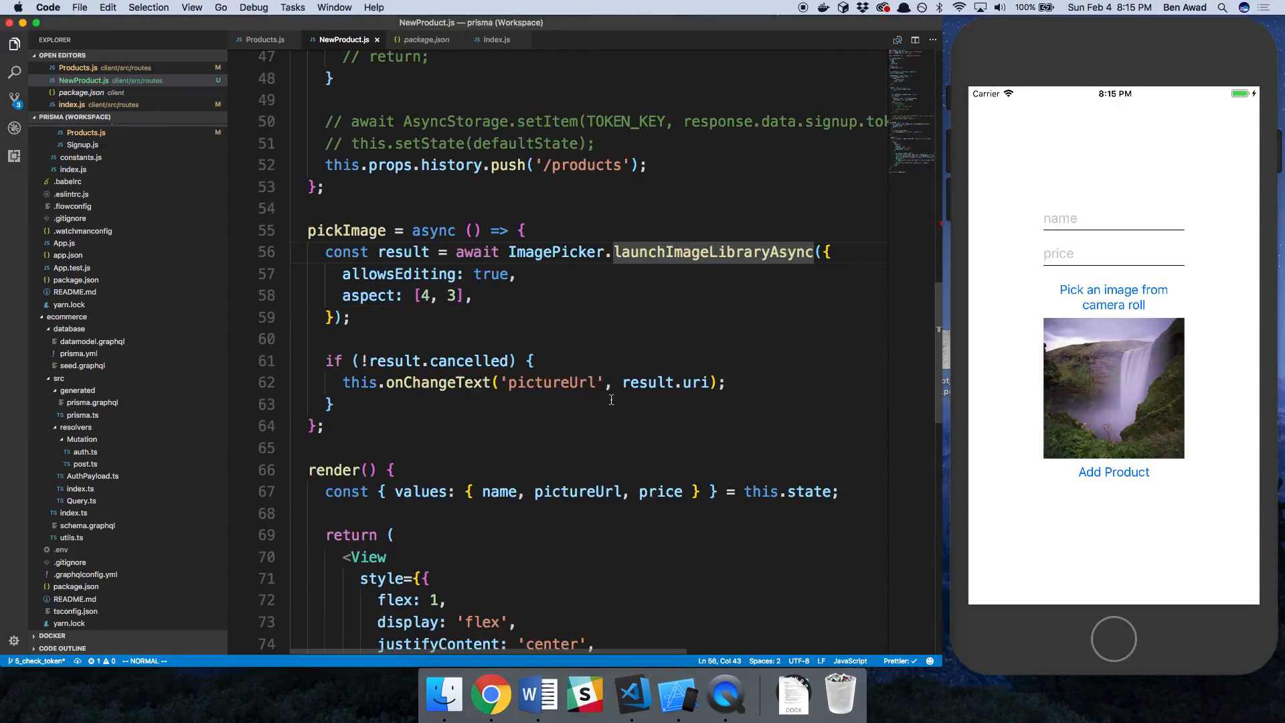
# Reopen the picker, choose the yellow-leaf photo from Camera Roll to replace the waterfall preview.
pyautogui.scroll(-3)
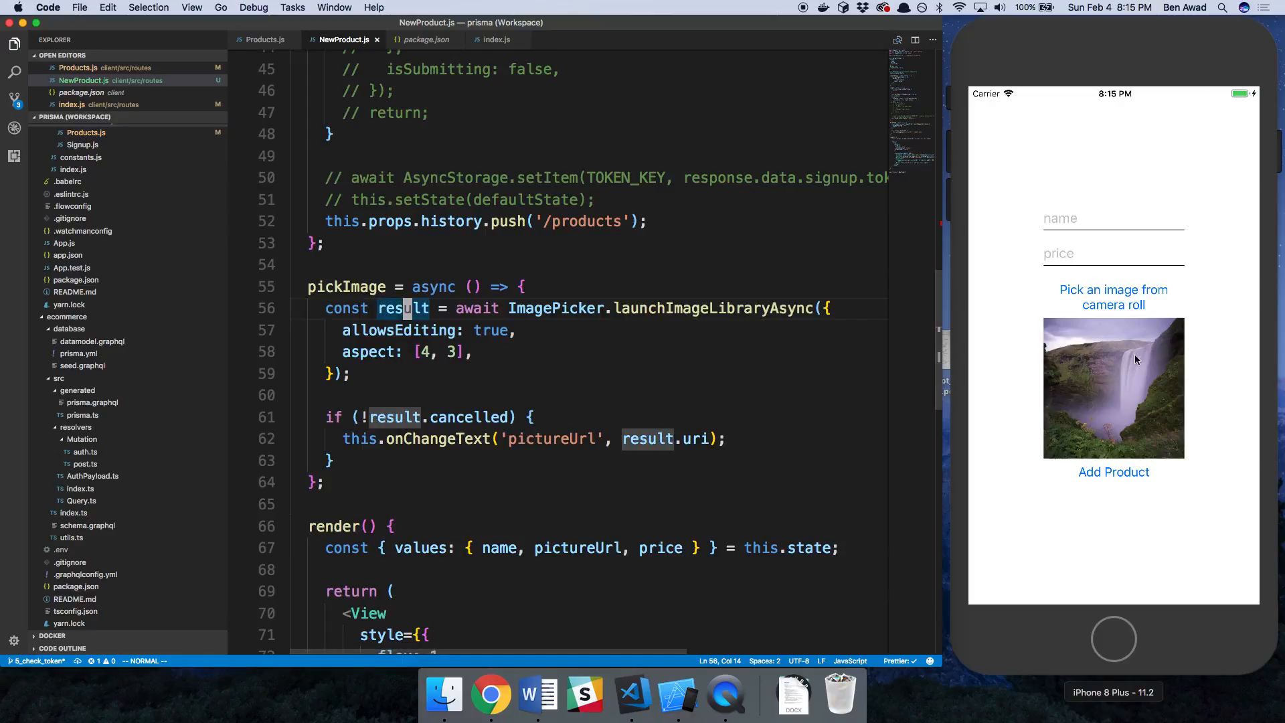
pyautogui.moveTo(1101, 371)
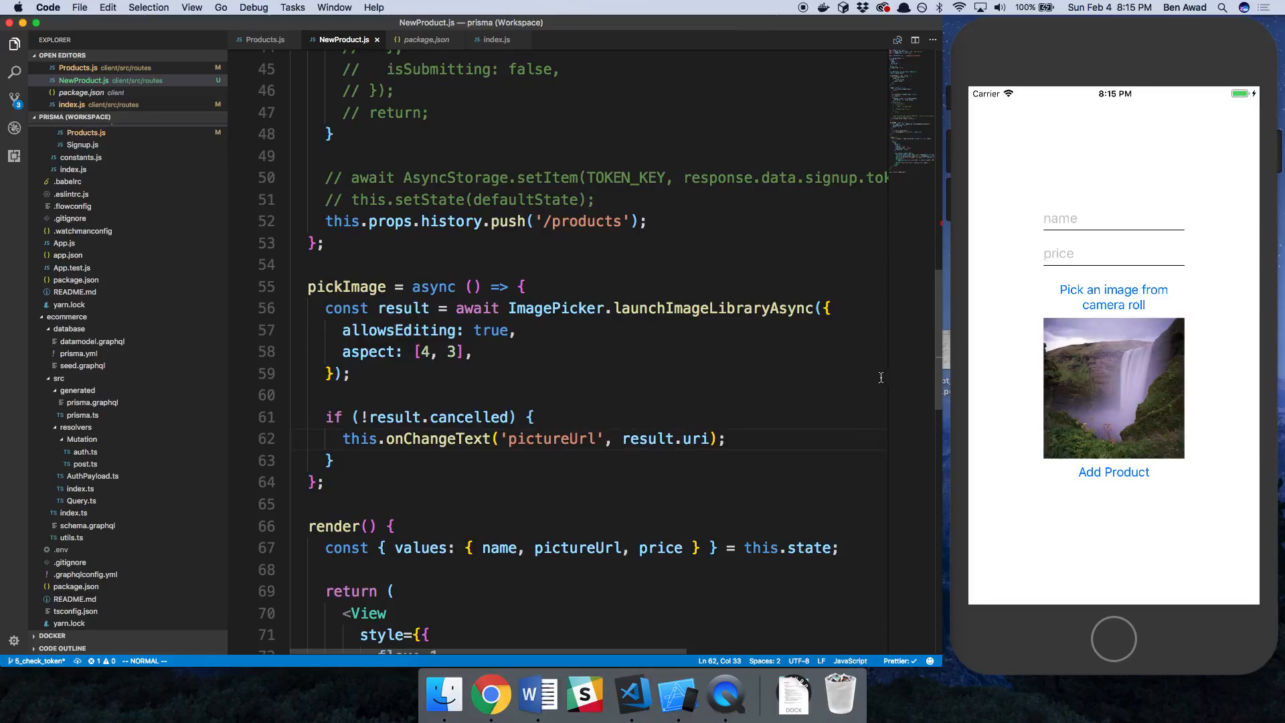
pyautogui.scroll(-3)
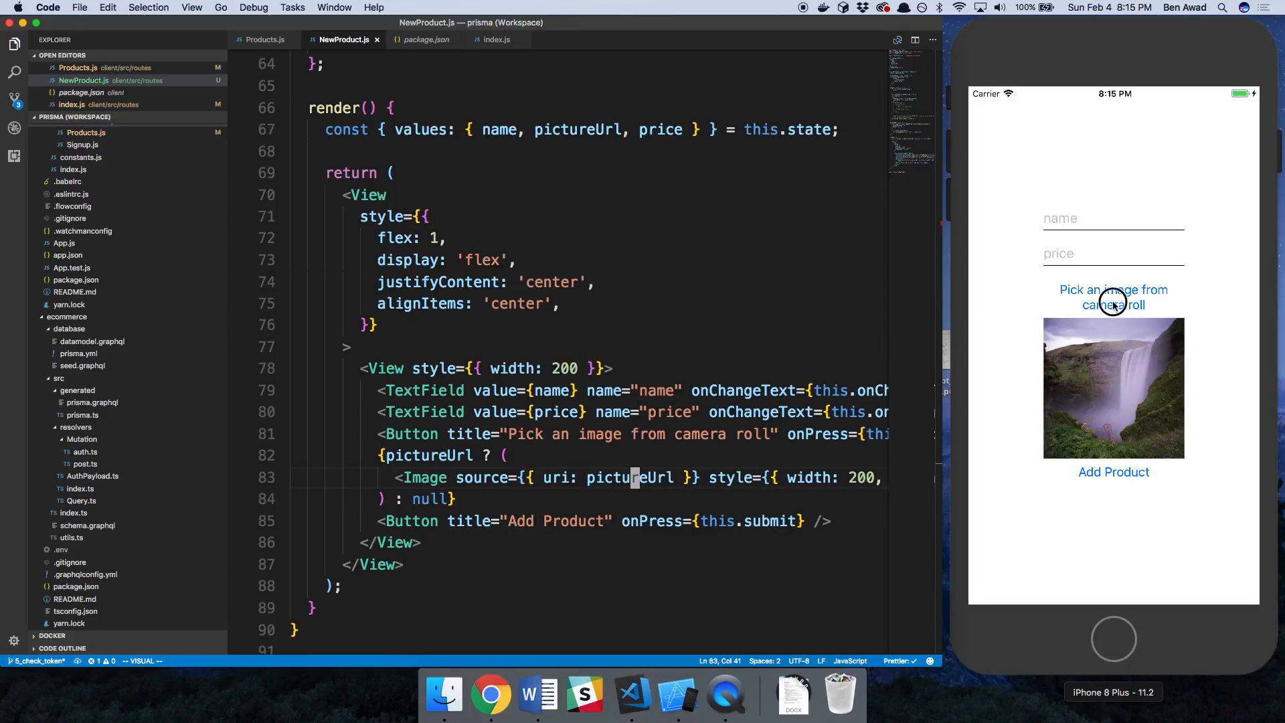
pyautogui.click(1112, 297)
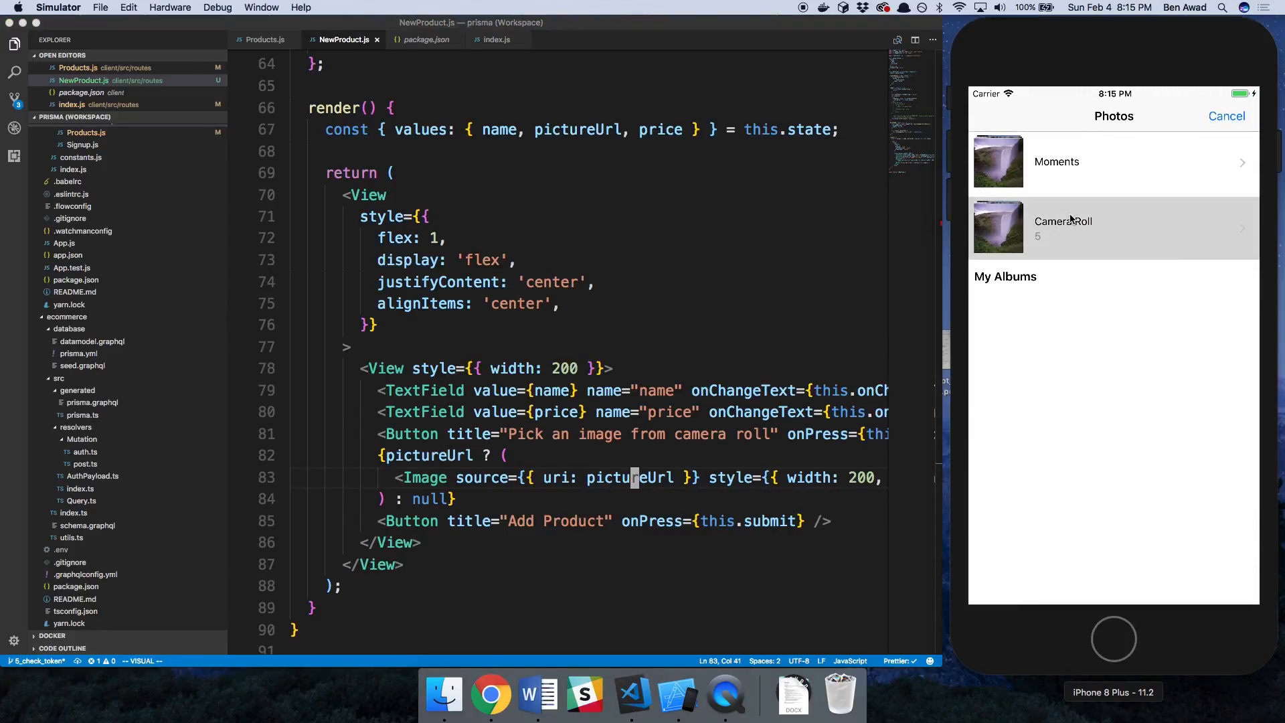
pyautogui.click(1066, 227)
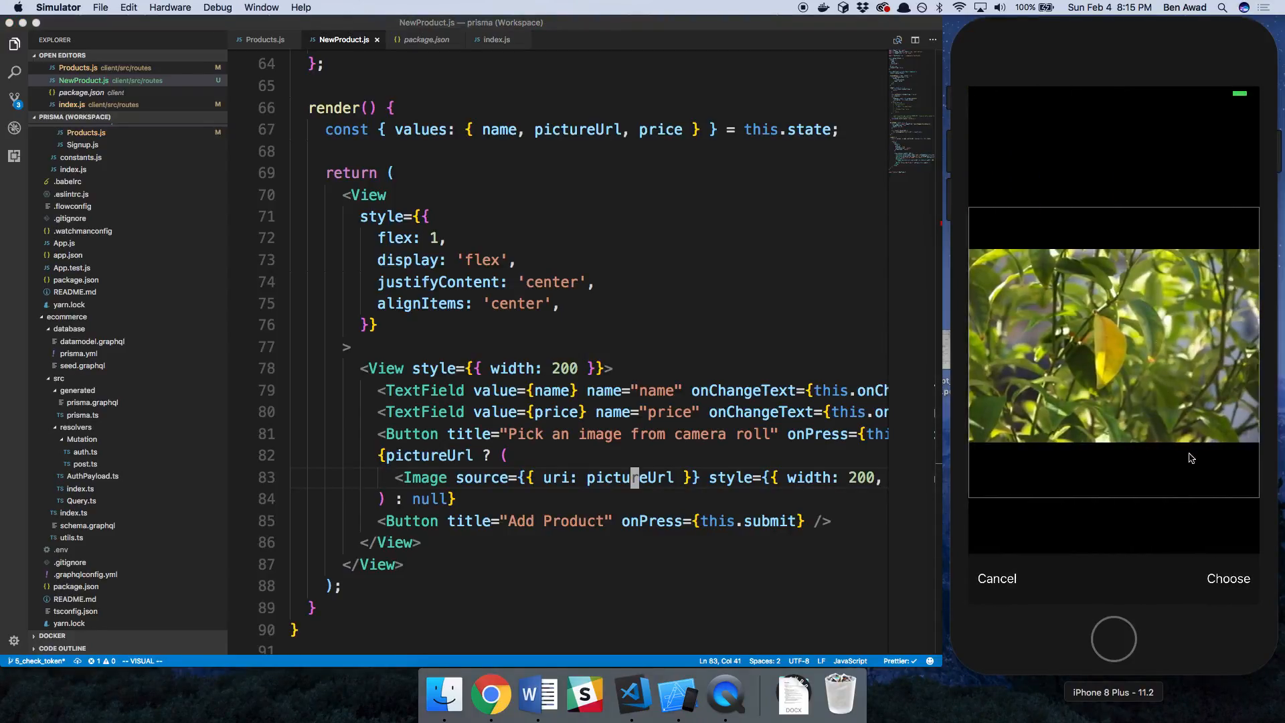
pyautogui.click(1228, 578)
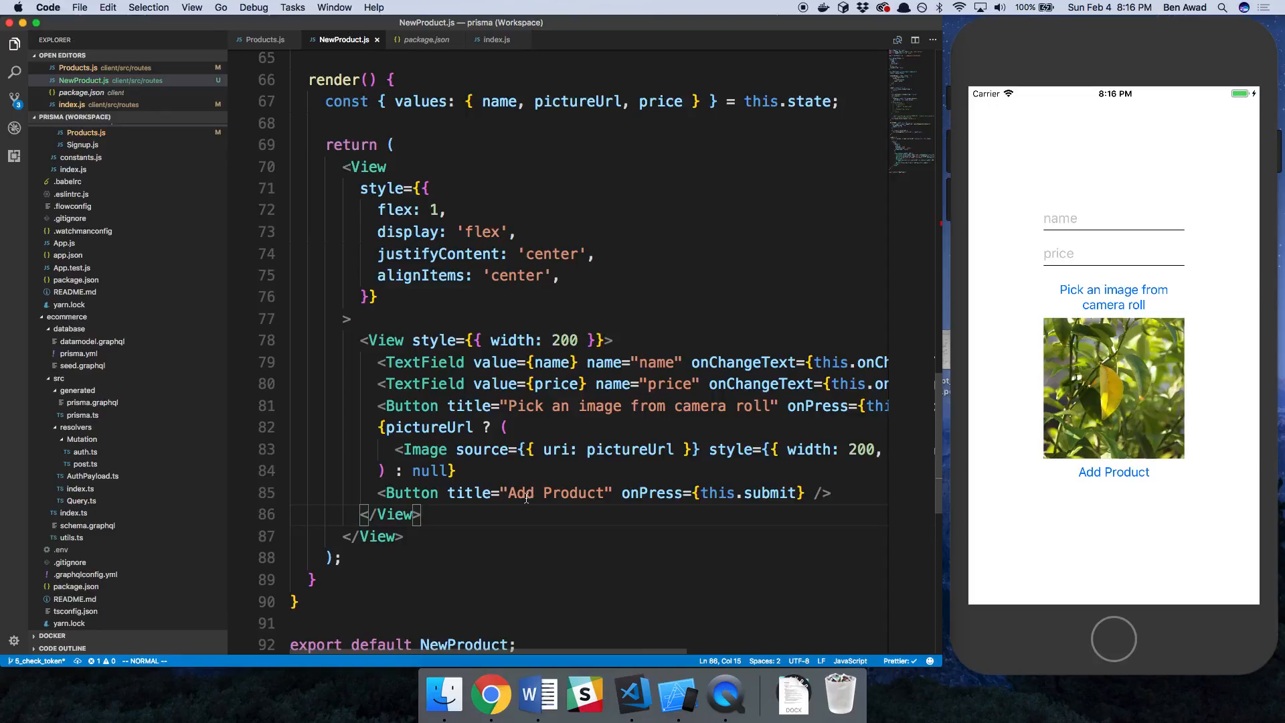
pyautogui.moveTo(619, 480)
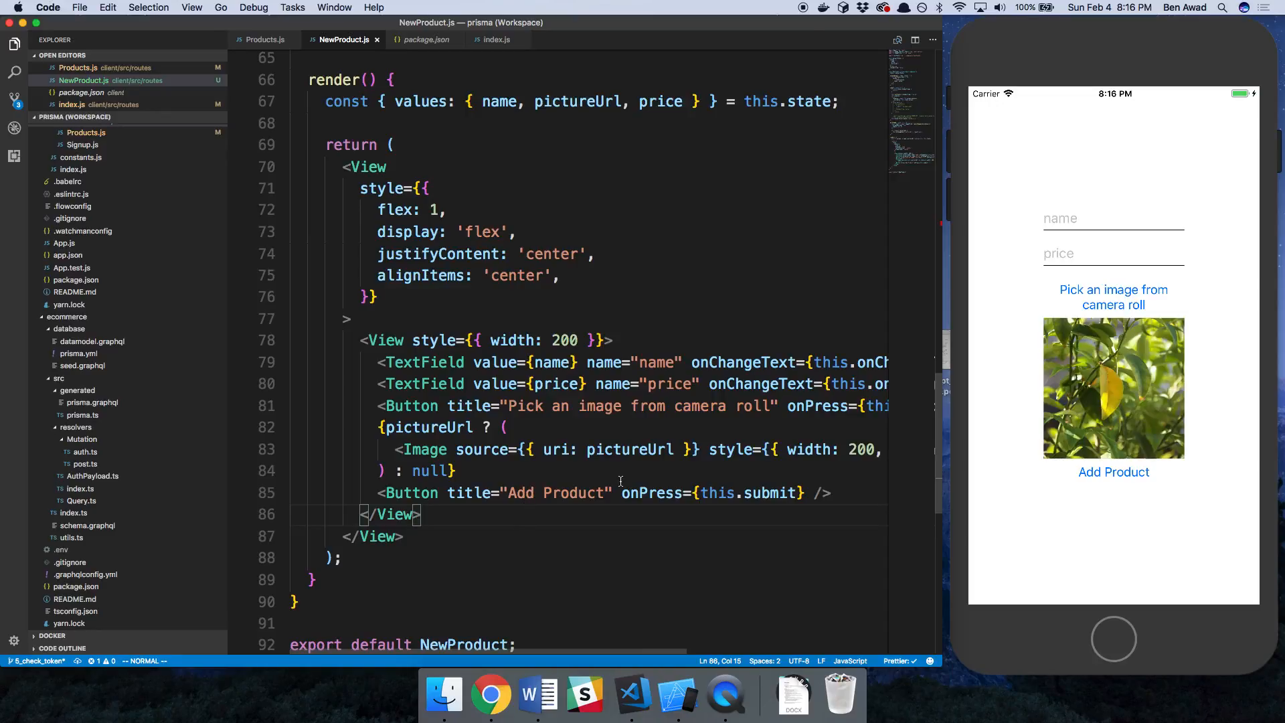